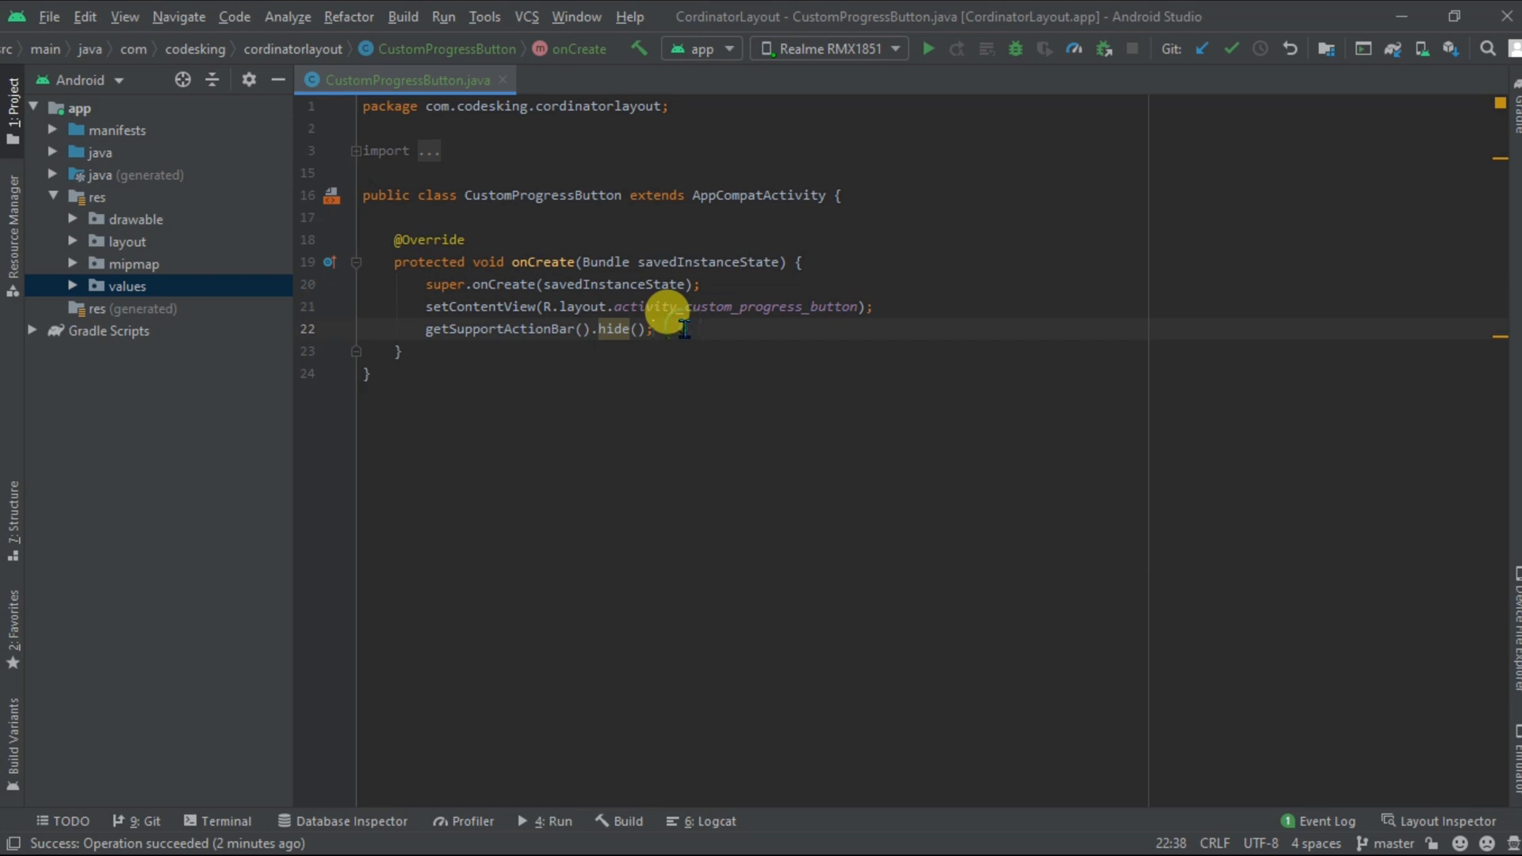
mouse_move(772, 311)
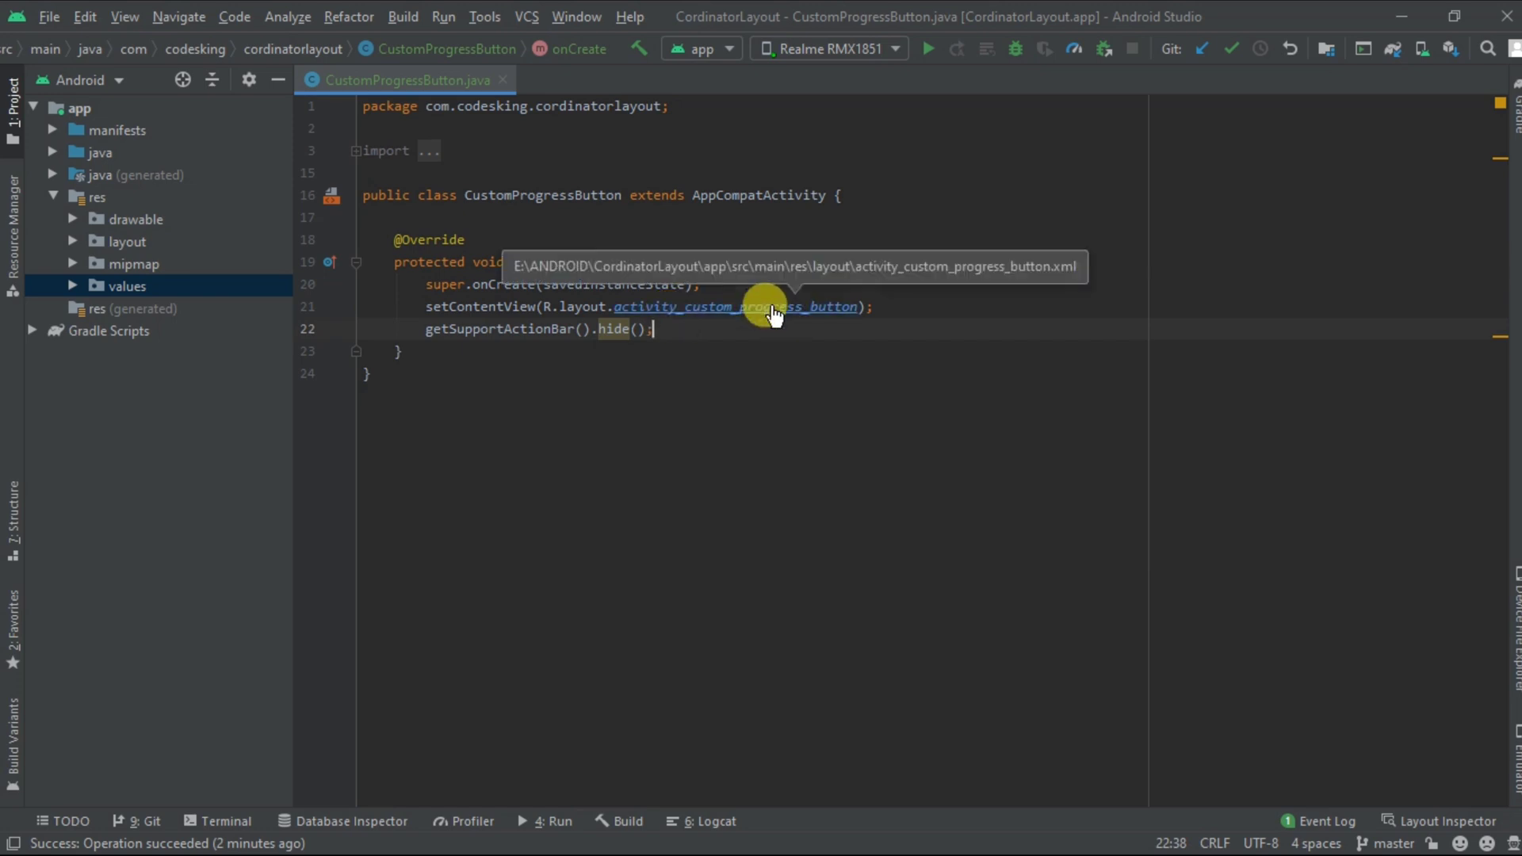
Step: Open activity_custom_progress_button.xml from the setContentView layout reference
click(723, 307)
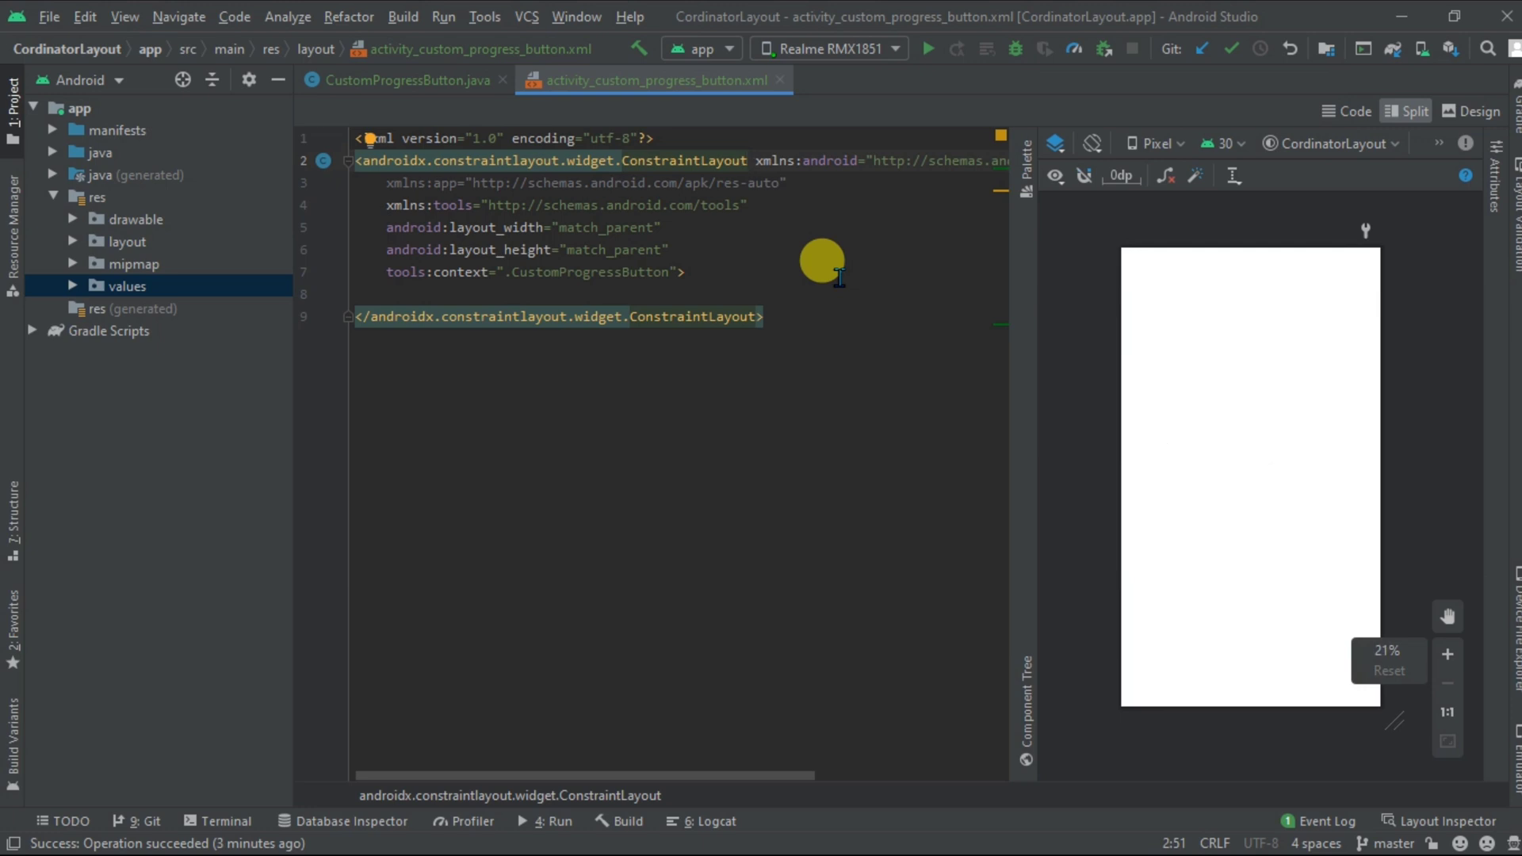
mouse_move(733, 141)
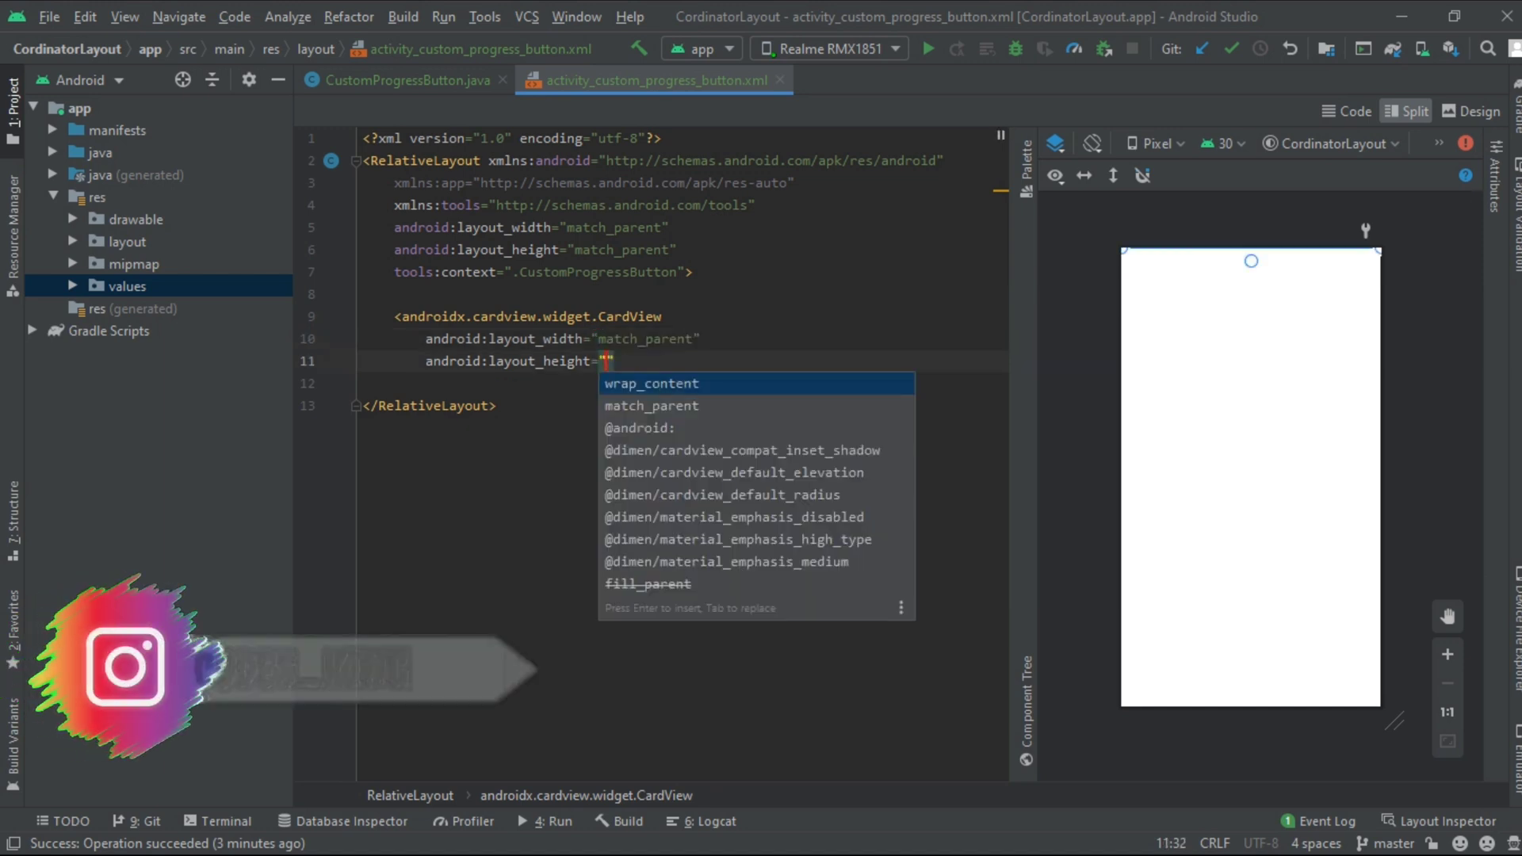
Step: Give the CardView 60dp height, 8dp elevation, #8A2BE3 background and 35dp corner radius
text(60dp)
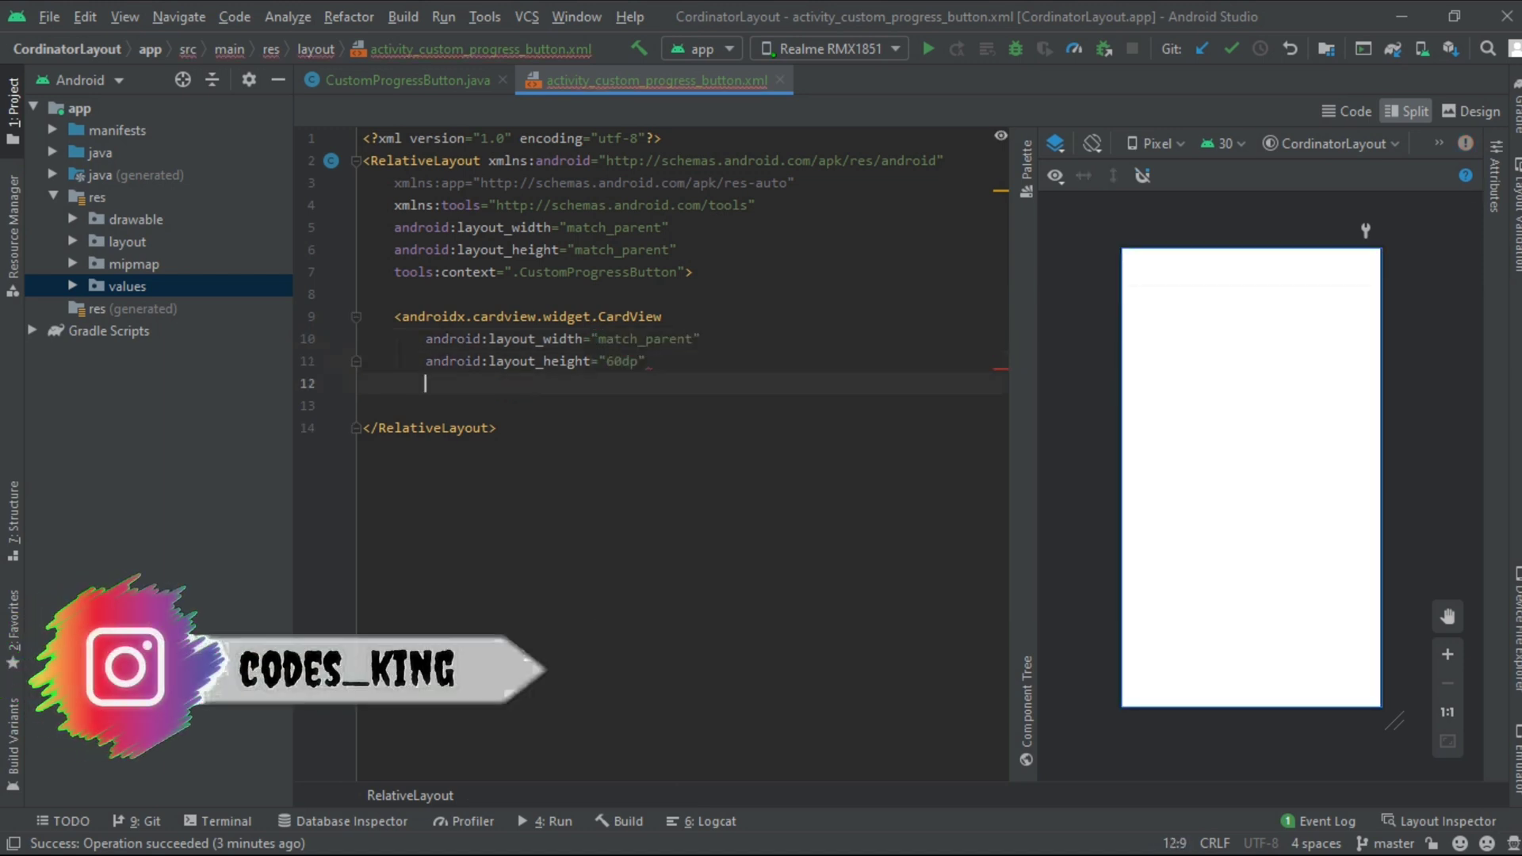
text(app:cardElevation=")
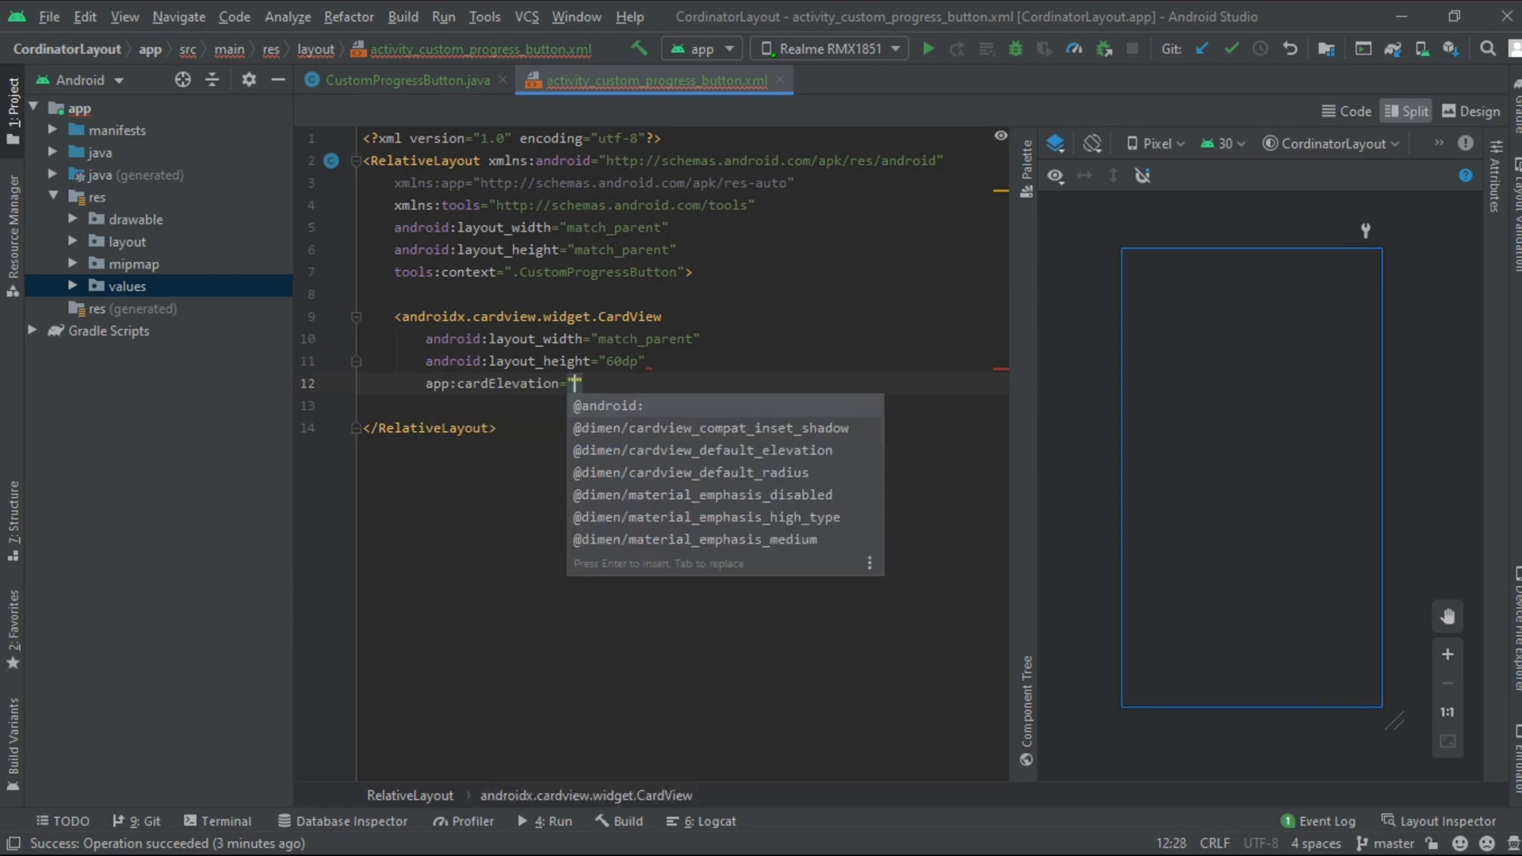
text(8dp)
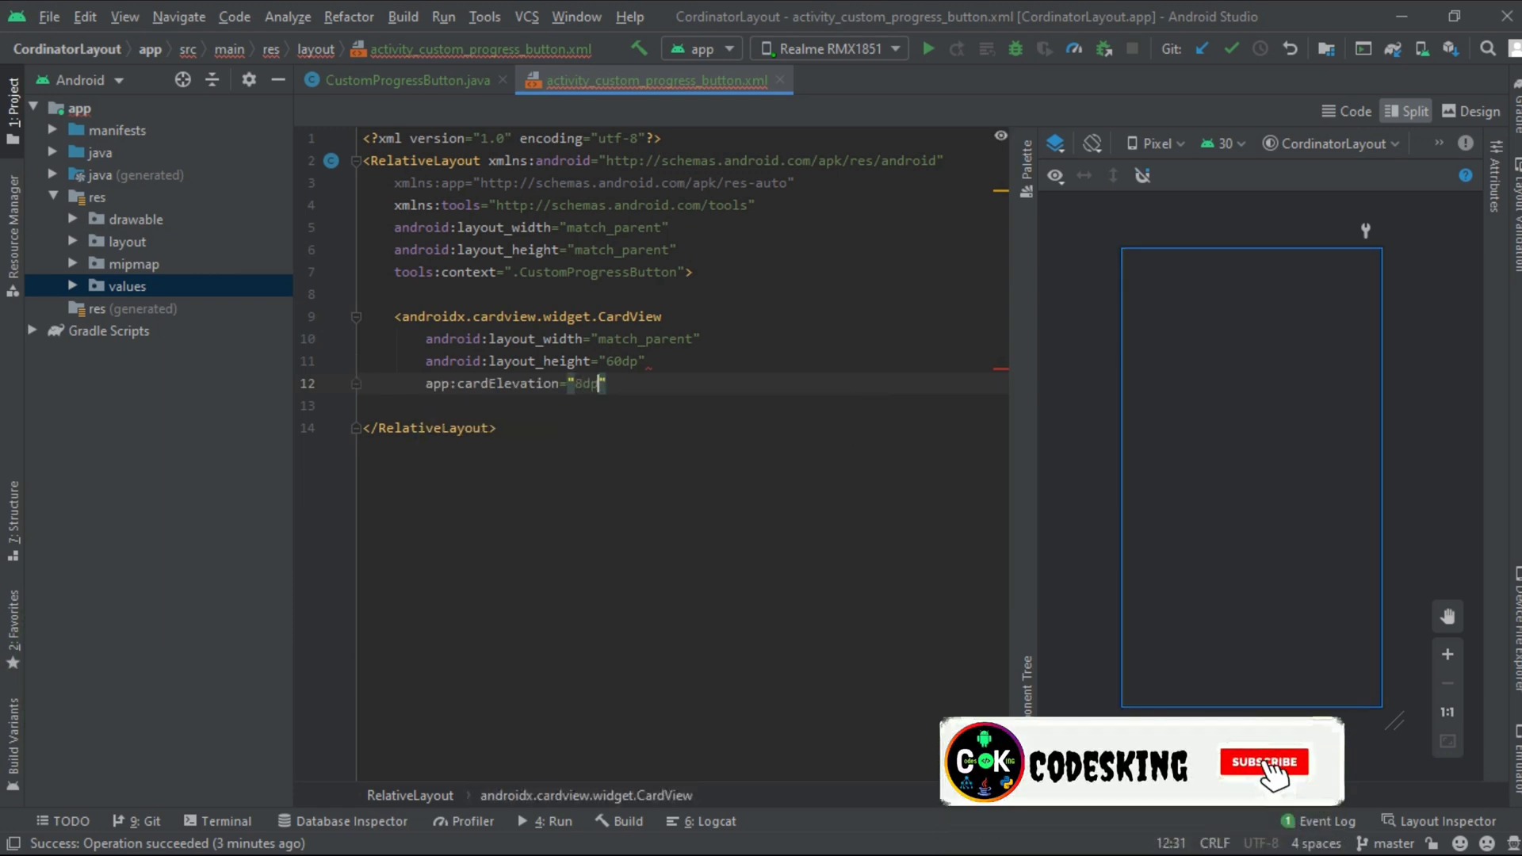
text(app:cardBackgroundColor="#8A2BE3")
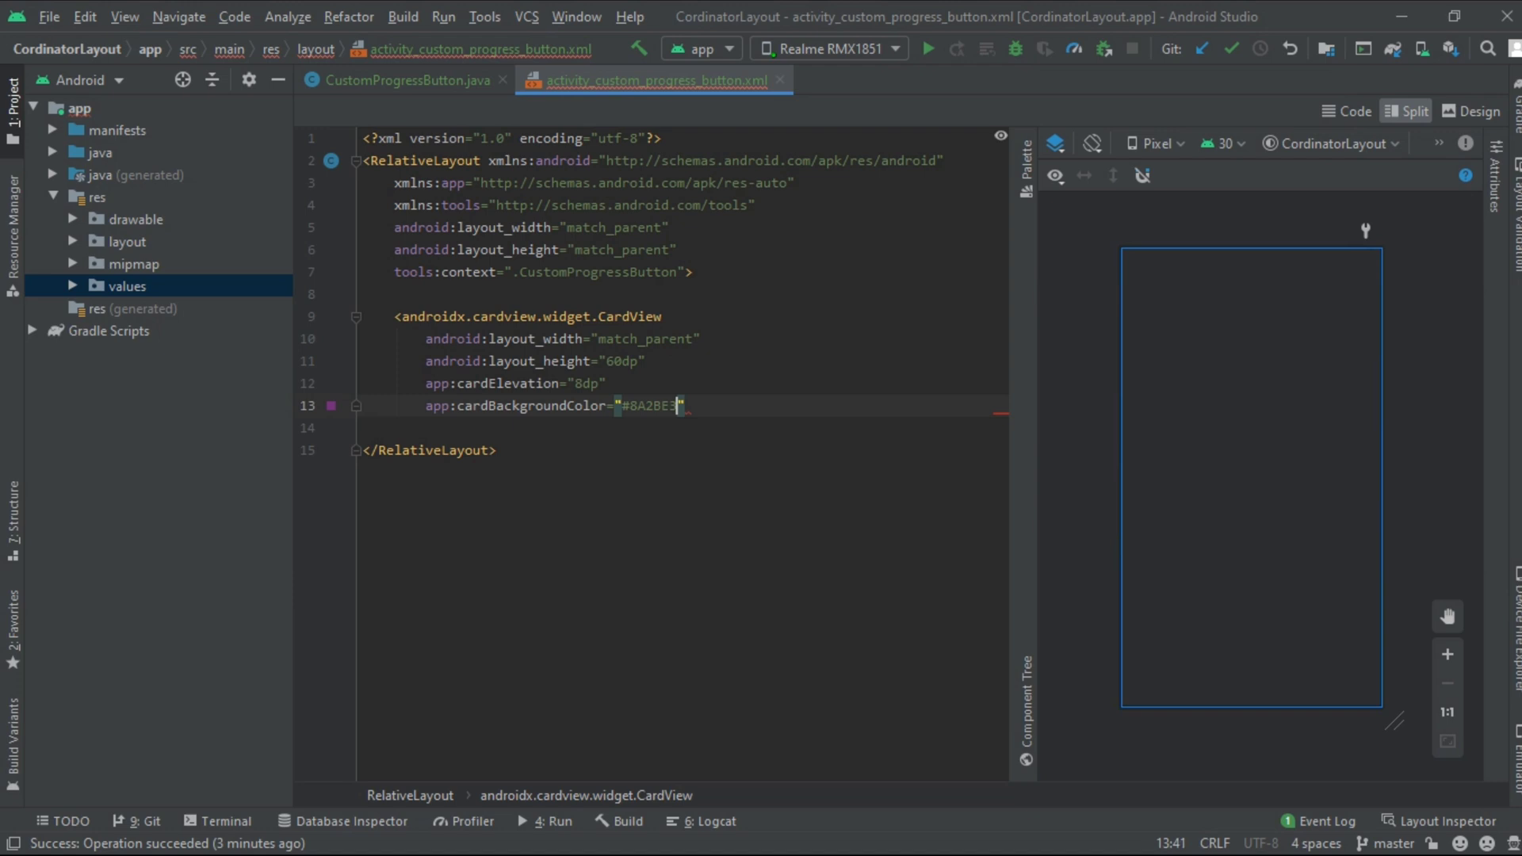
text(ca)
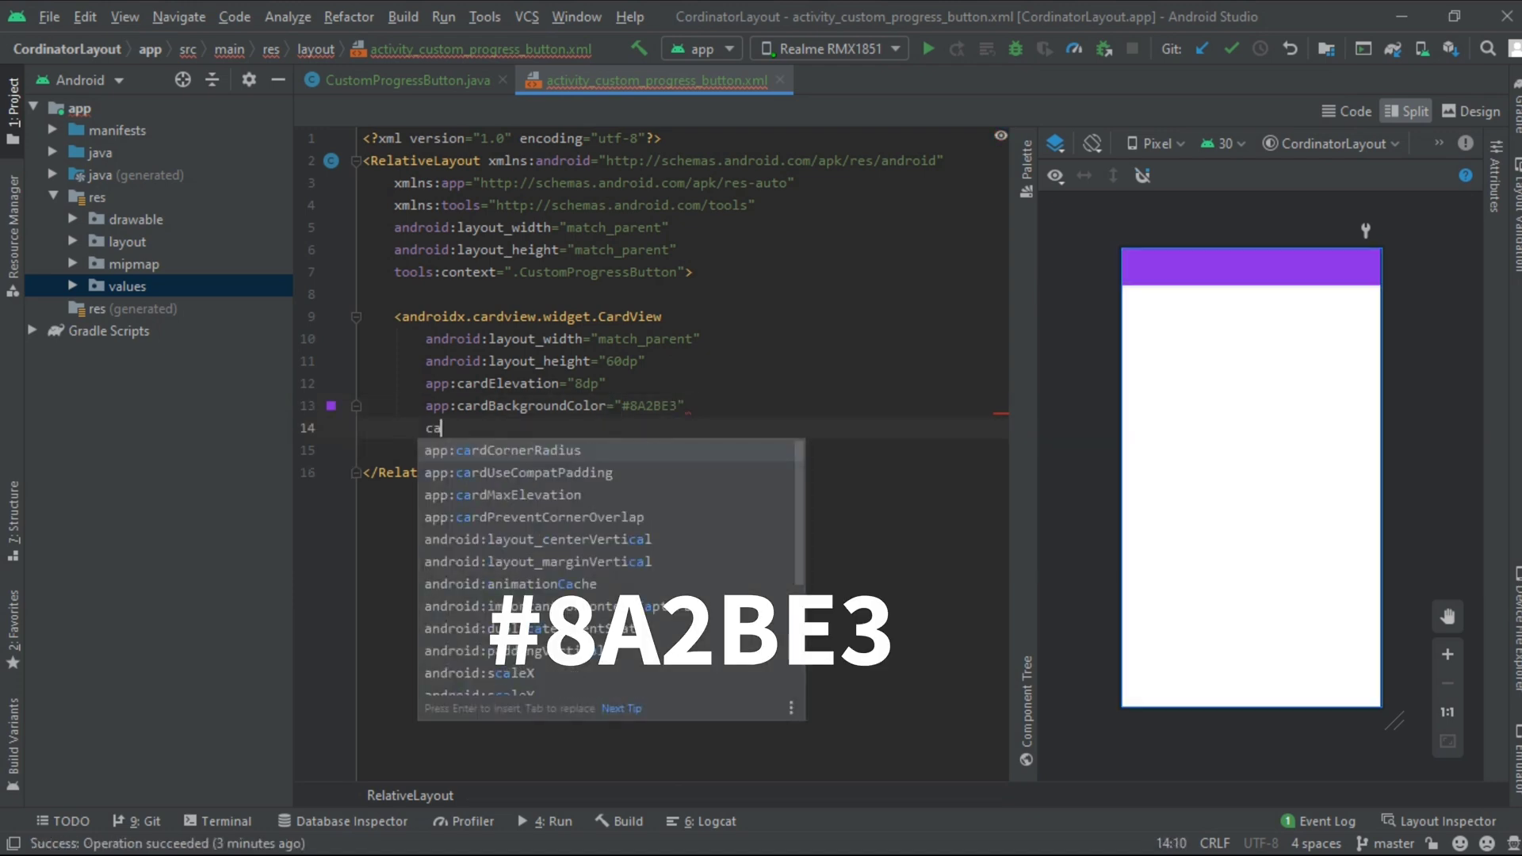
click(504, 450)
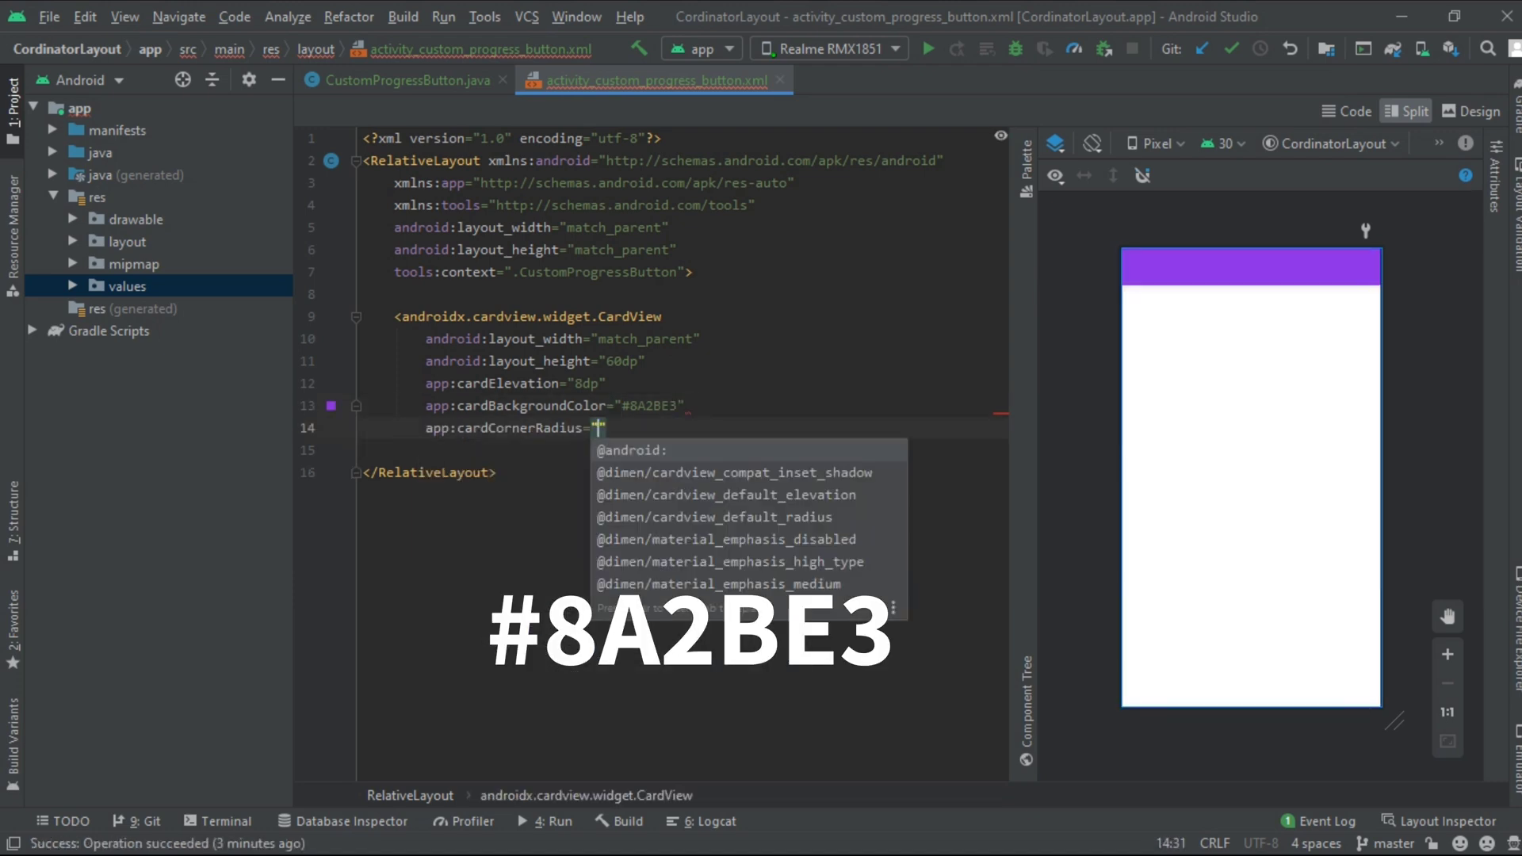
text(35dp)
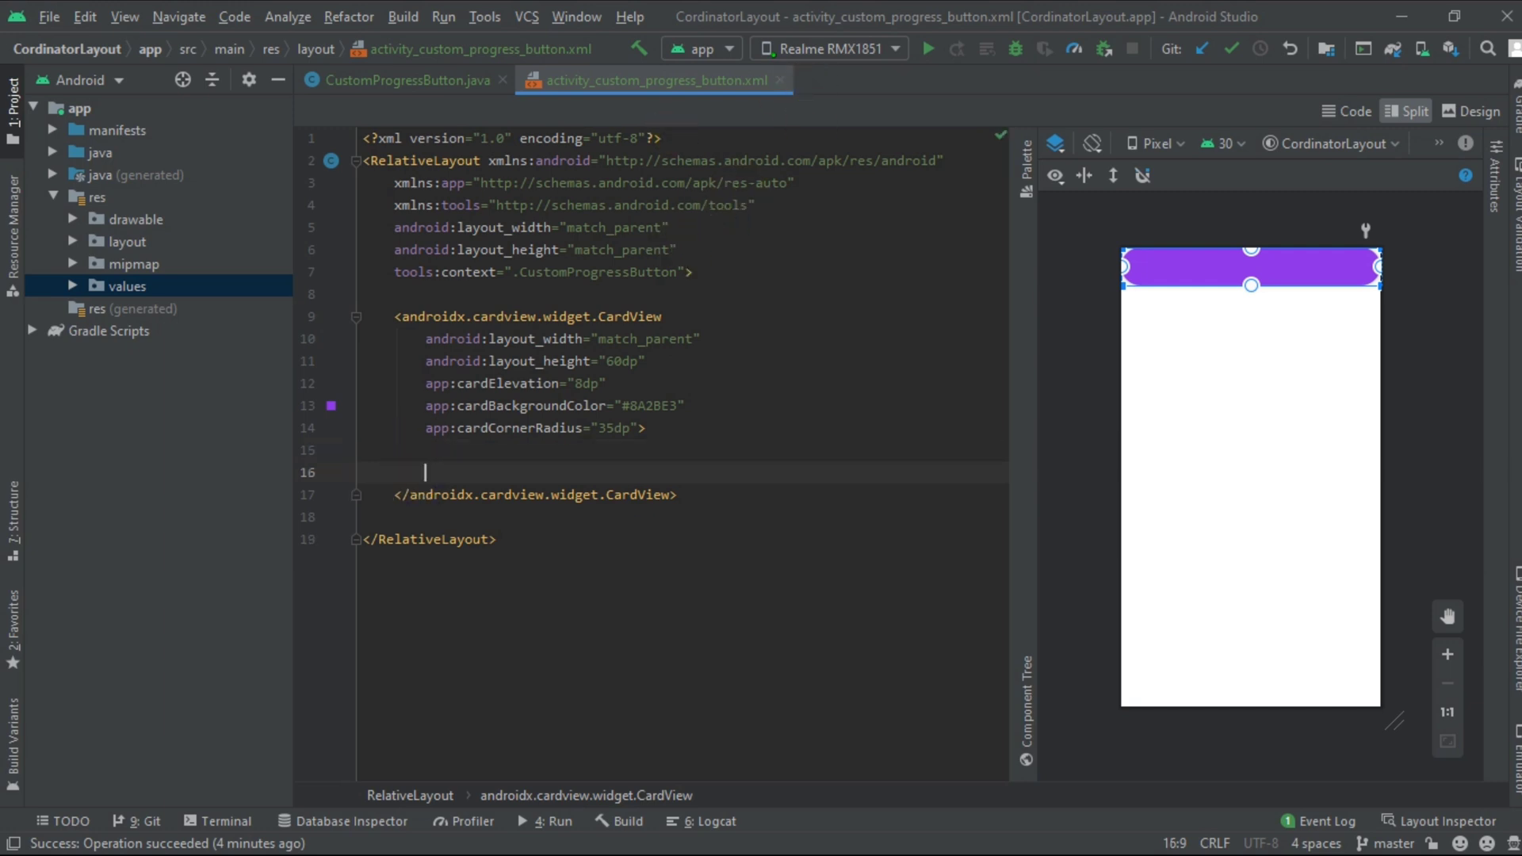
Step: Add a RelativeLayout holding a 30dp ProgressBar with id progressBar, centred vertically
text(<RelativeLayout)
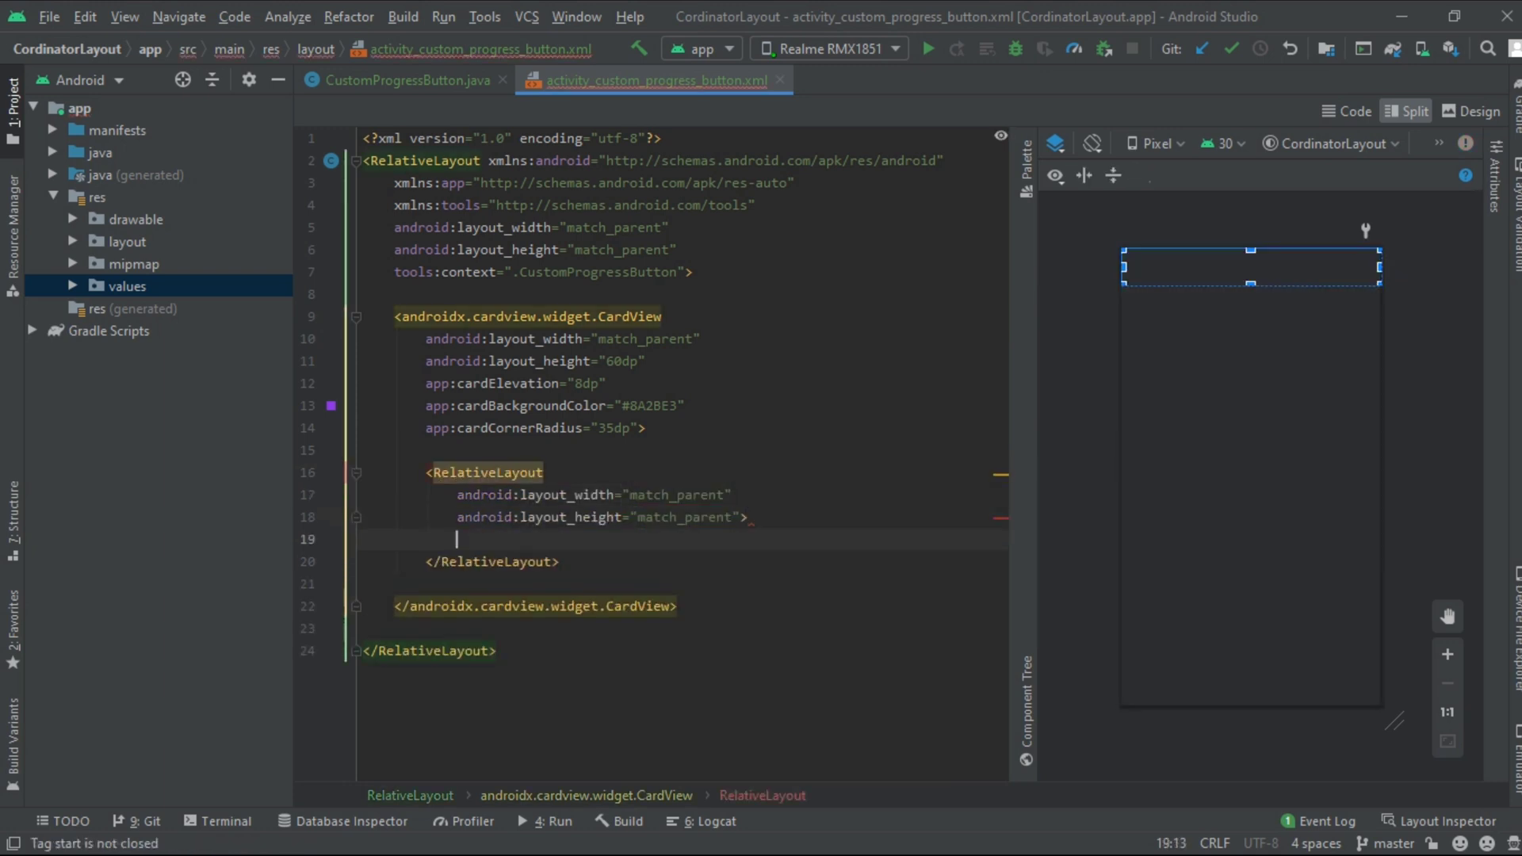
text(<ProgressBar)
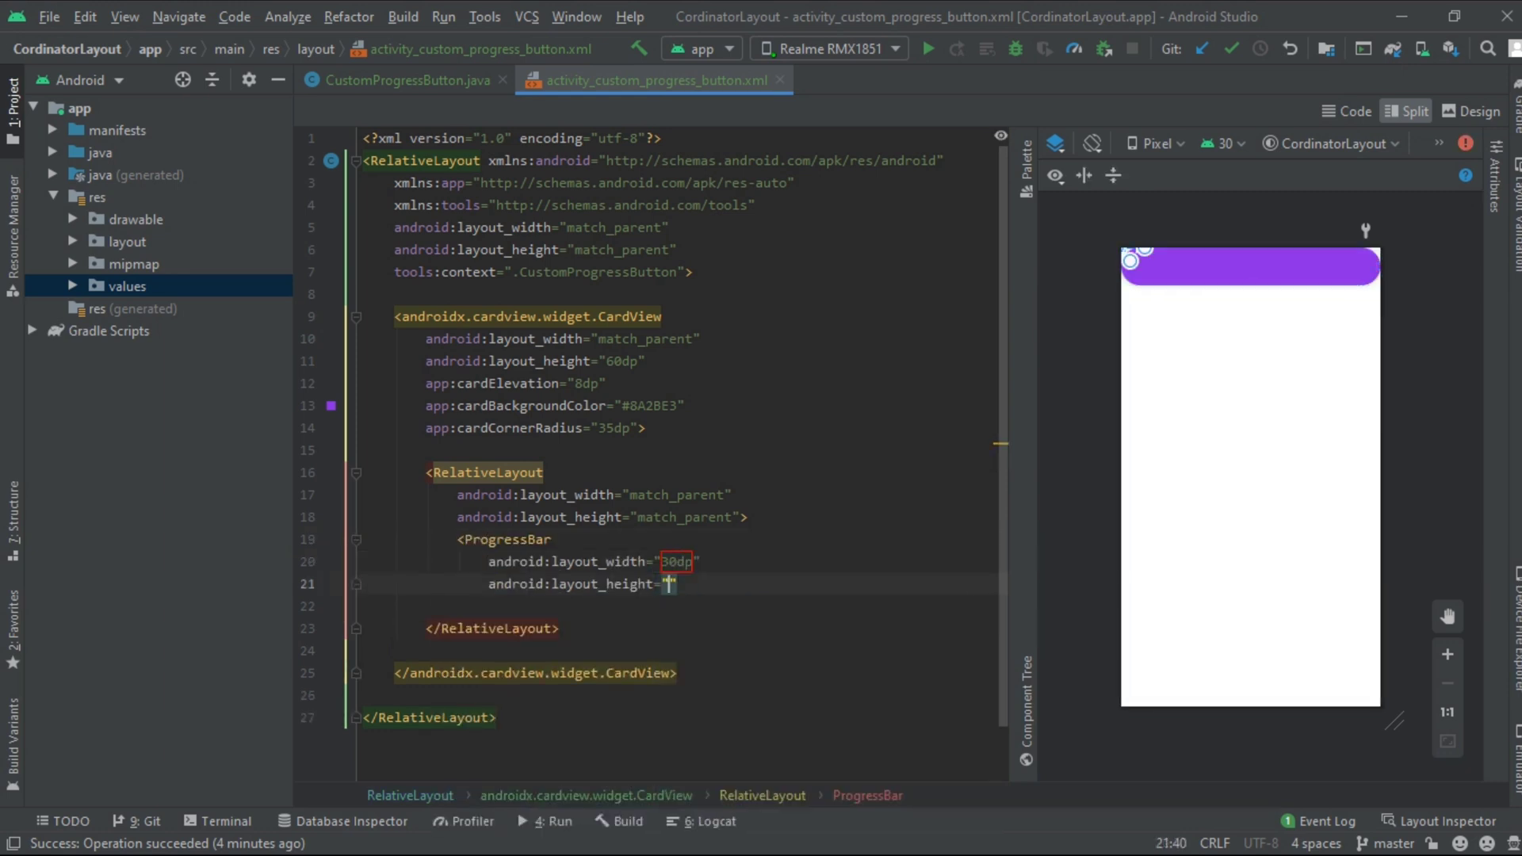
text(30dp)
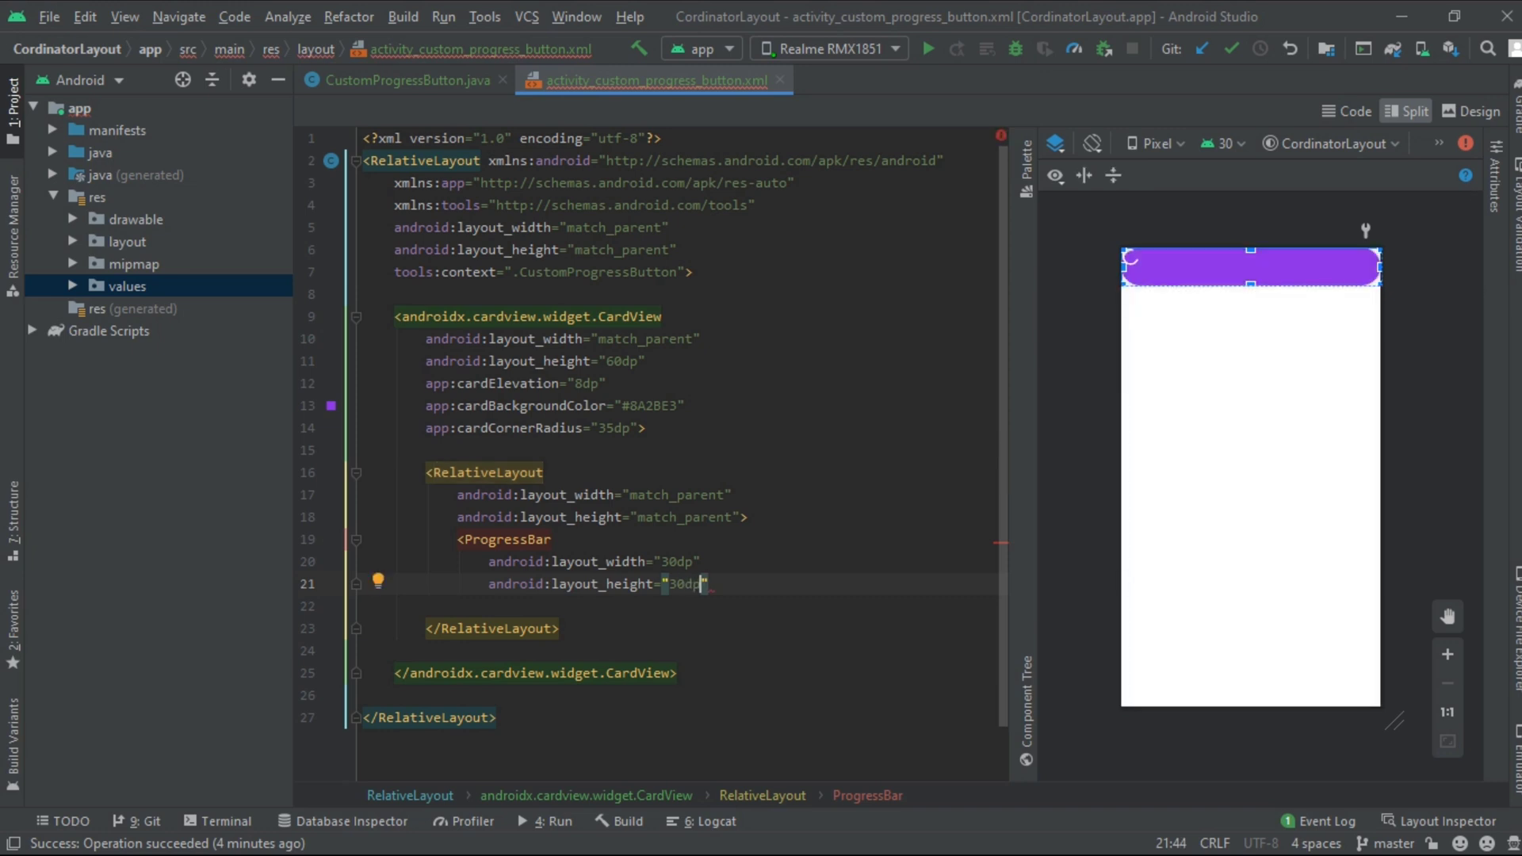
text(id)
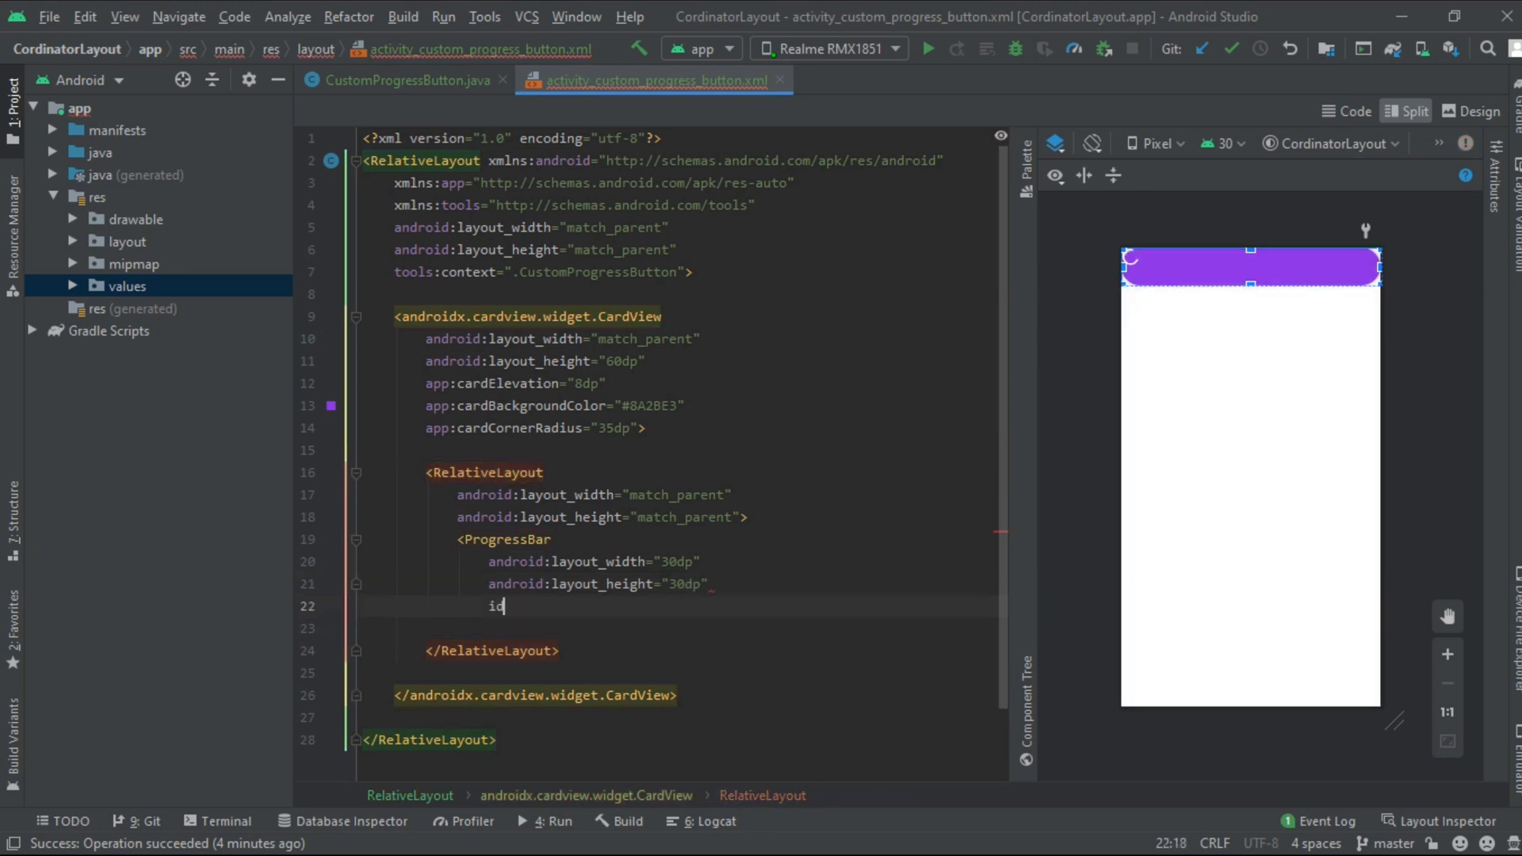
text(android:id="@+id/progressBar)
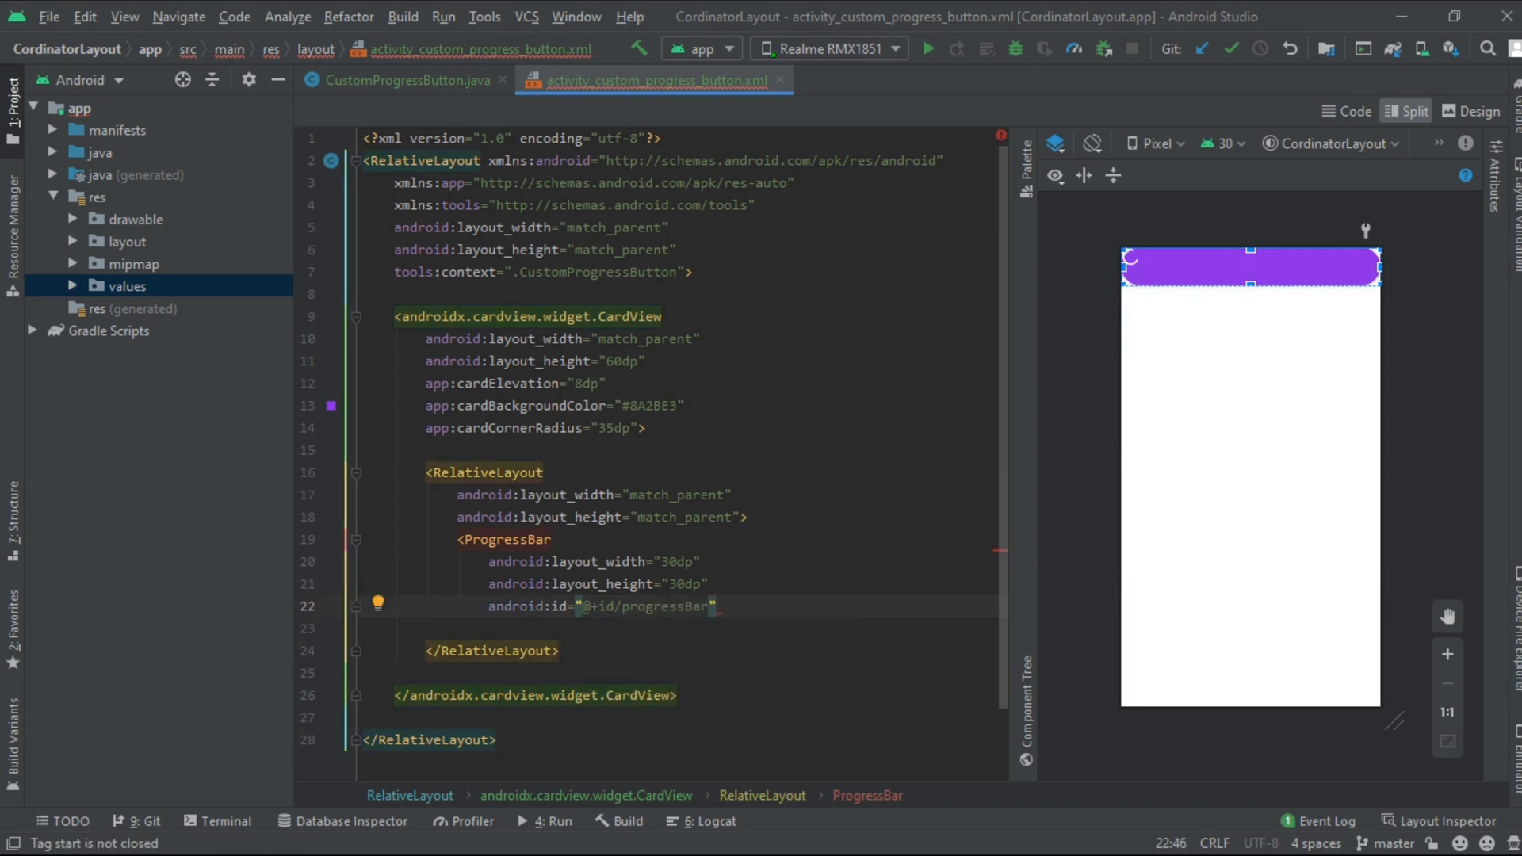
text(centerVertical="")
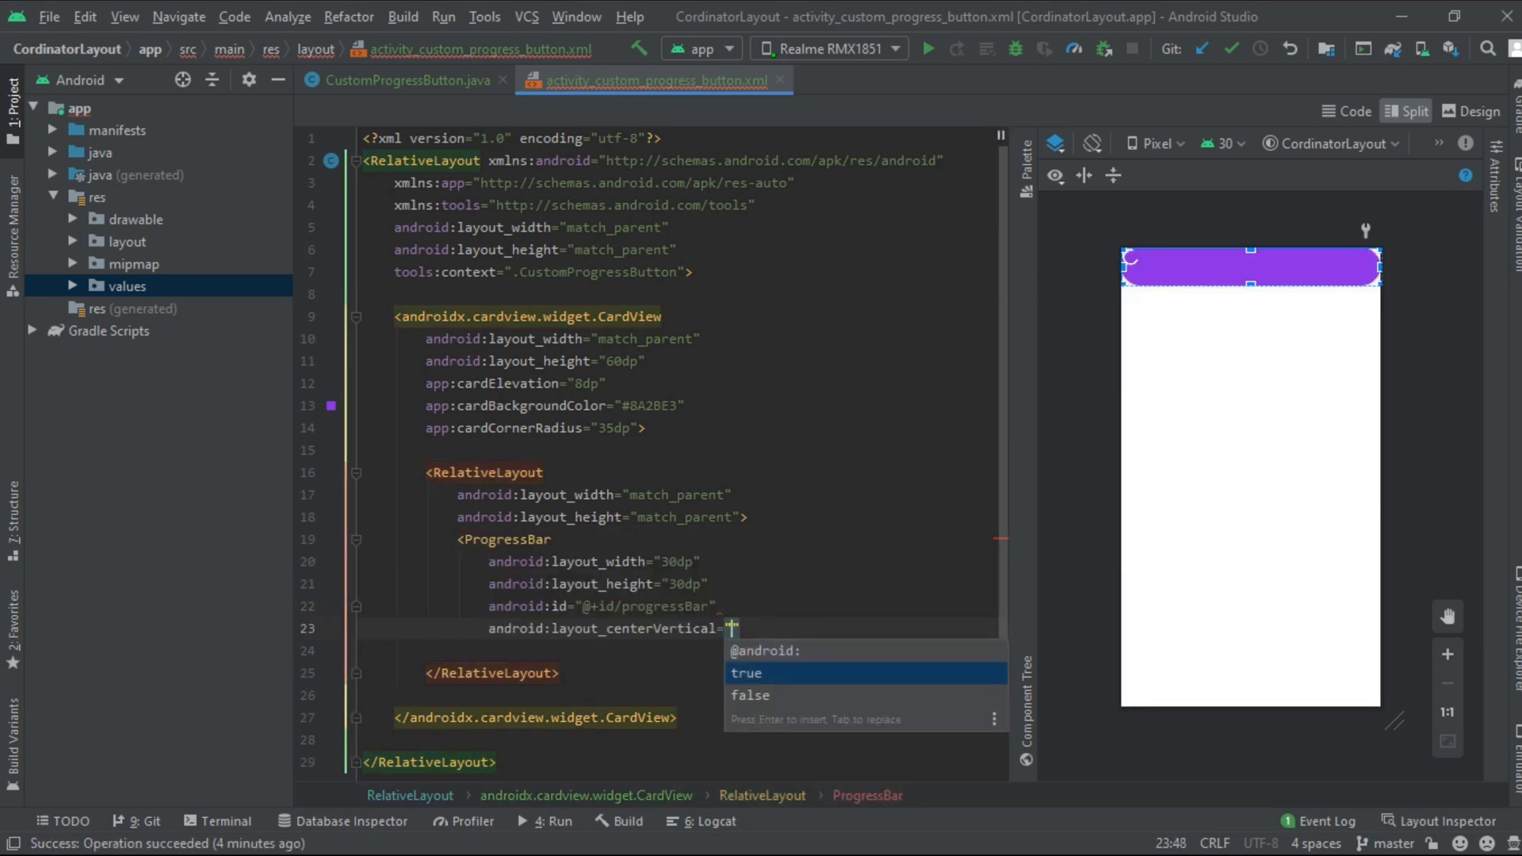
click(745, 671)
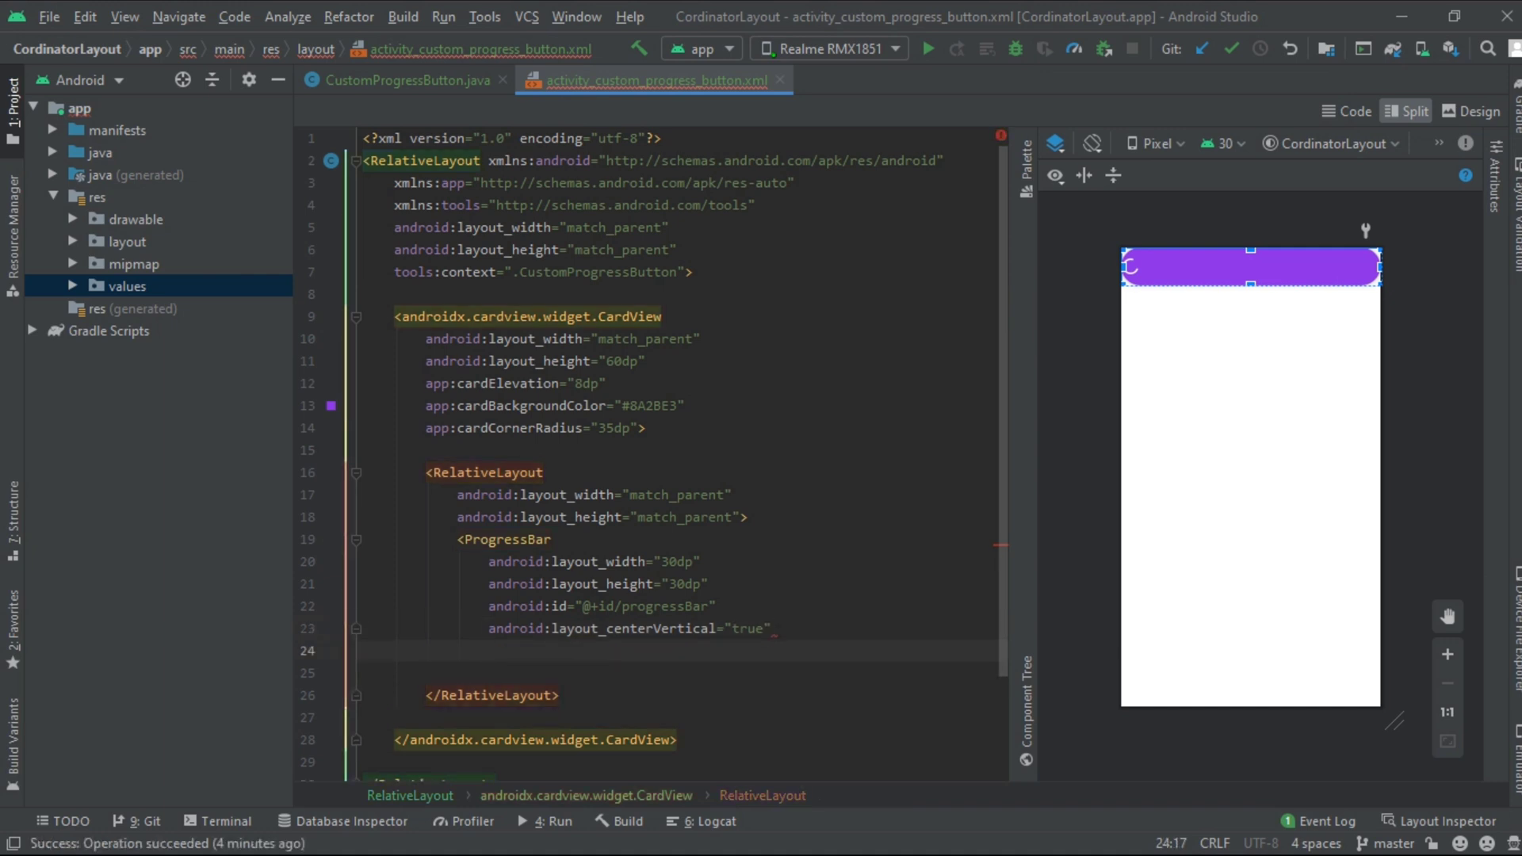
text(></ProgressBar>)
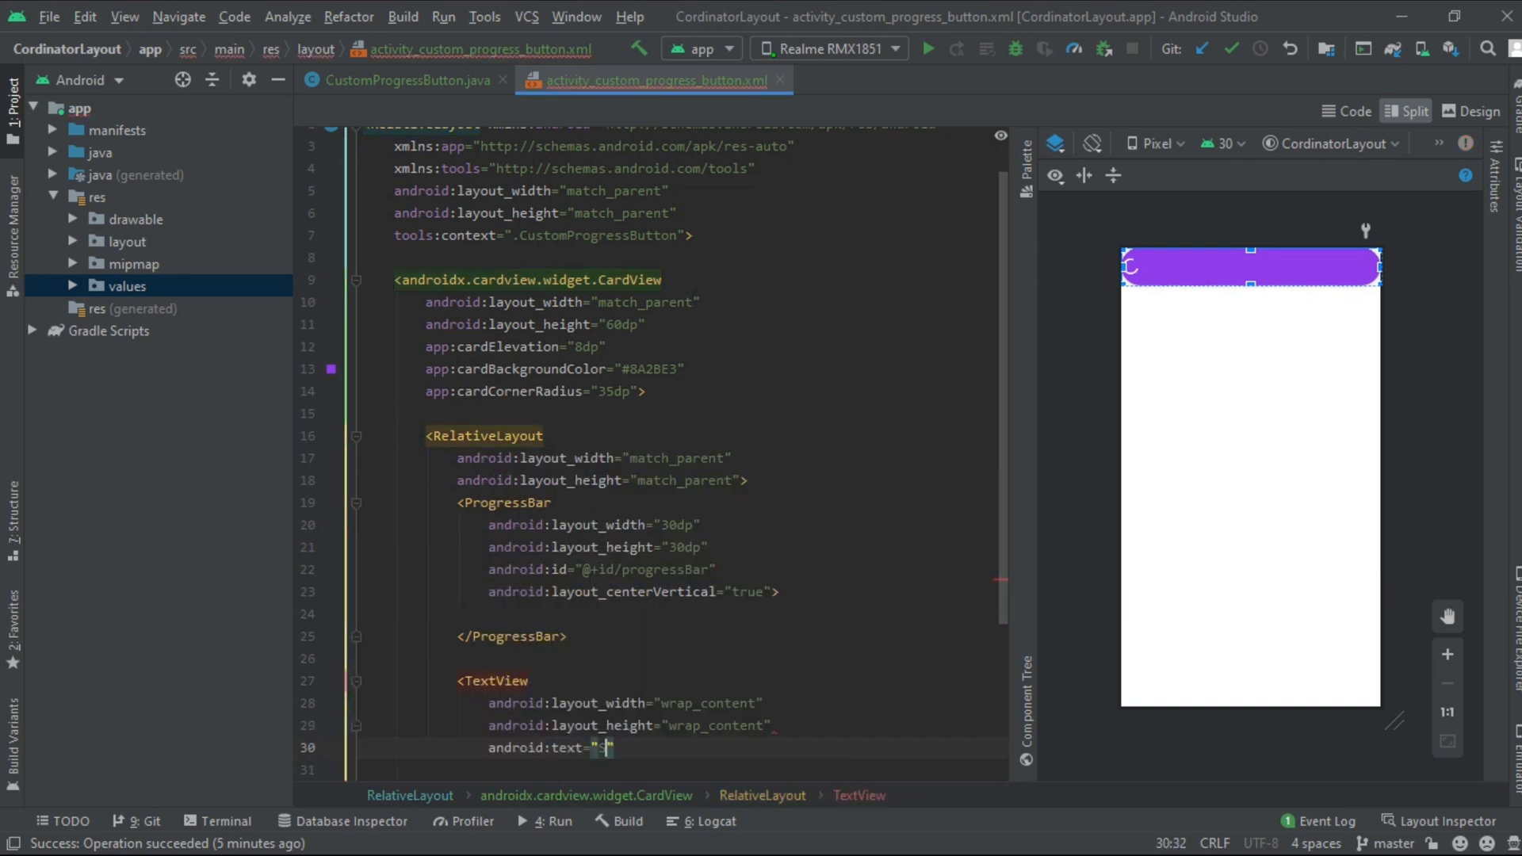
Step: Add a white 20sp 'Submit' TextView with id submitBtn, centred in the card
text(textColor="@android:color/white)
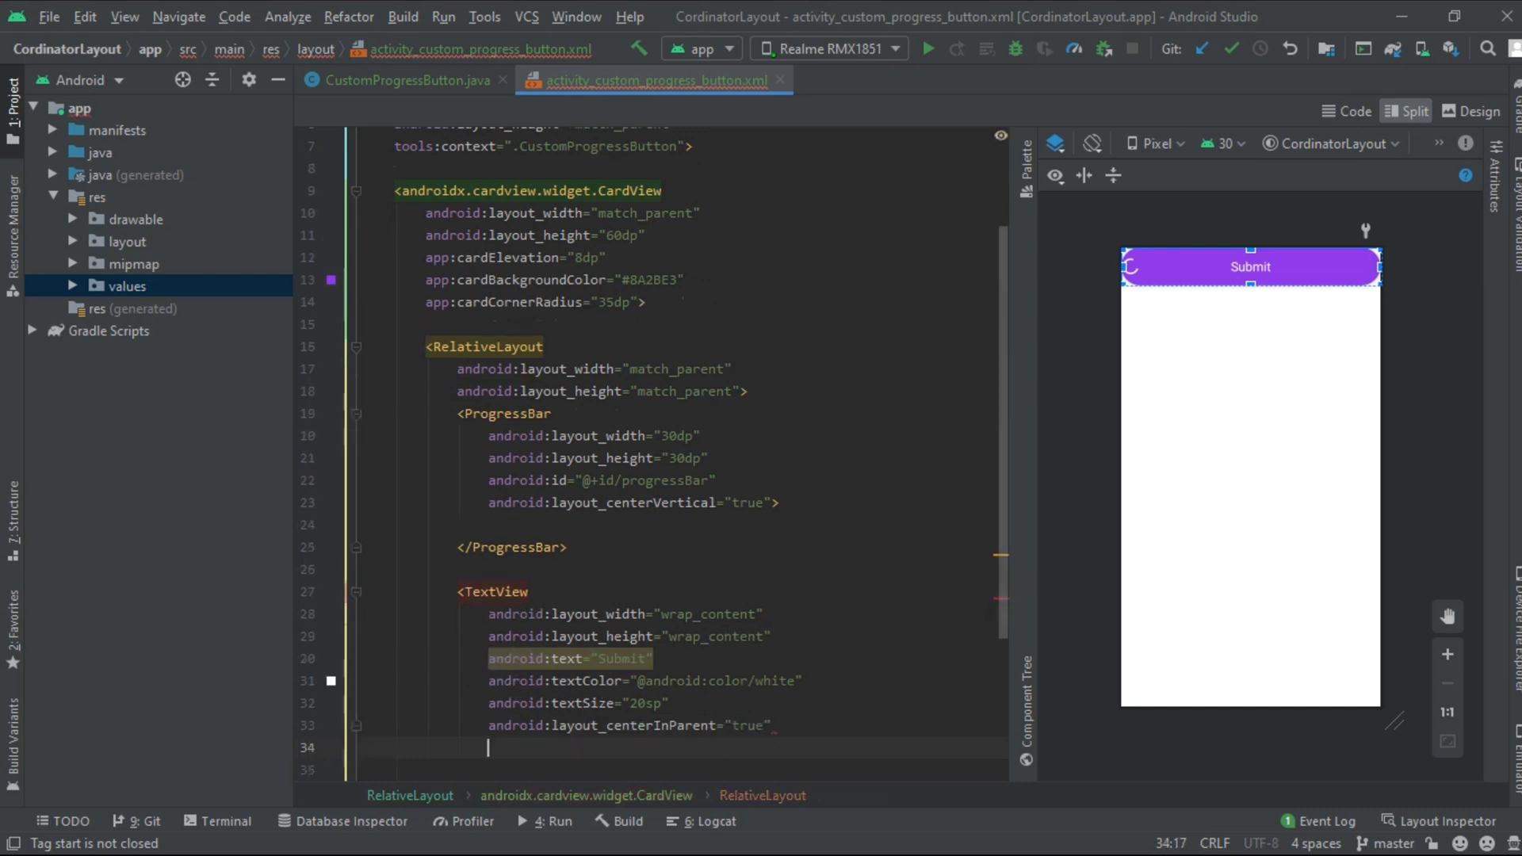
text(android:id=")
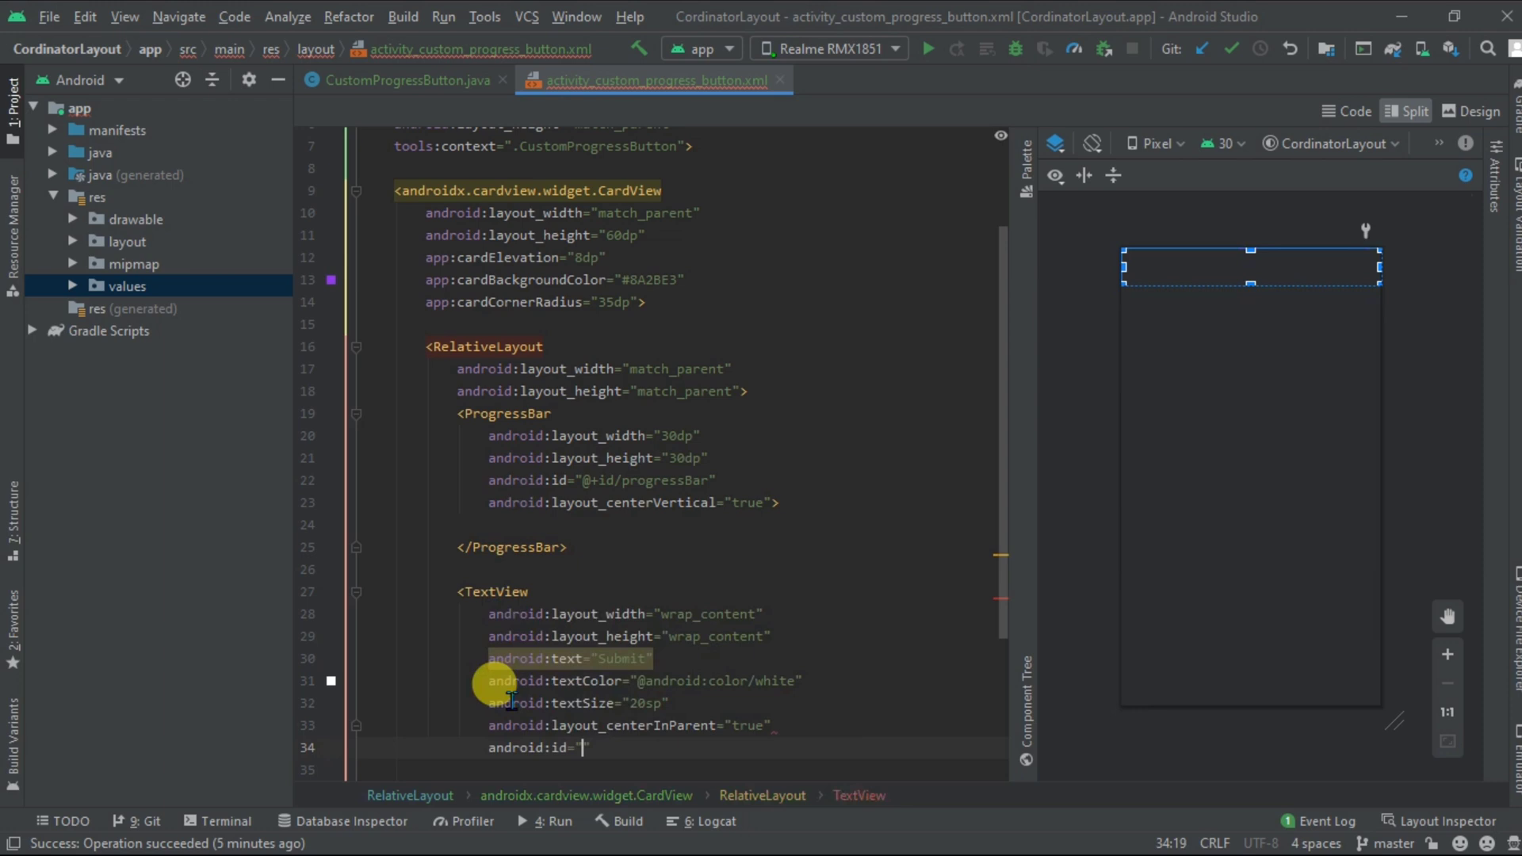
text(@+id/submitBtn)
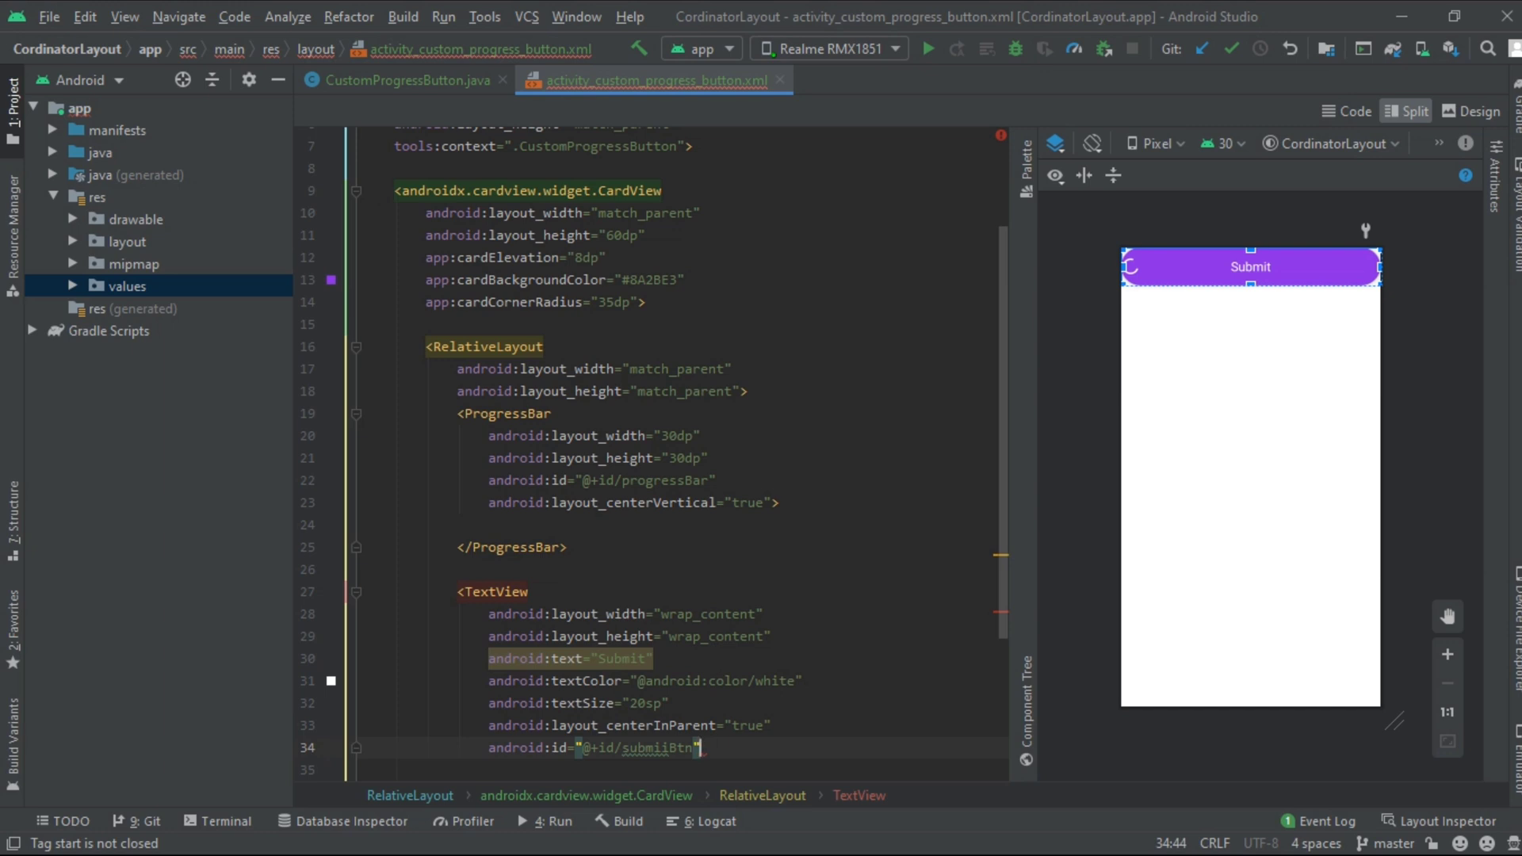
text(/>)
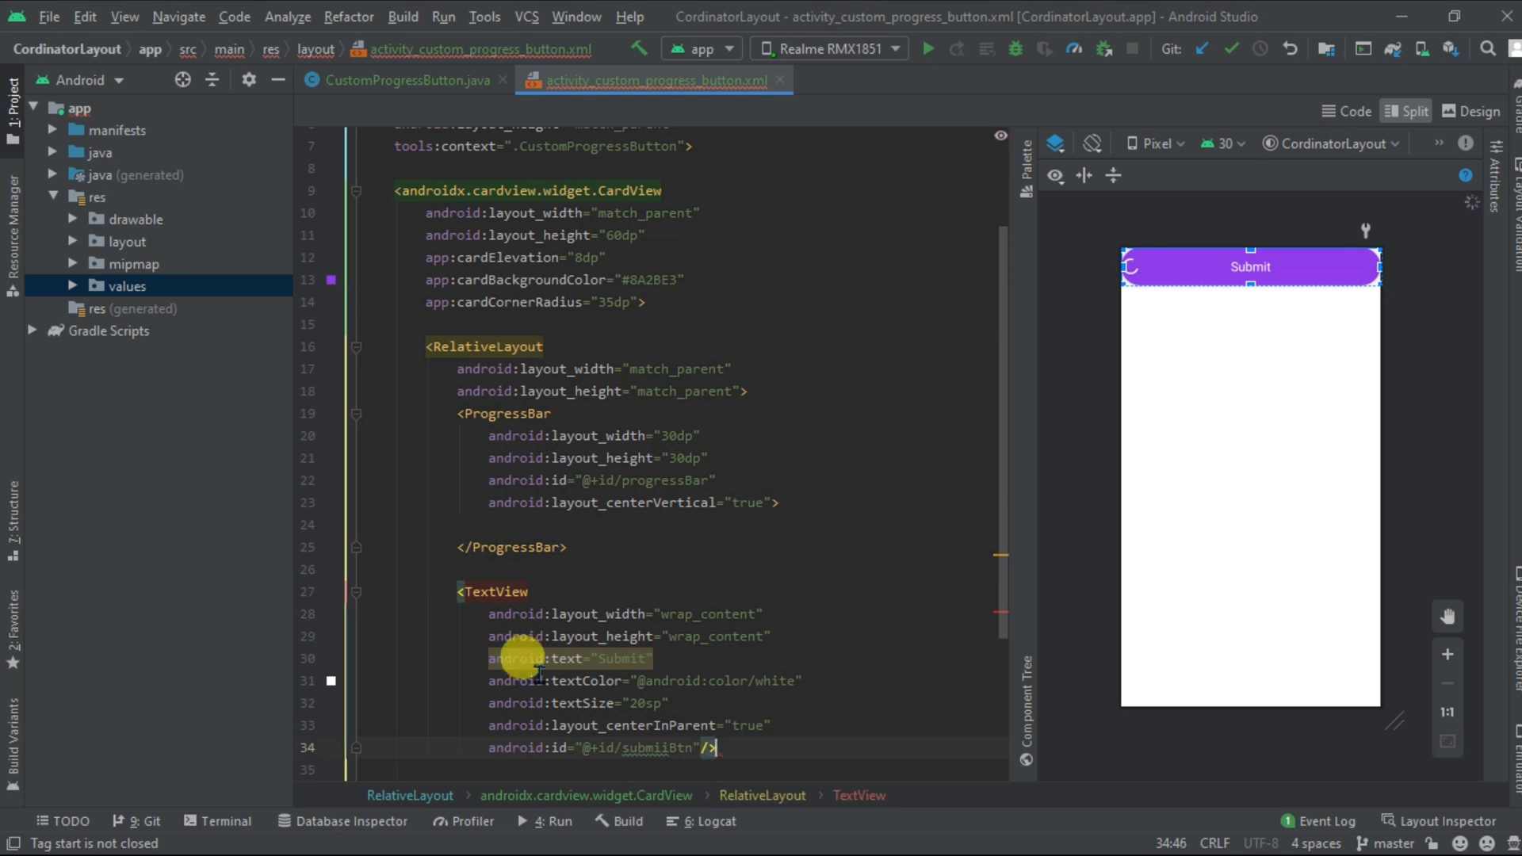
text(left)
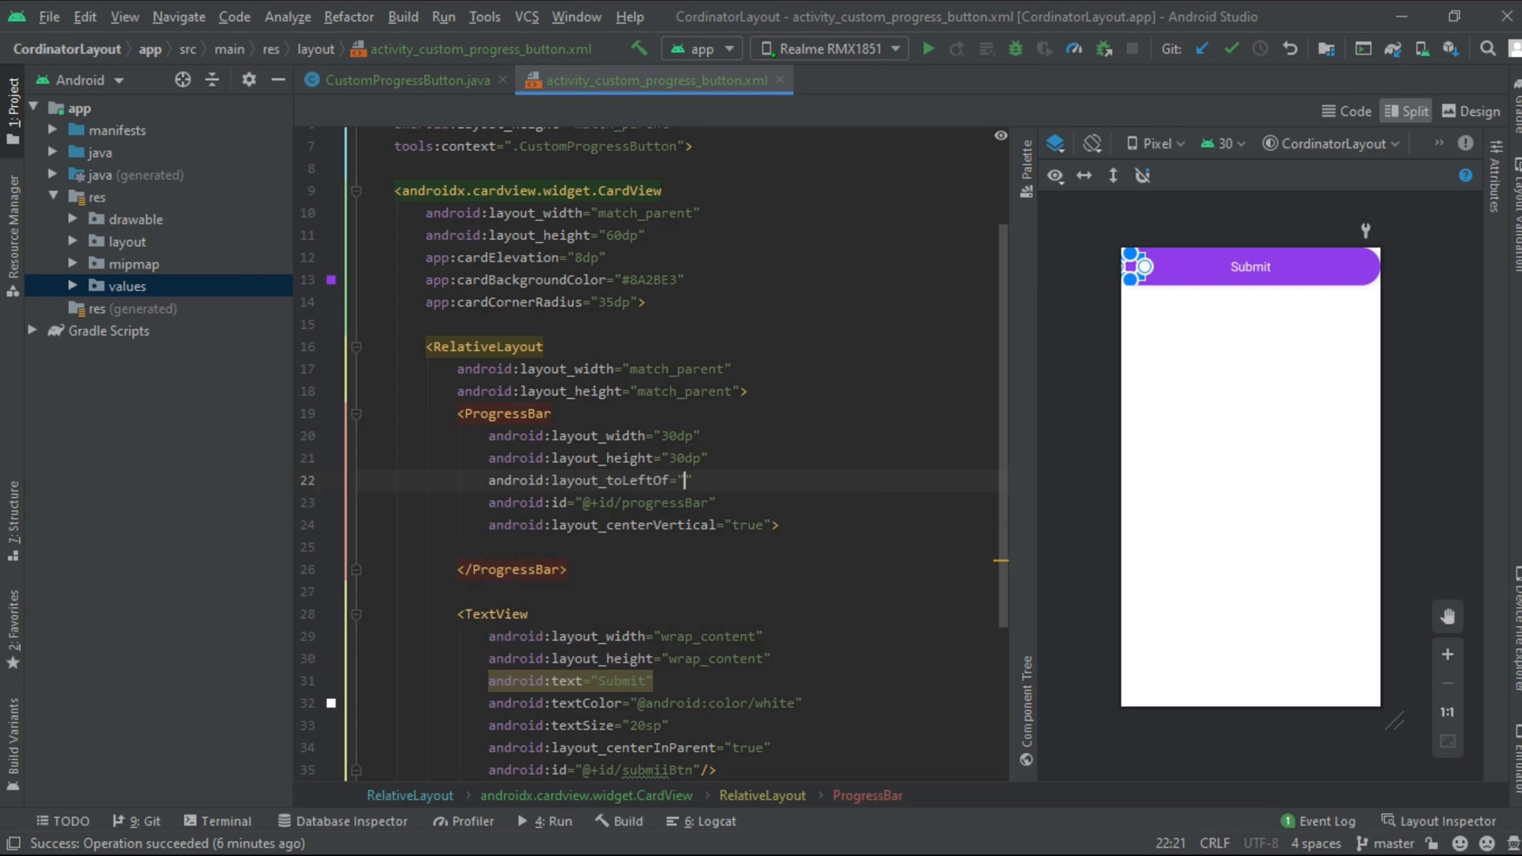
Step: Place the ProgressBar left of the Submit label and gravity-centre the root layout
text(@id/submiiBtn)
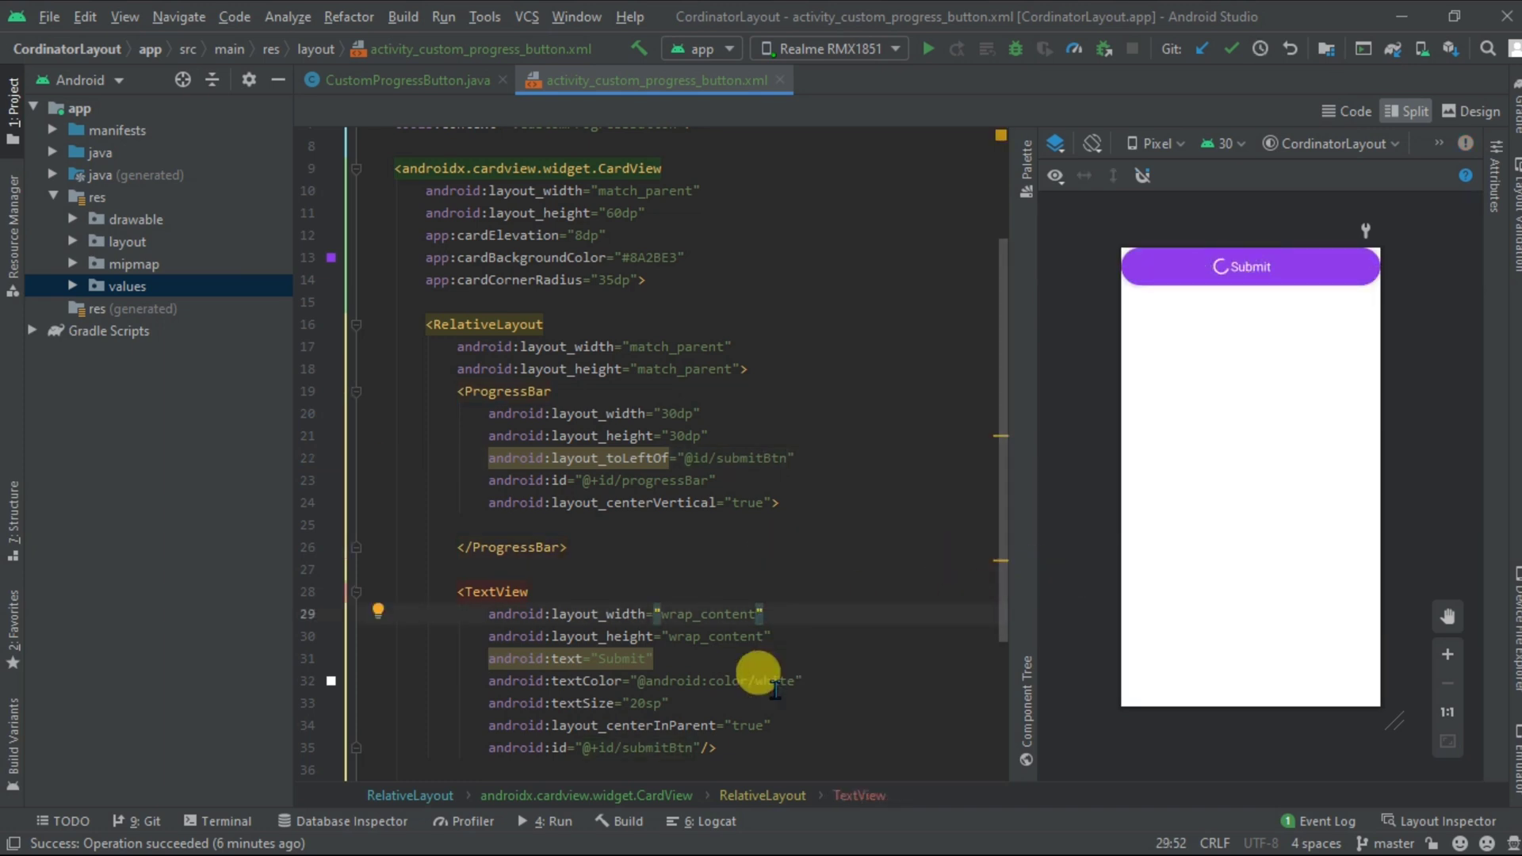
scroll(up, 3)
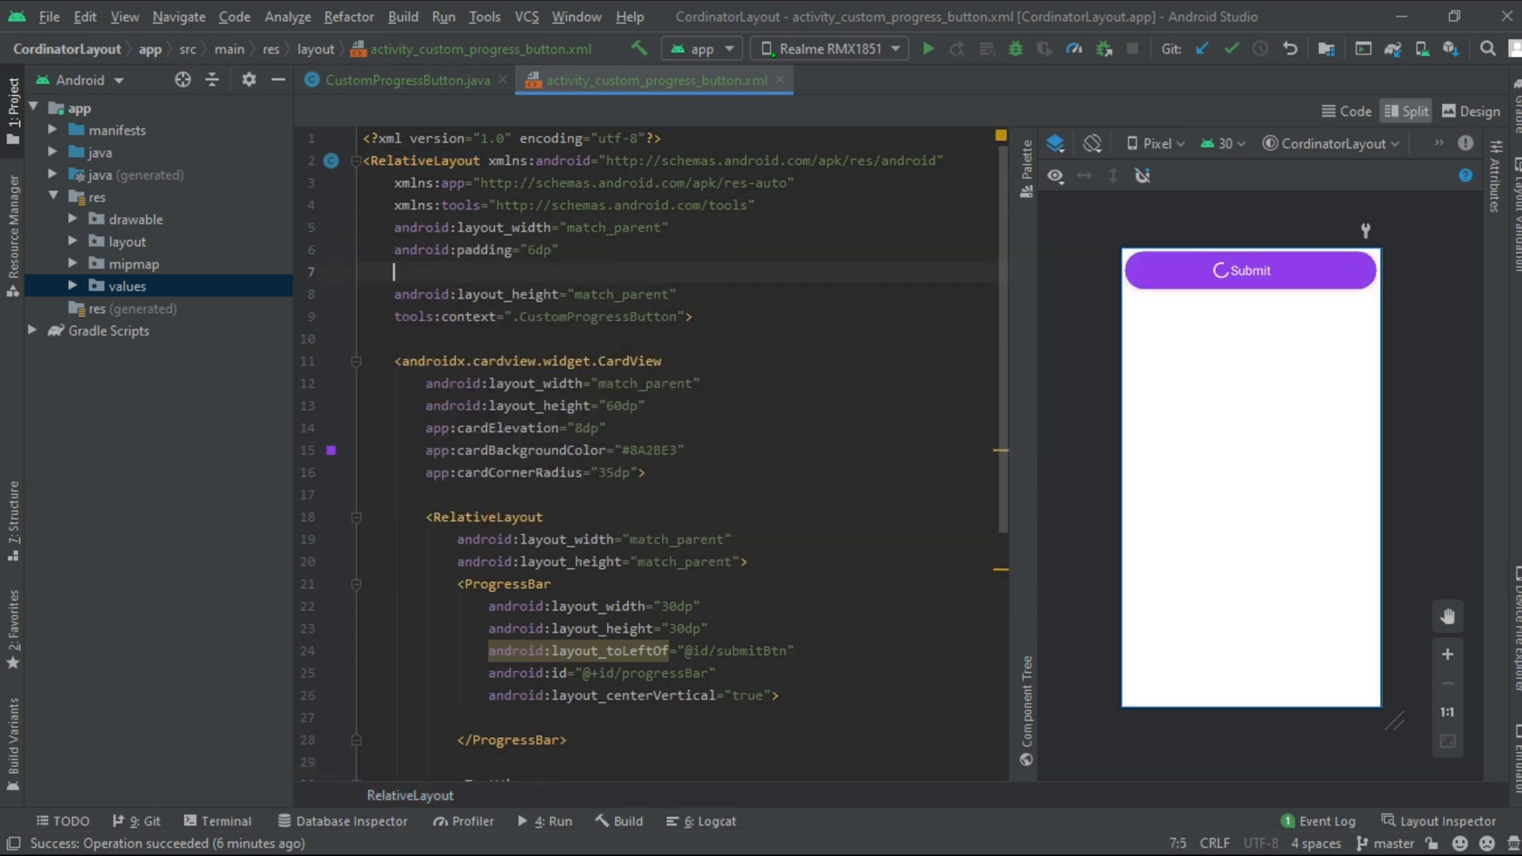
text(android:gravity="center")
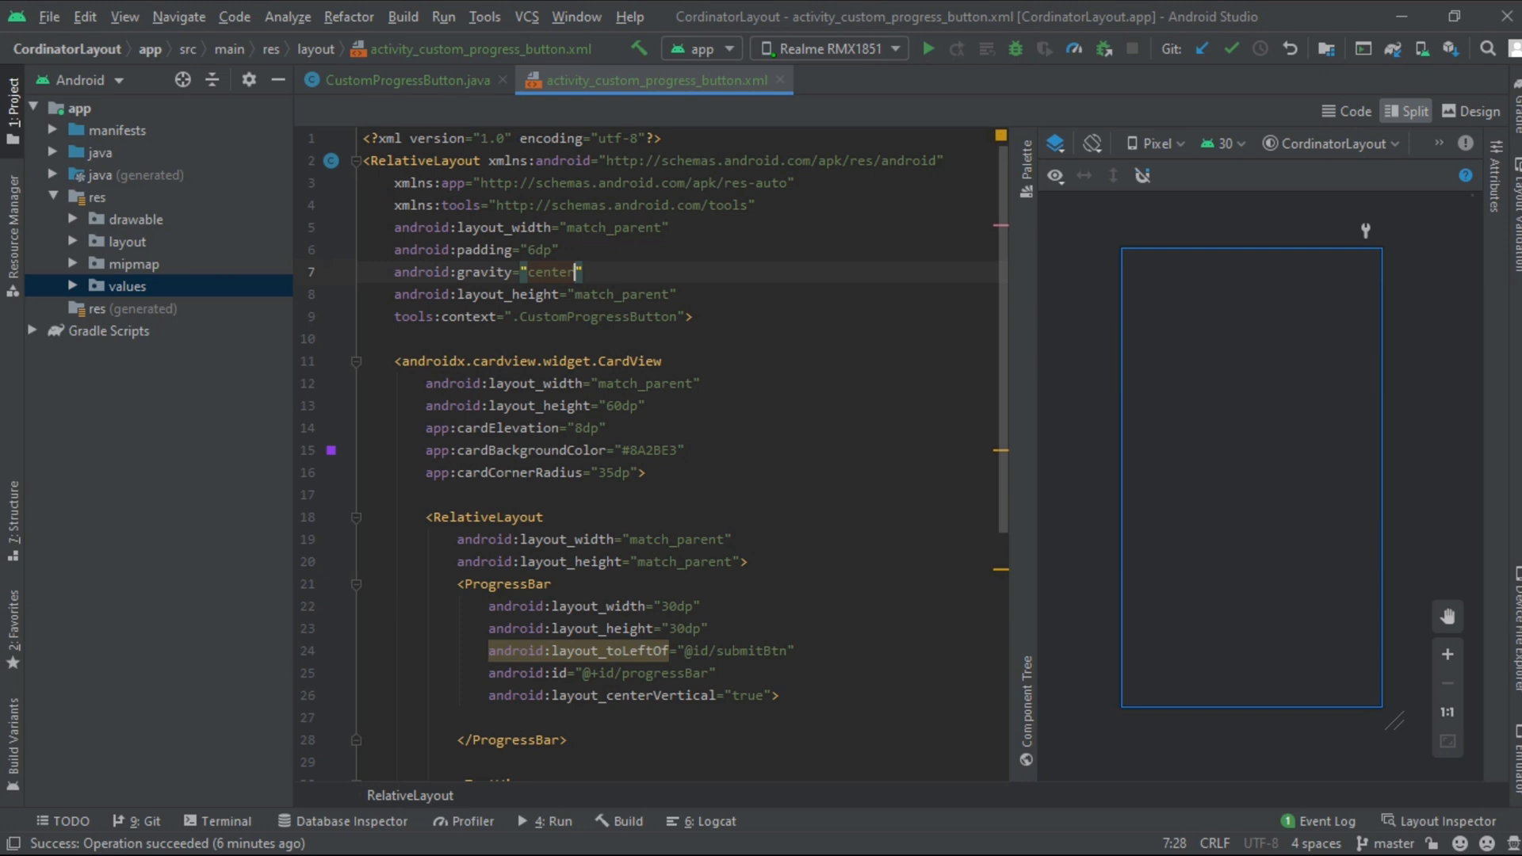
Step: Make the Submit label bold and set the ProgressBar visibility to gone
scroll(down, 3)
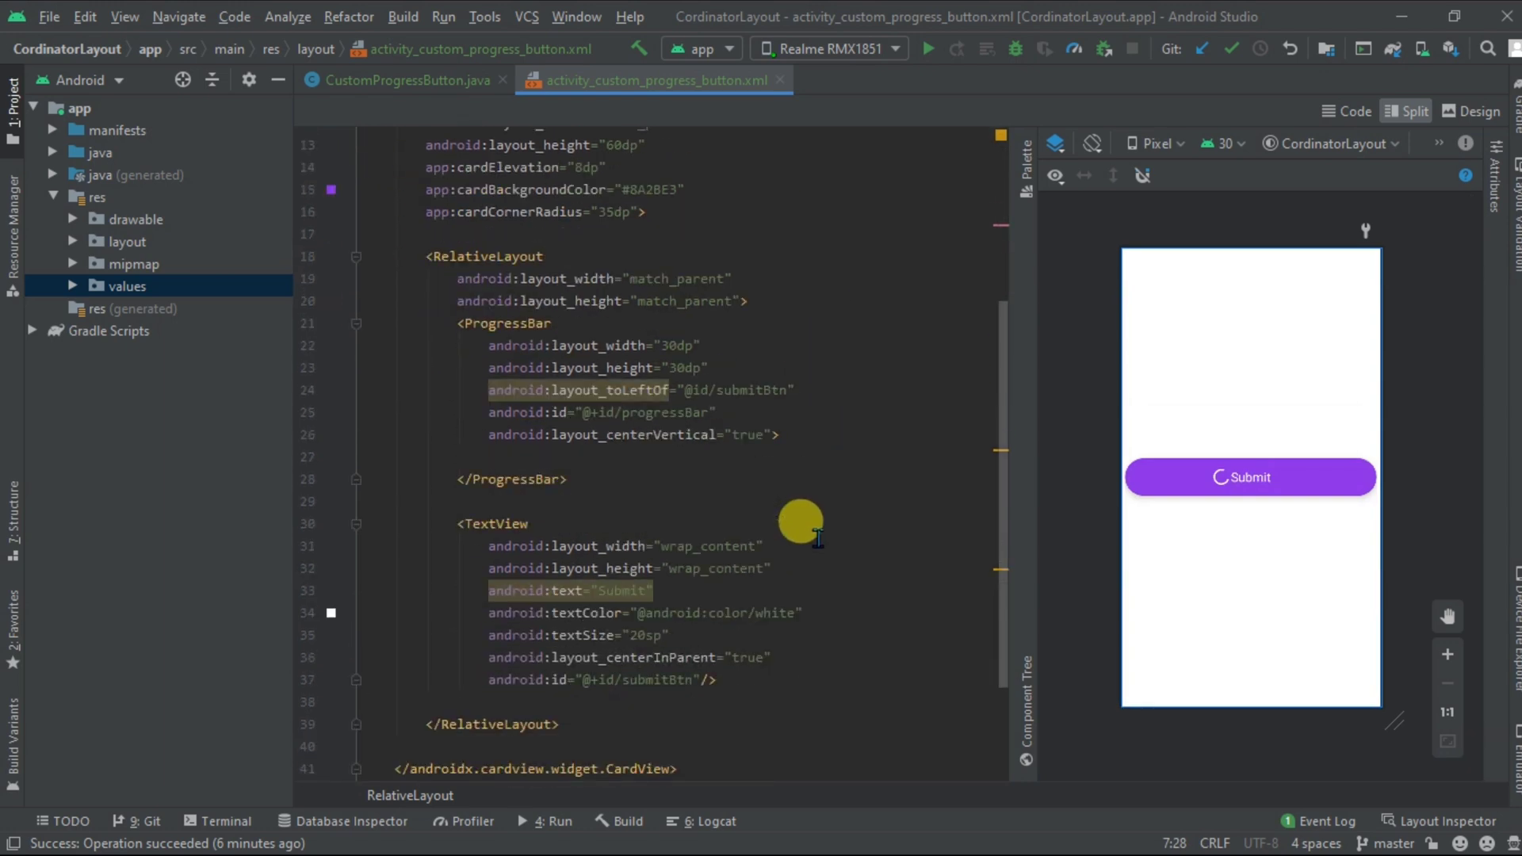
scroll(down, 3)
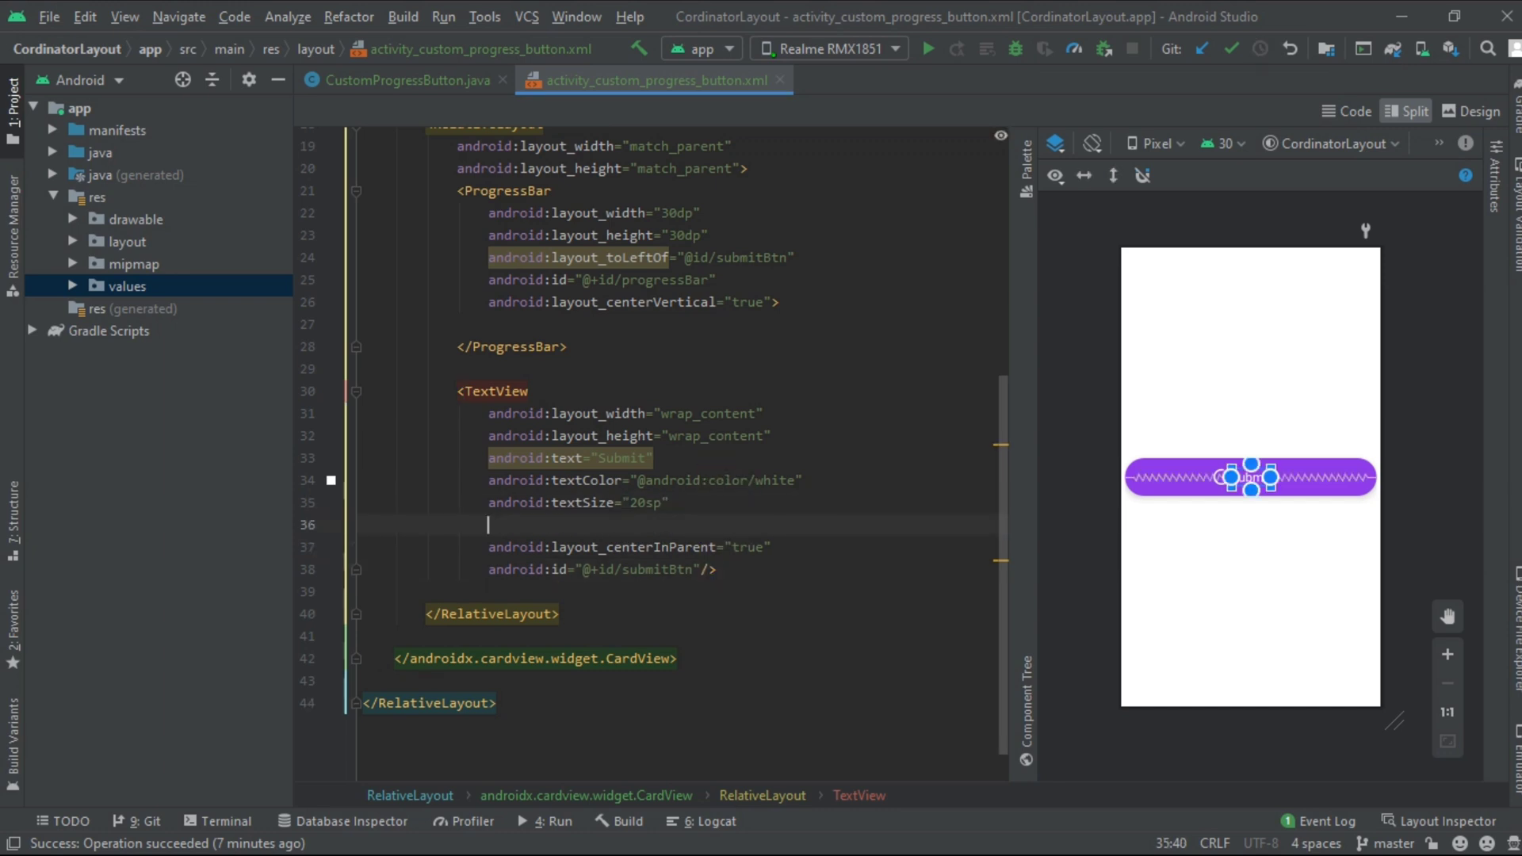
text(android:textStyle="bold")
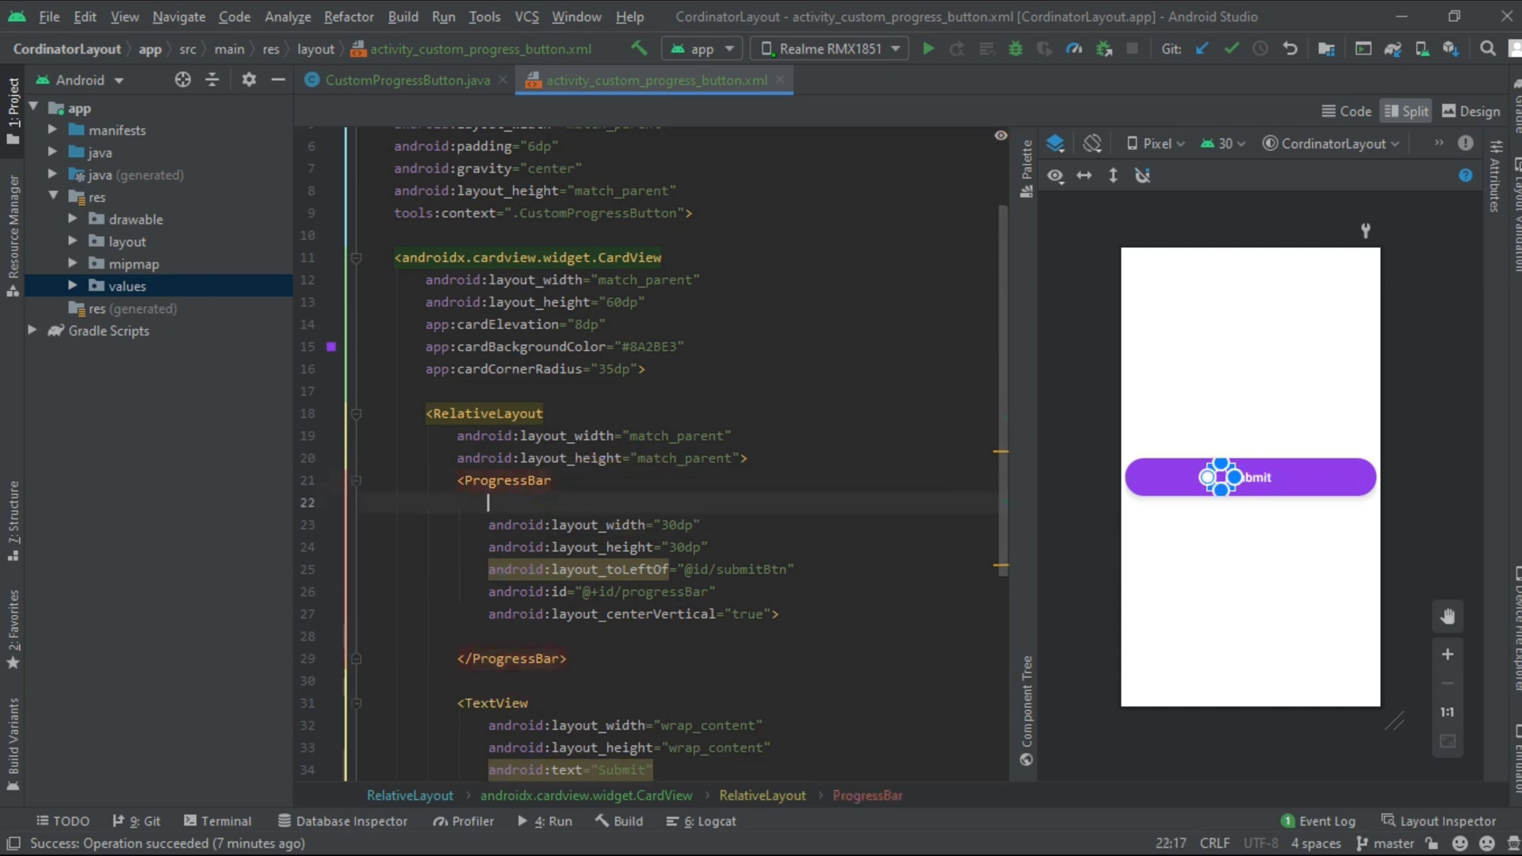
text(android:visibility="gone")
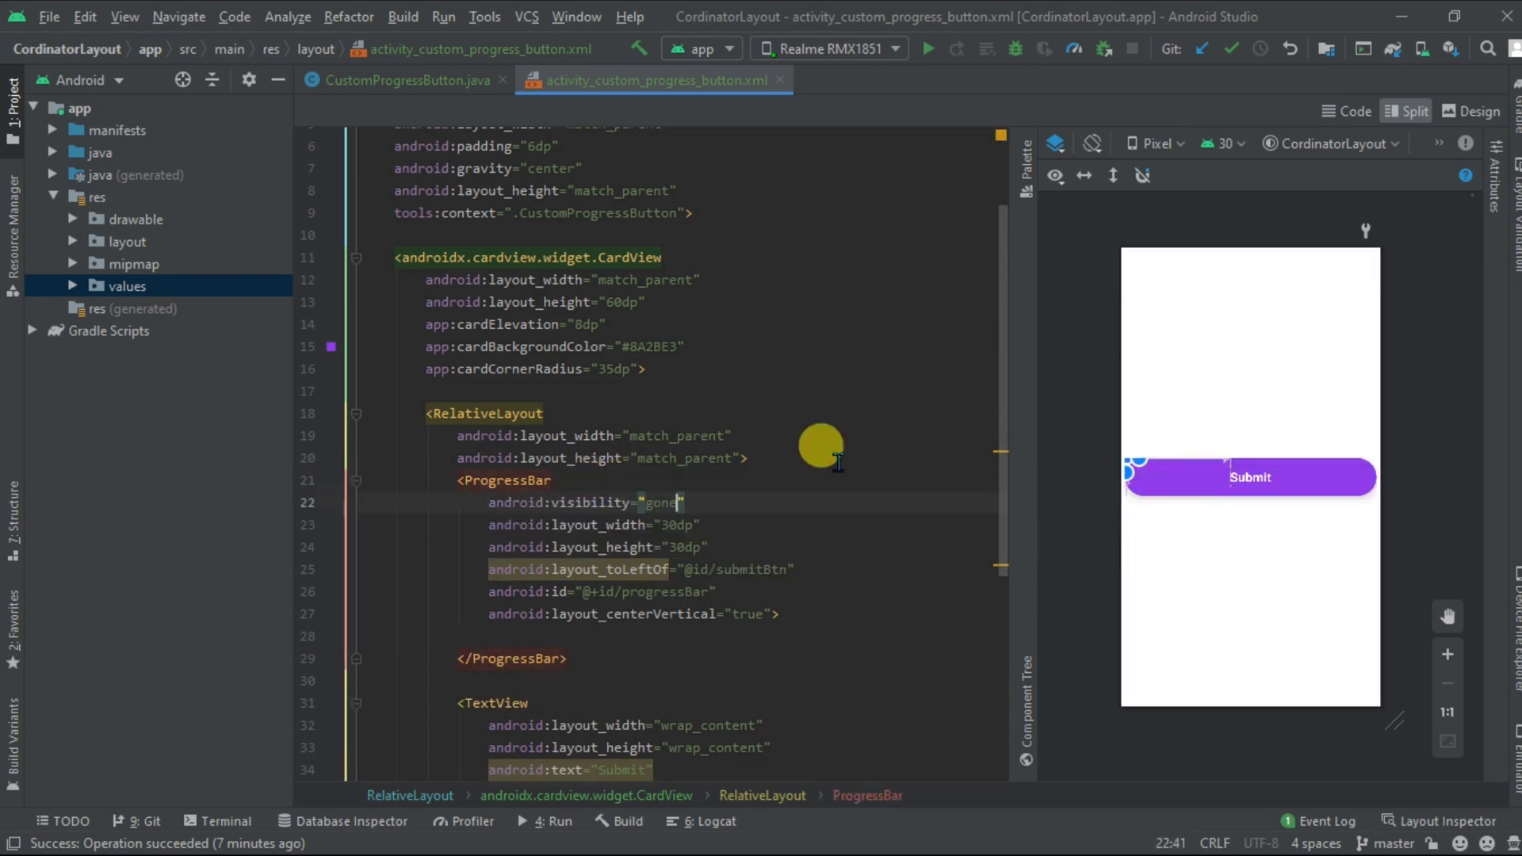
scroll(up, 3)
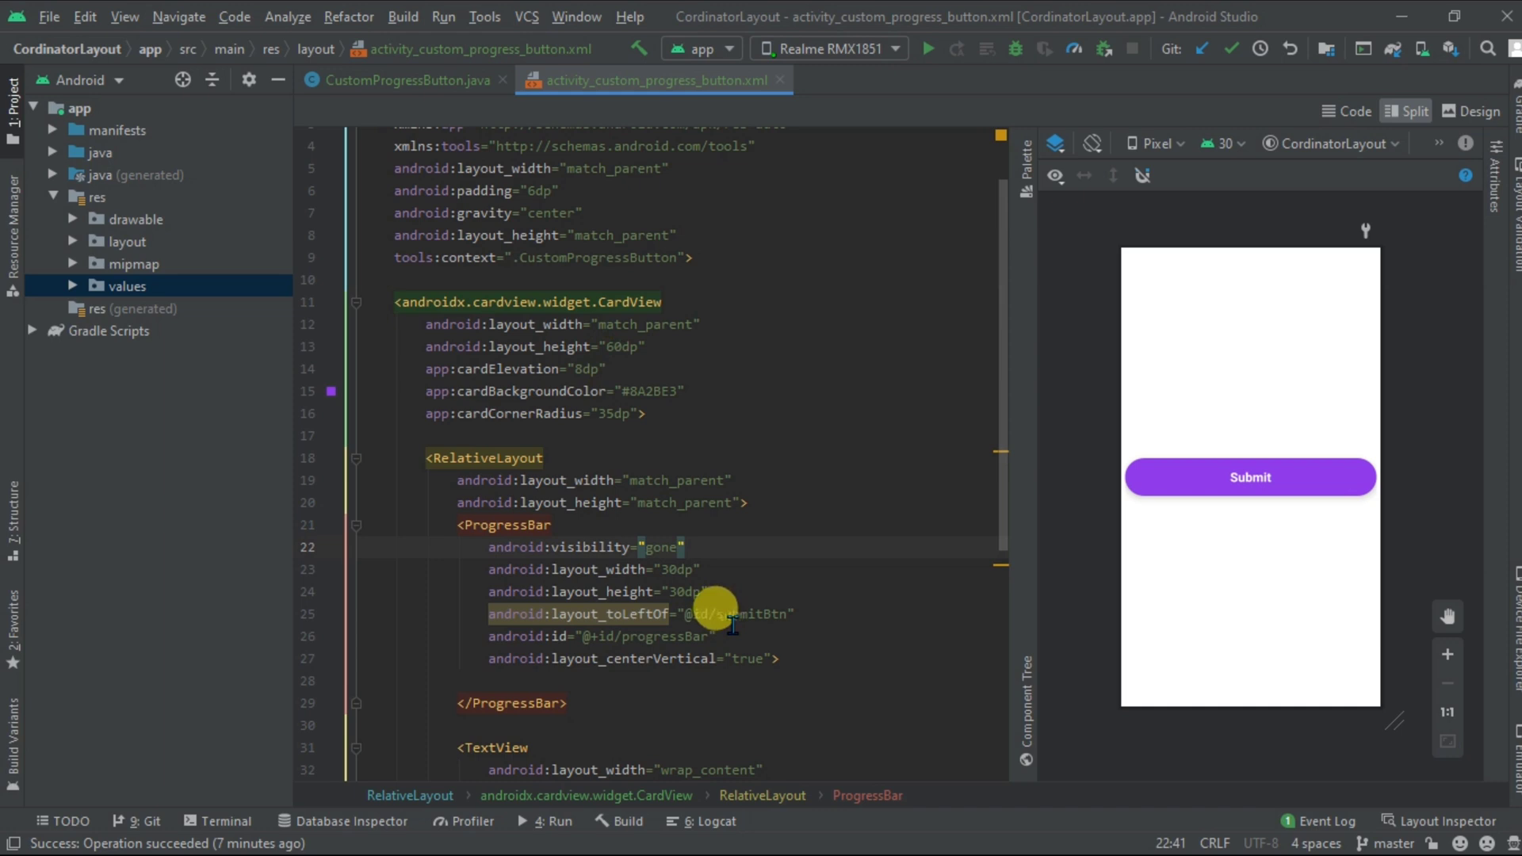
scroll(down, 3)
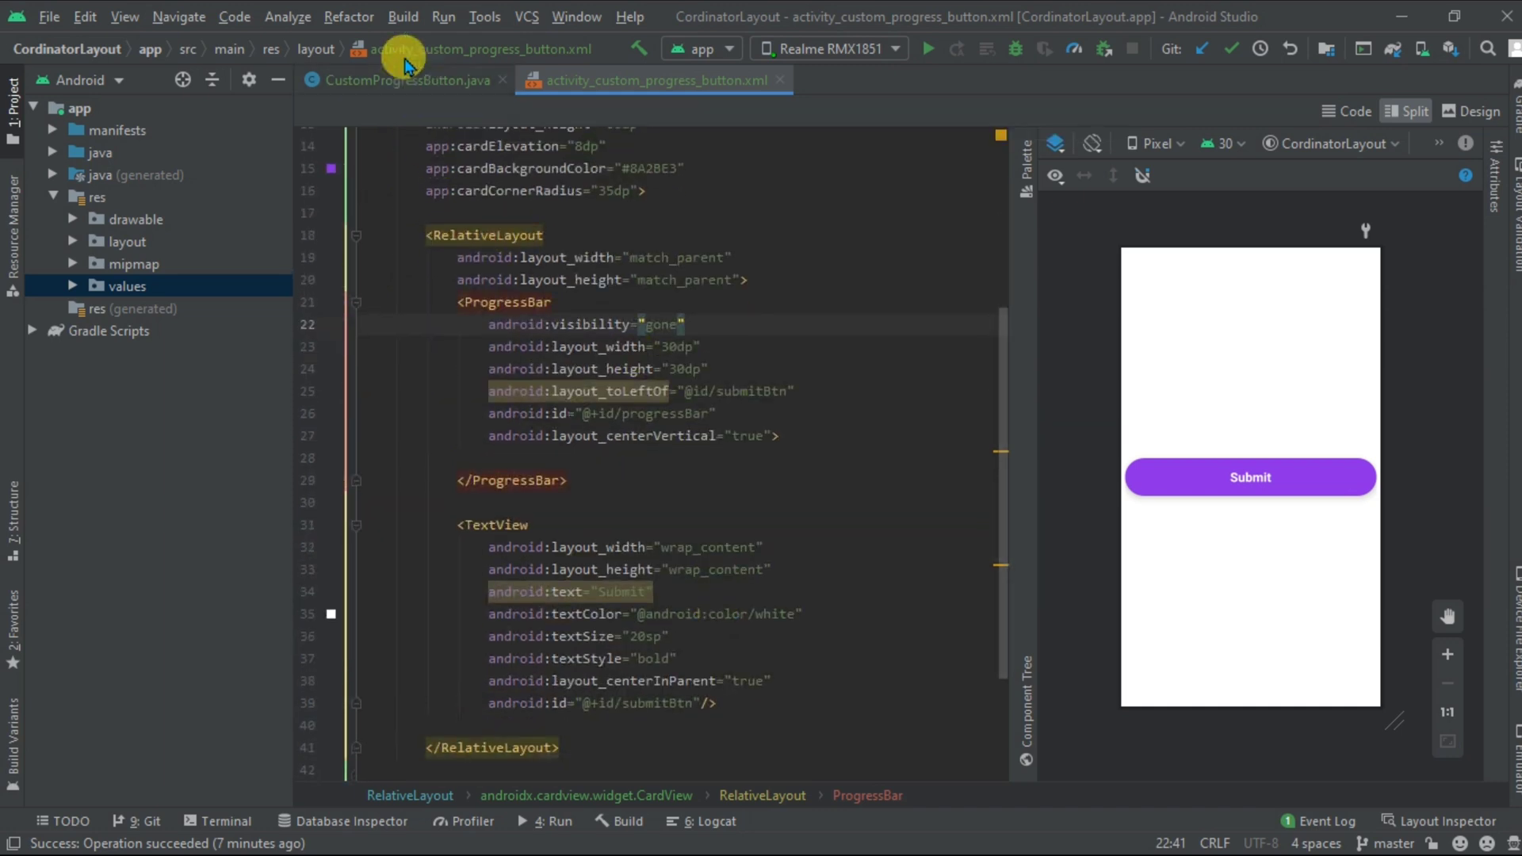
Step: In CustomProgressButton.java, declare progressBar via findViewById(R.id.progressBar)
click(407, 80)
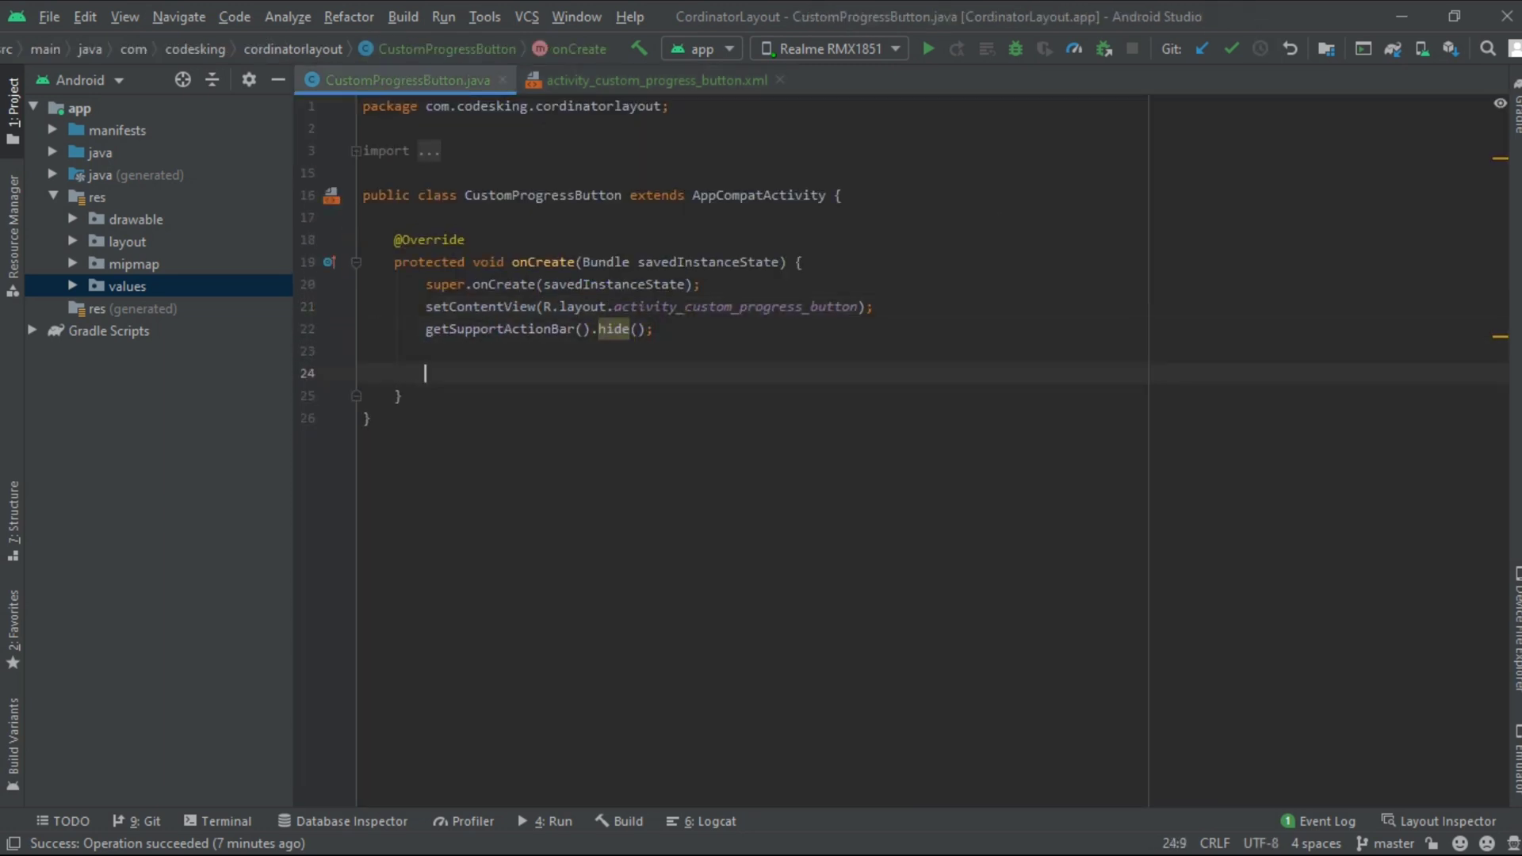
text(progr)
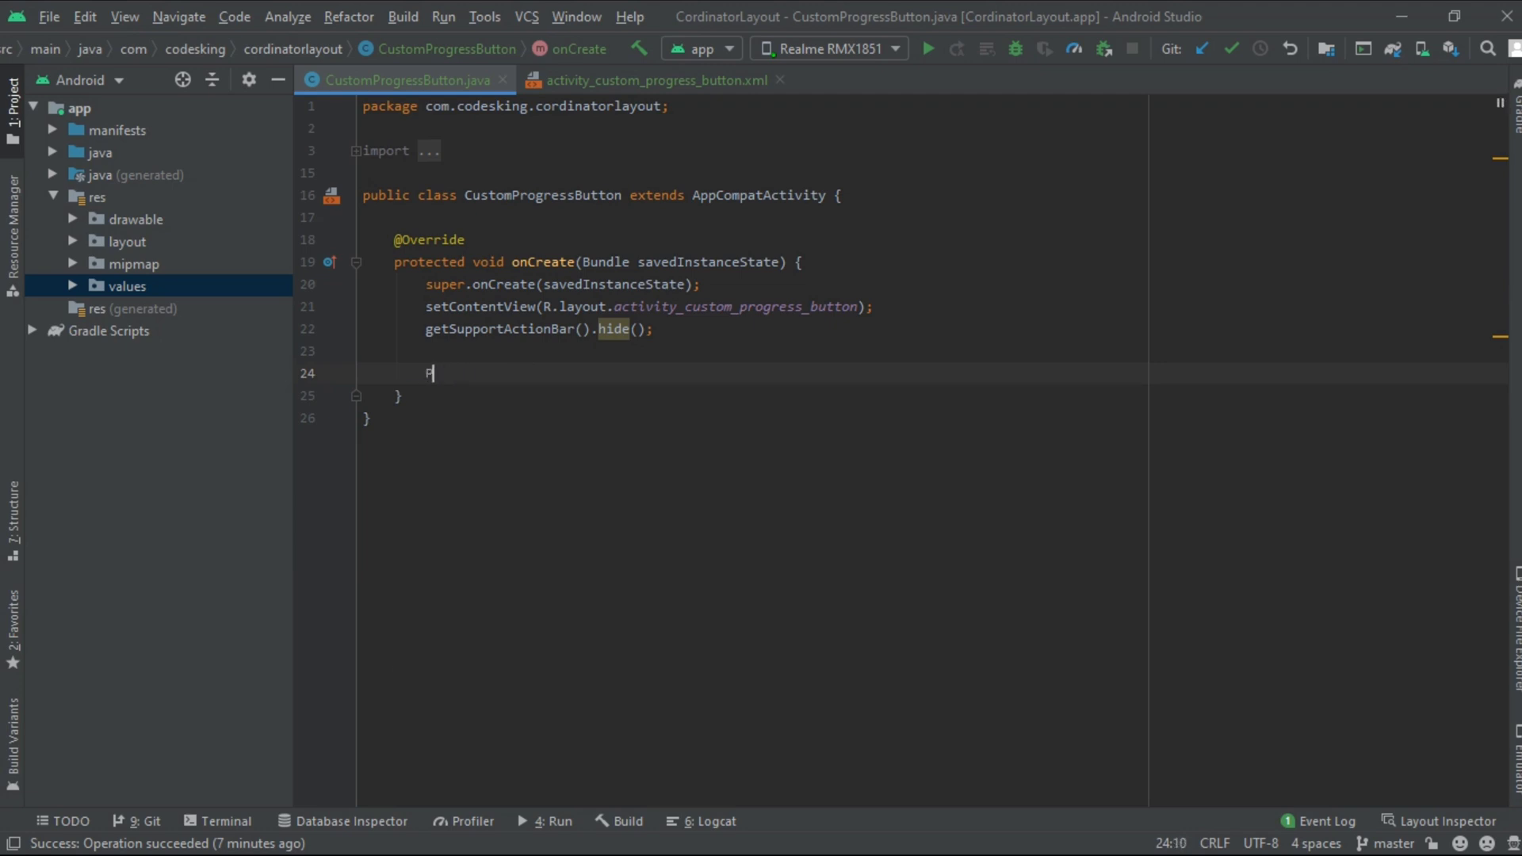
text(rogressBar progressBar)
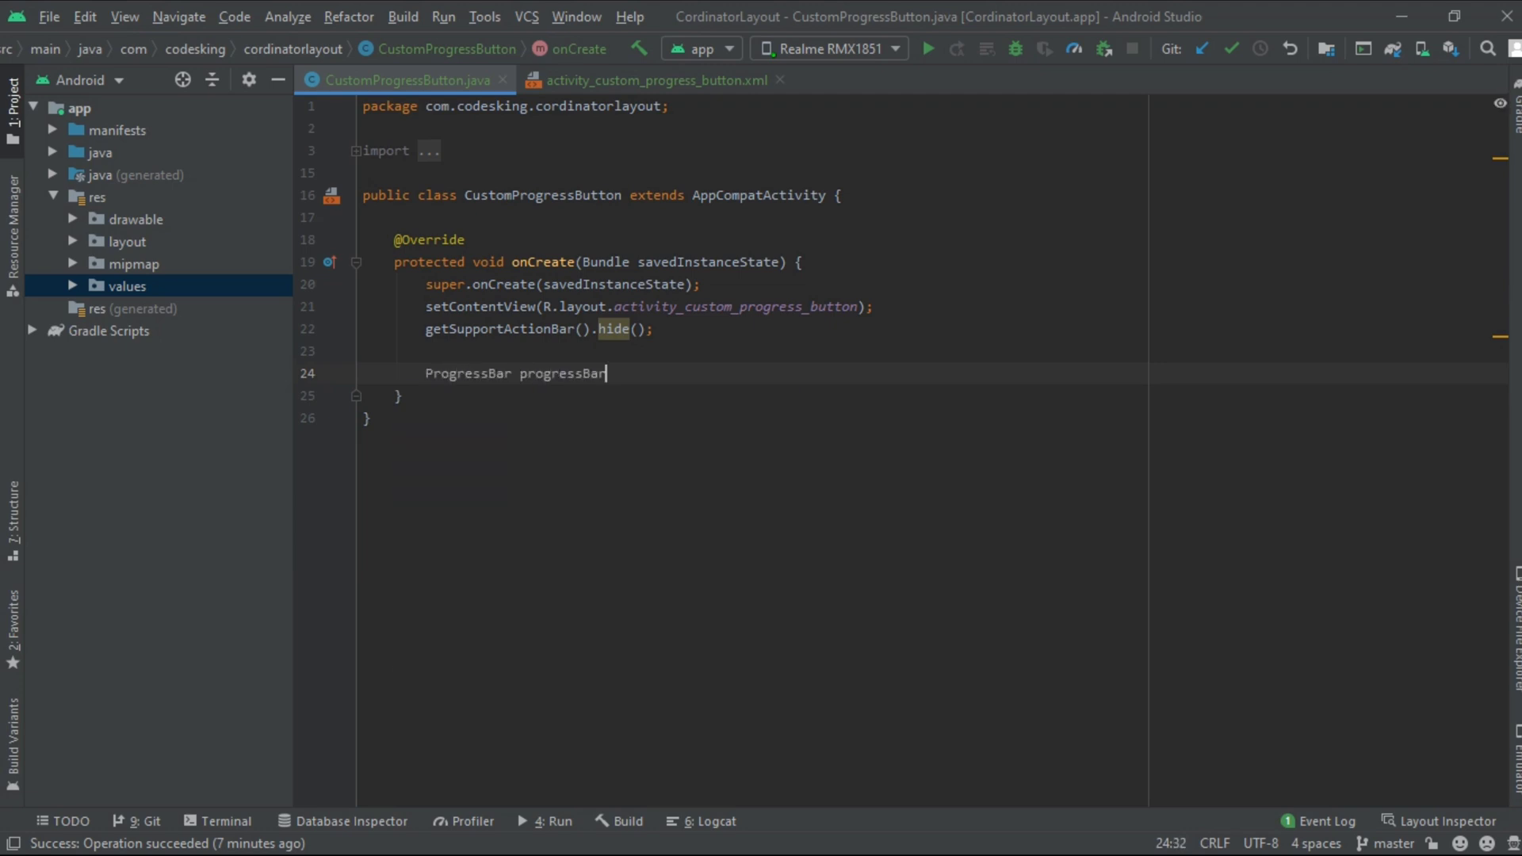
text(= findViewById(R.id.progressBar);)
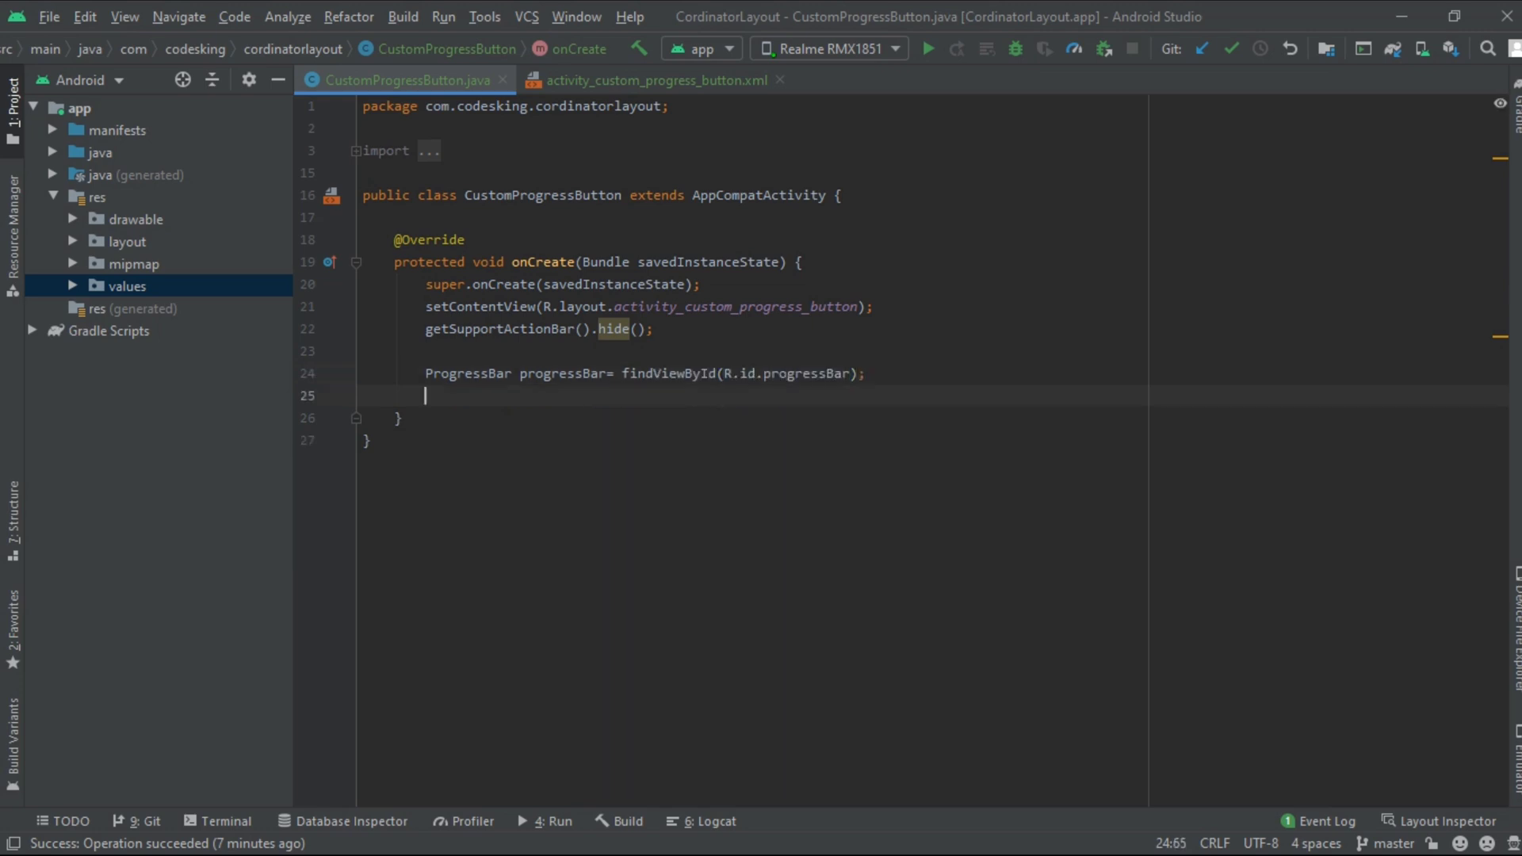
Step: Declare TextView textView via findViewById(R.id.submitBtn)
text(tex)
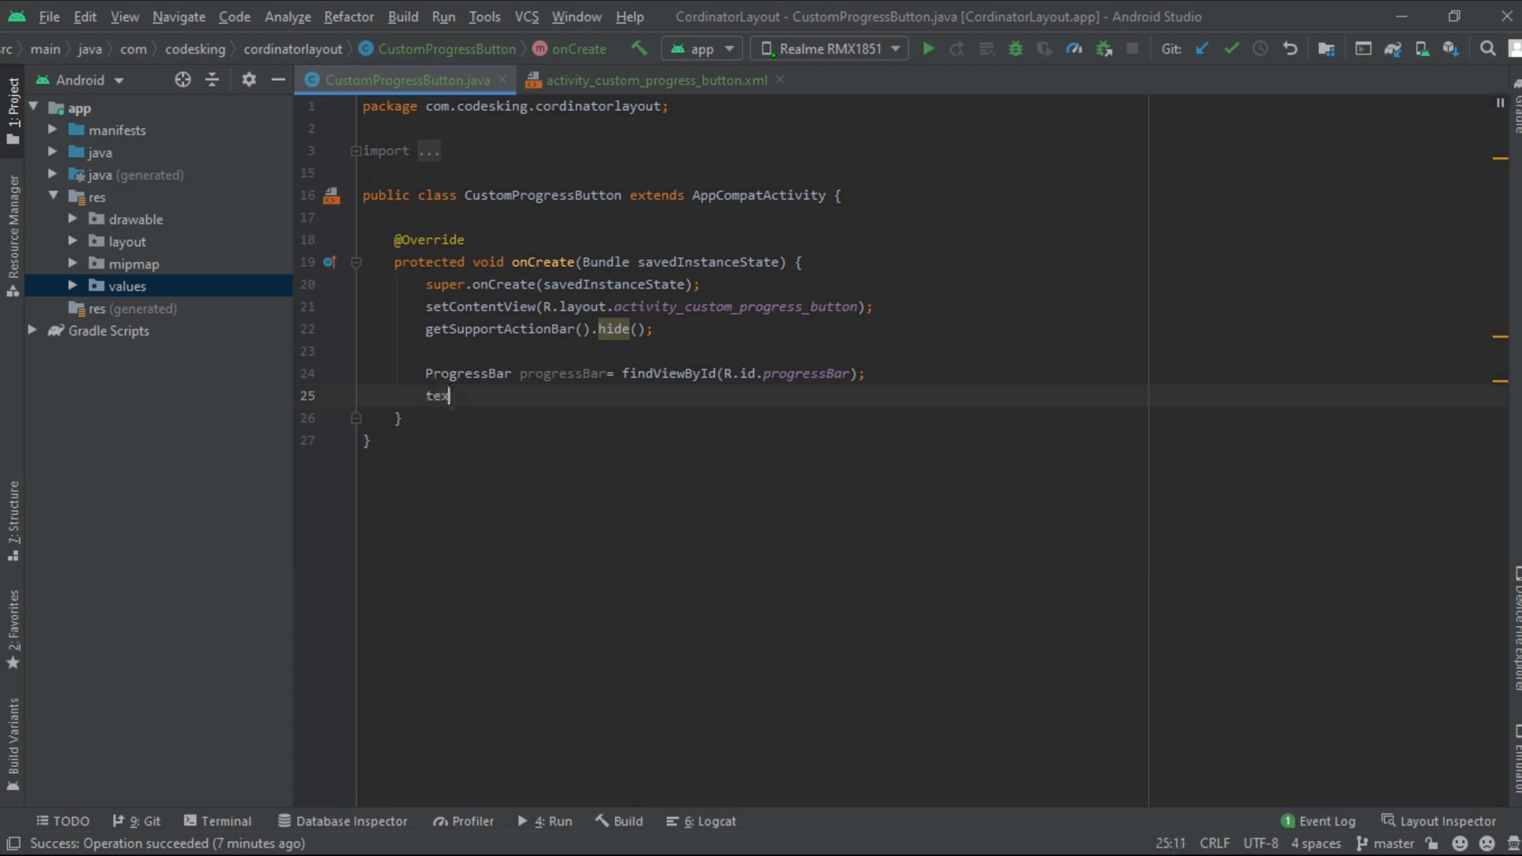
text(TextView)
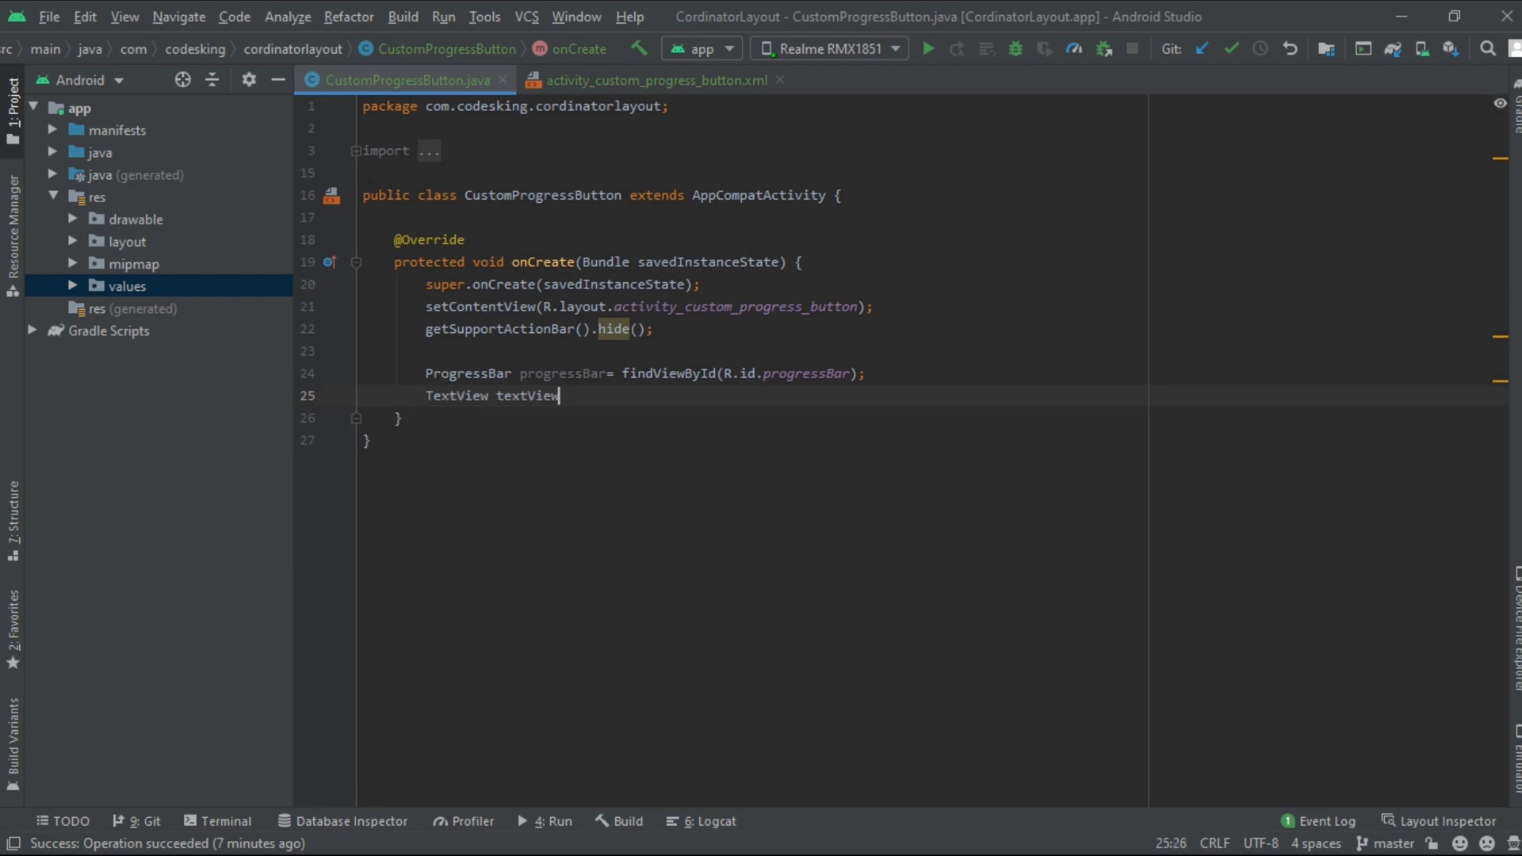
text(= findViewById(R.)
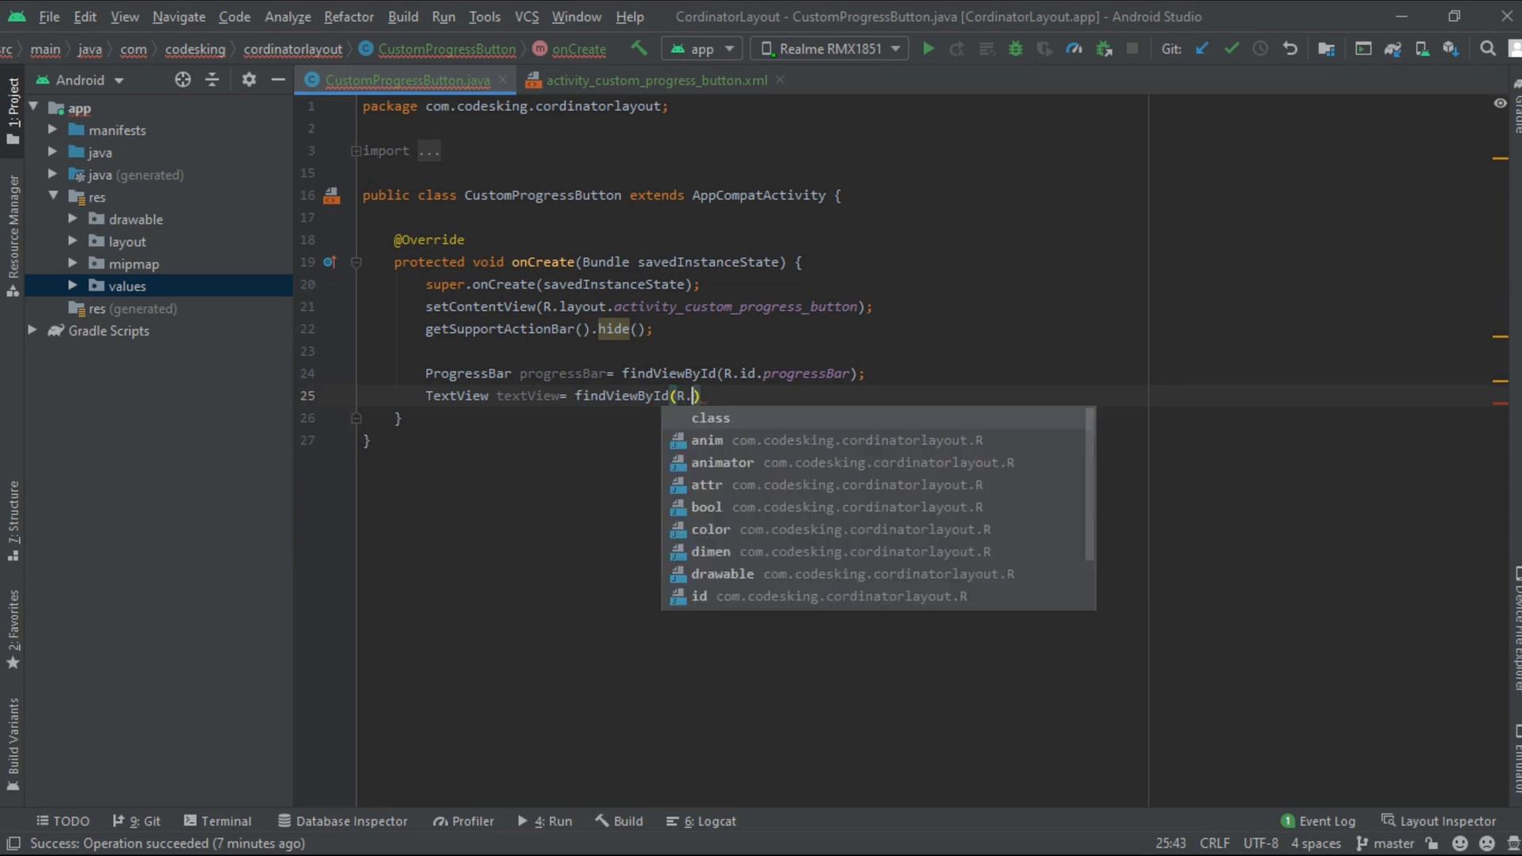
text(id.t)
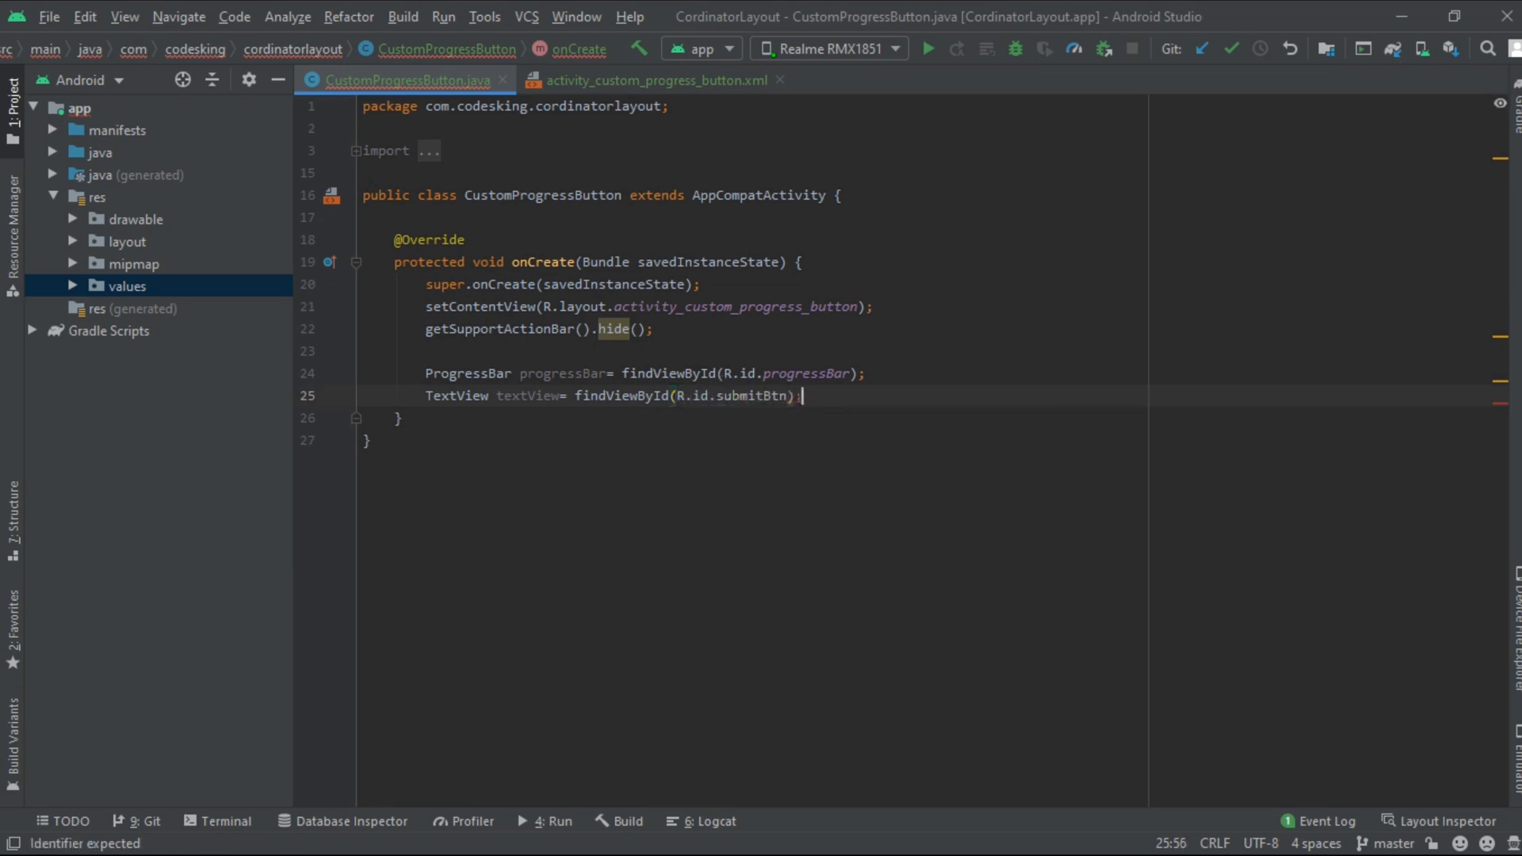
text(textView)
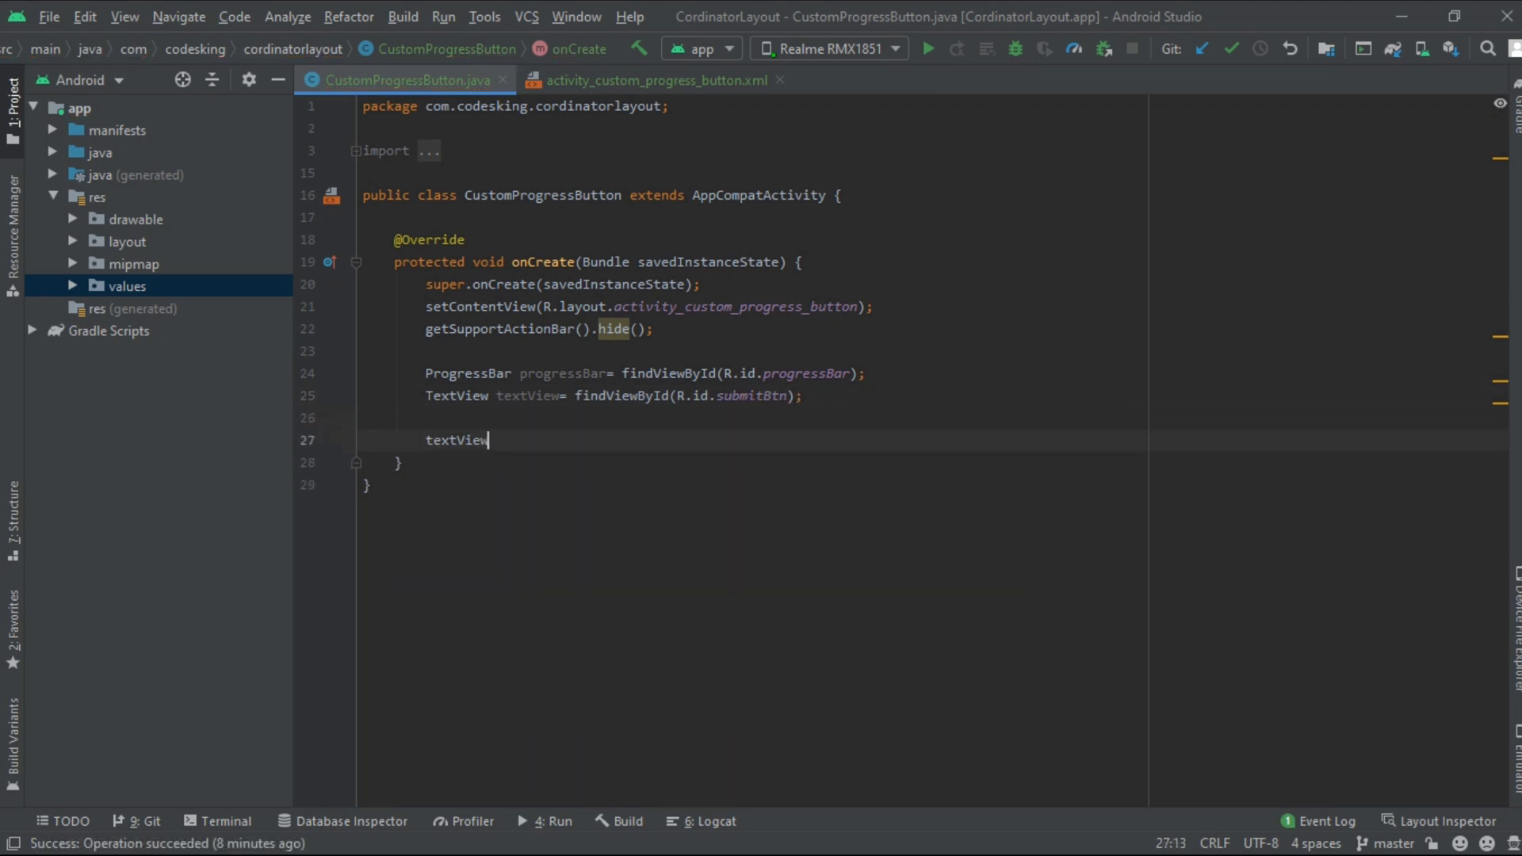
Step: Add a click listener that sets the text to 'Please wait' and shows the spinner
text(.setOnClickListener(new View.OnClickListener() {)
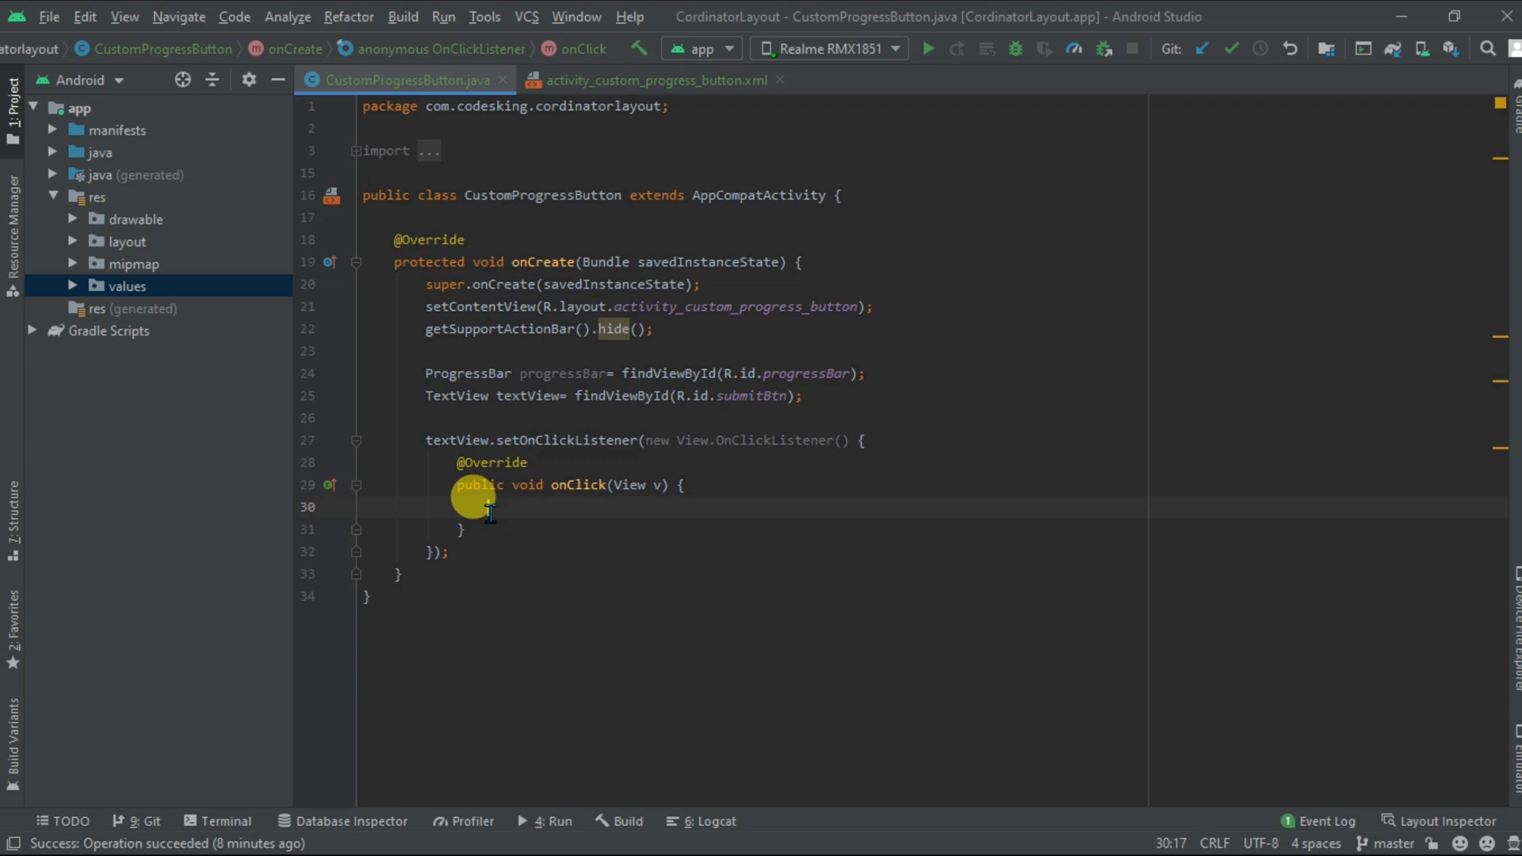
text(textView.setText("Please wai");)
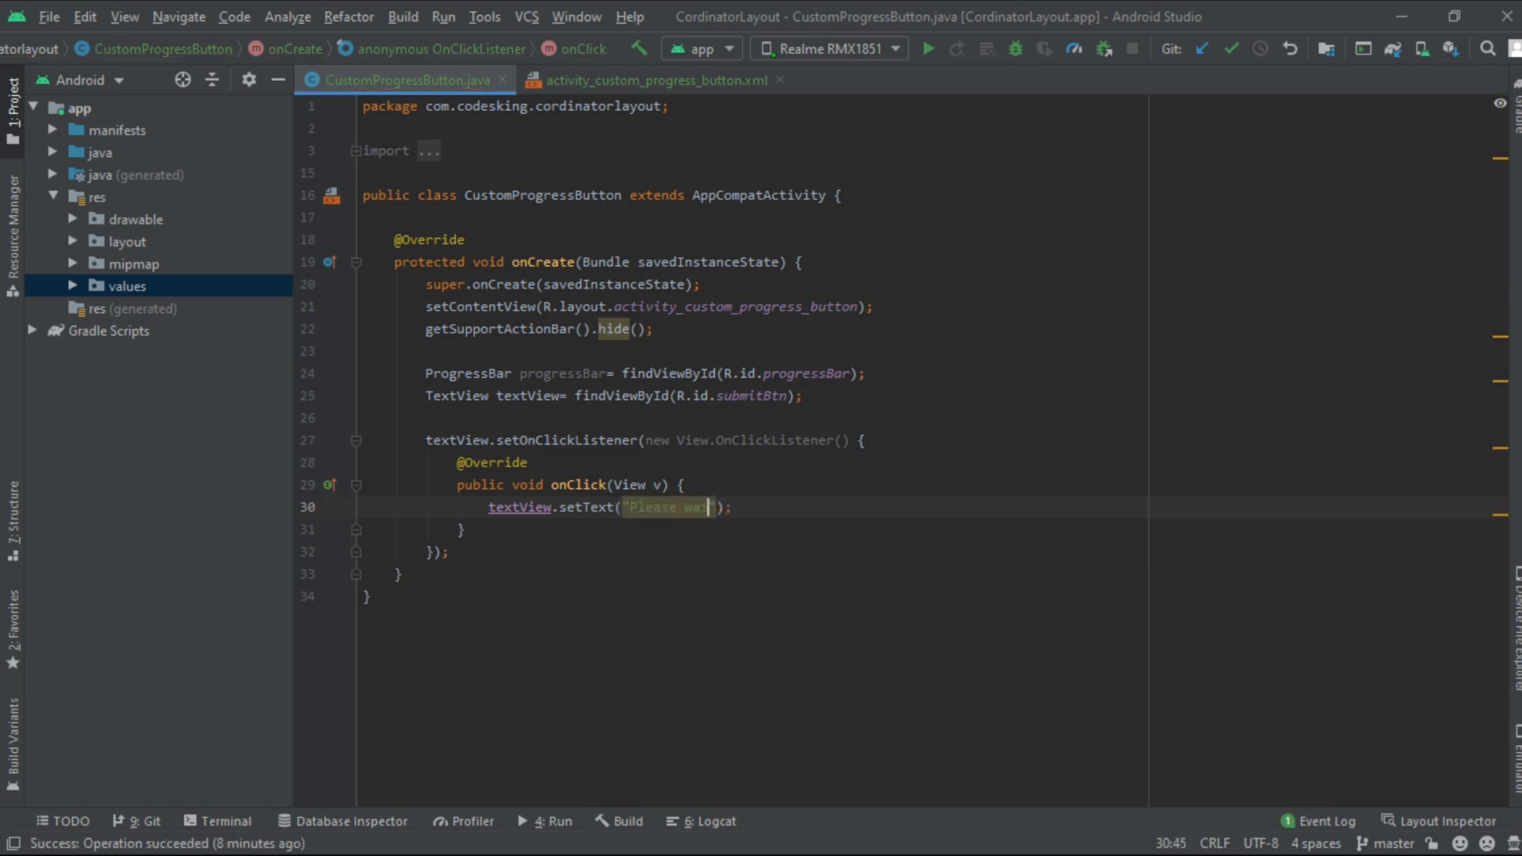
text(t)
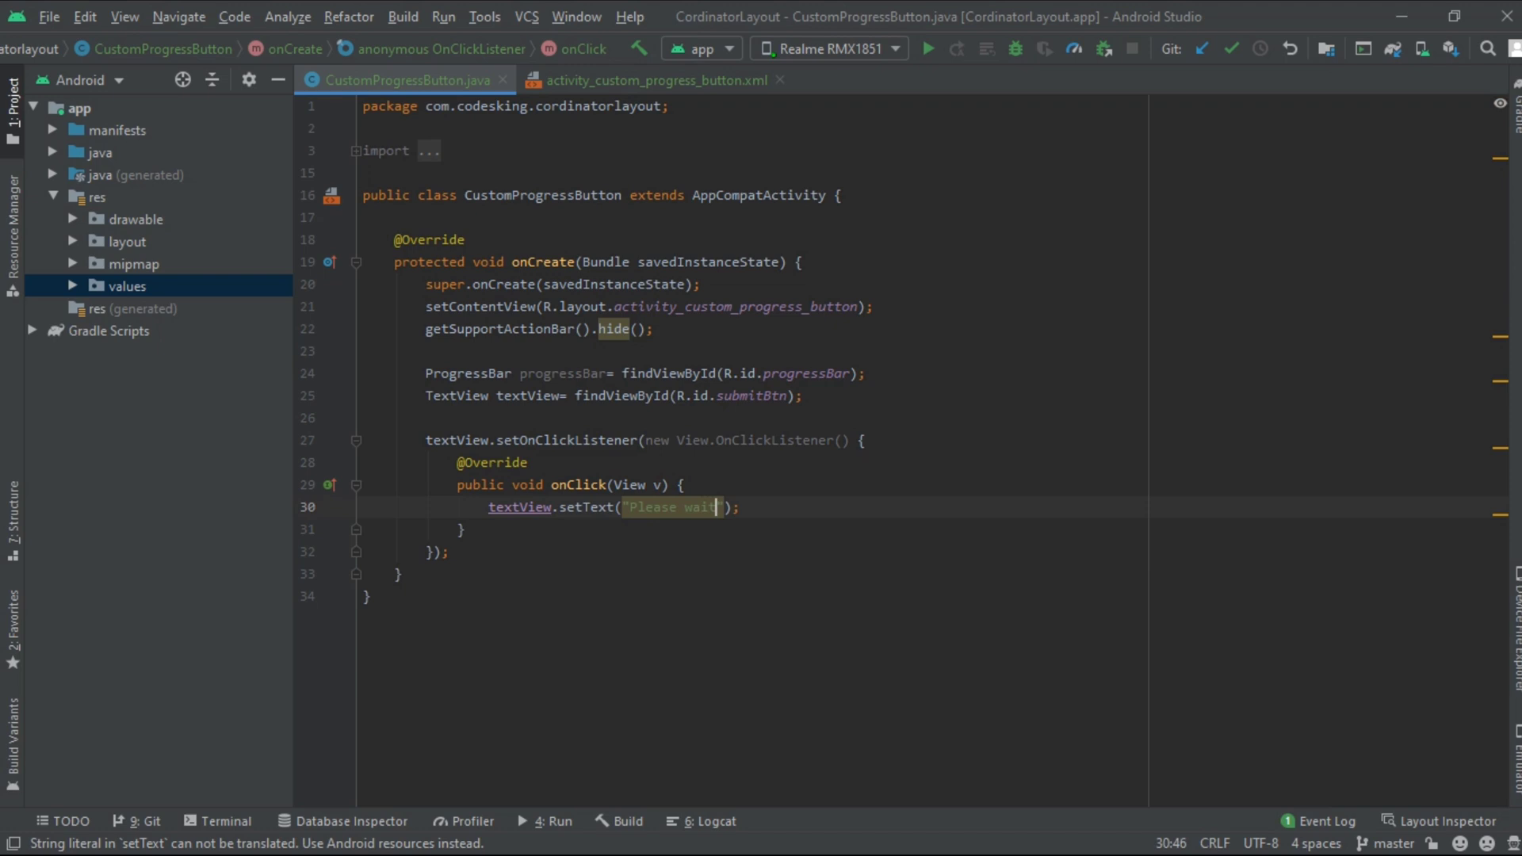
text(progressBar.setVisibility(V);)
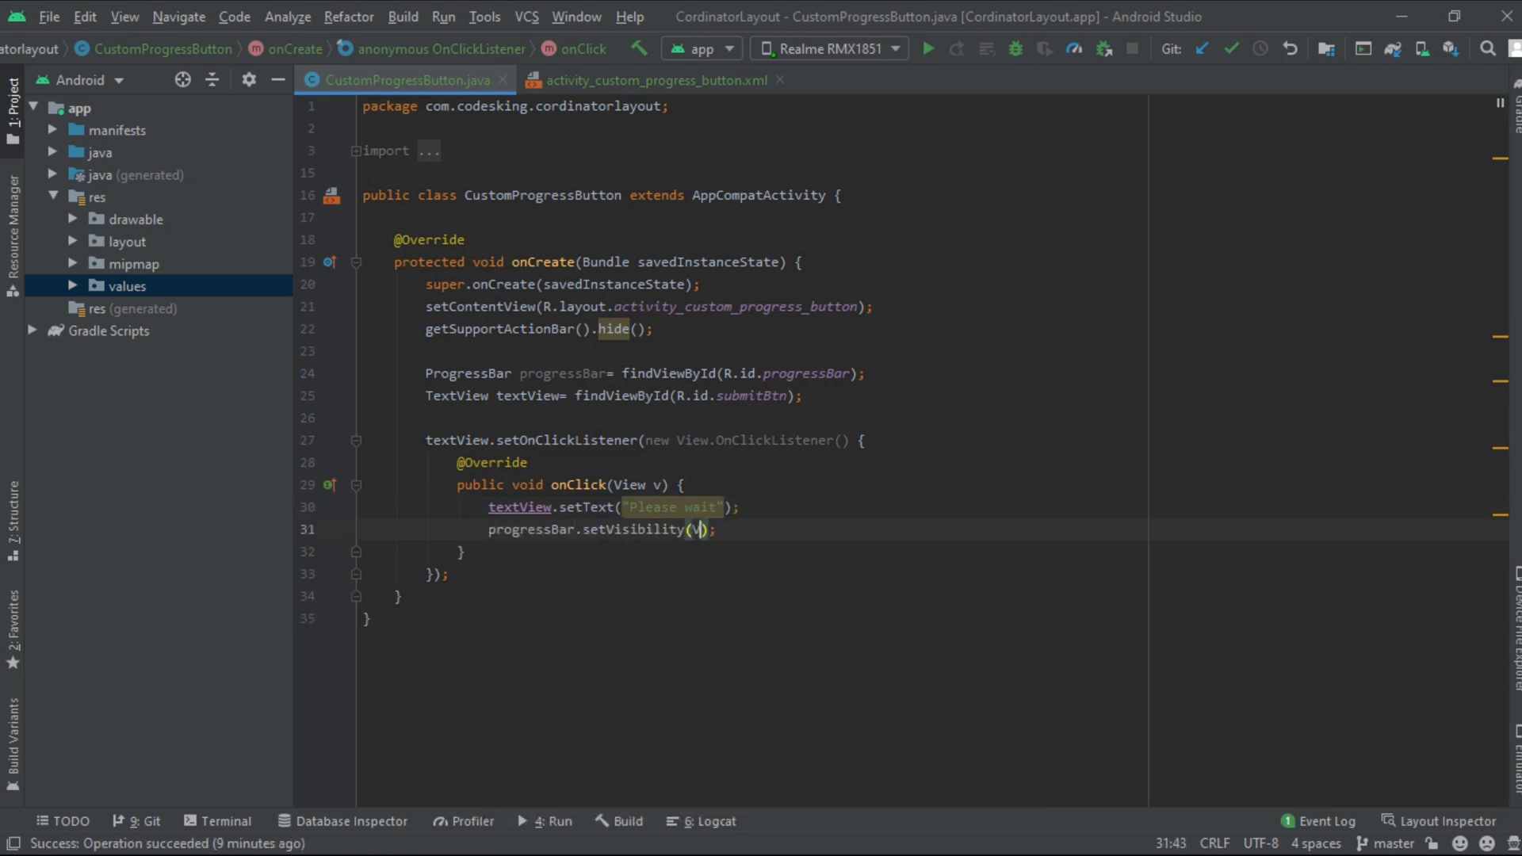
text(iew.VISIBLE)
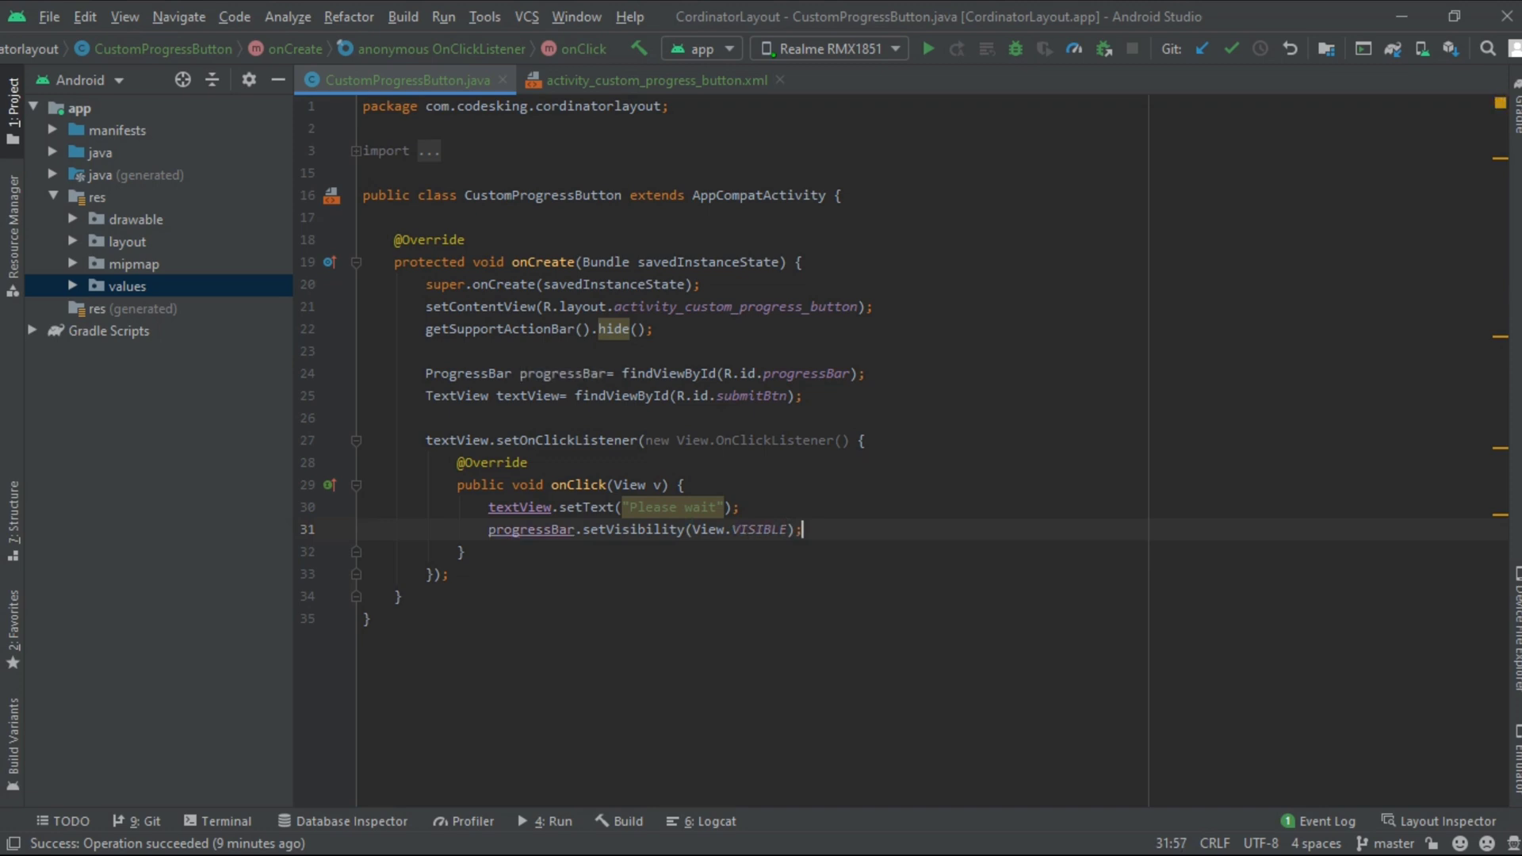
text(new Handler(Looper.getMainLooper()
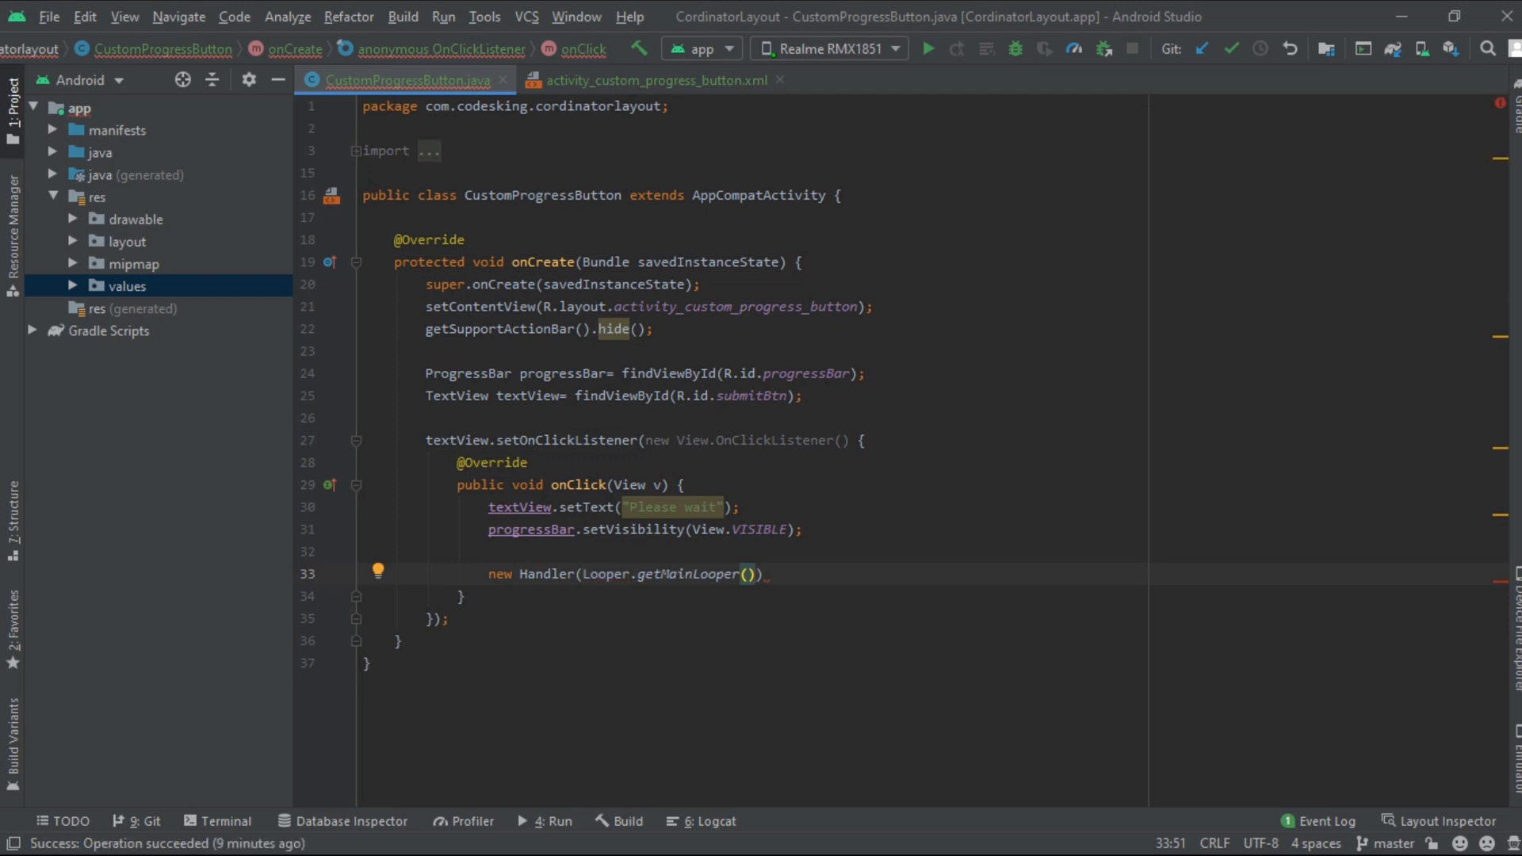
Step: Post a new Runnable on the main-looper Handler with a 4000 ms delay
text(.postDelayed()
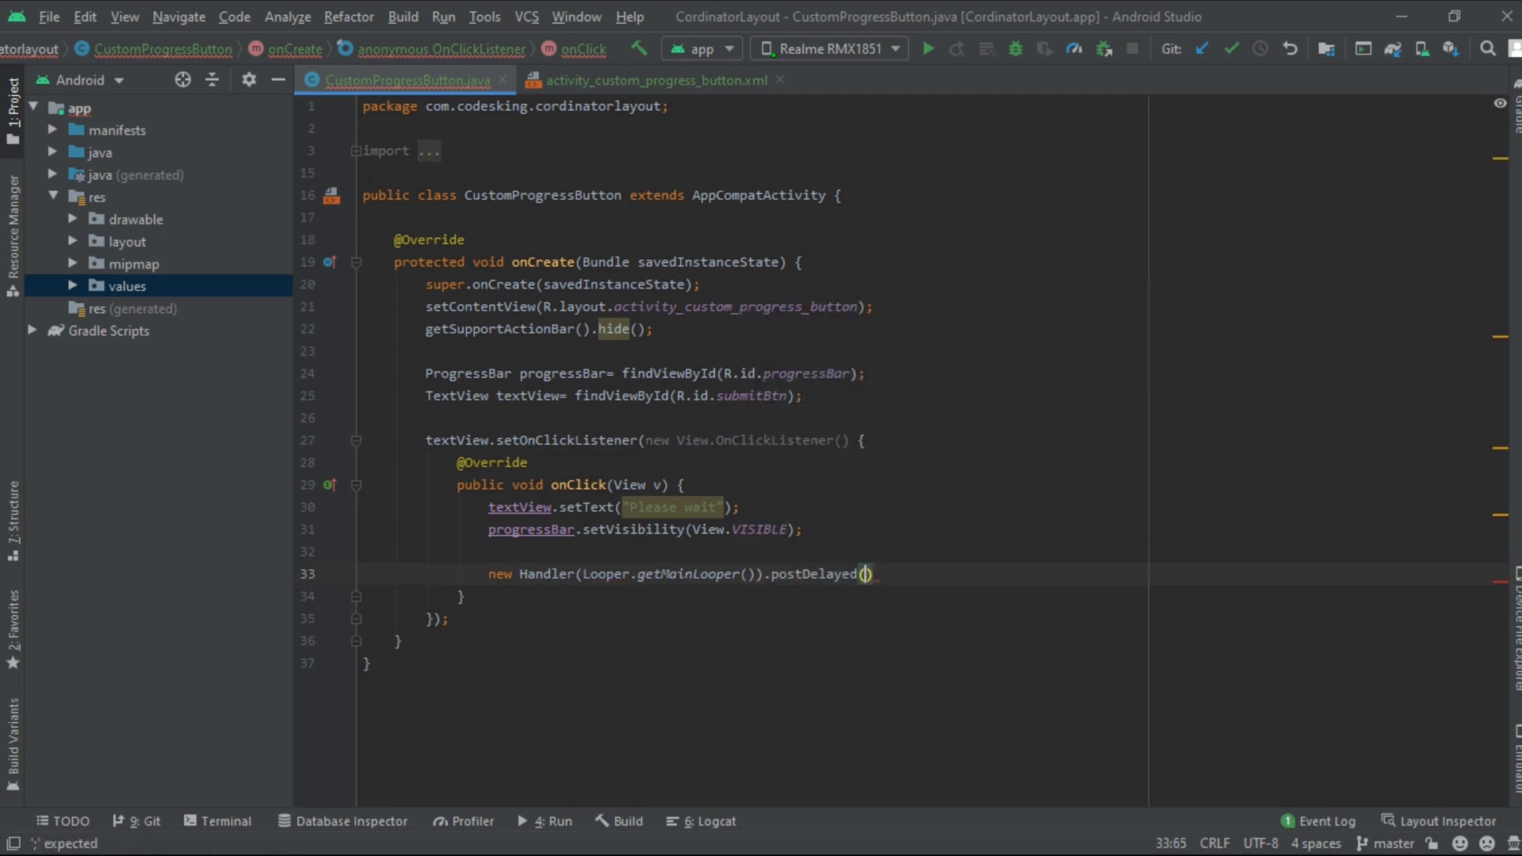
text(new Runnable() {)
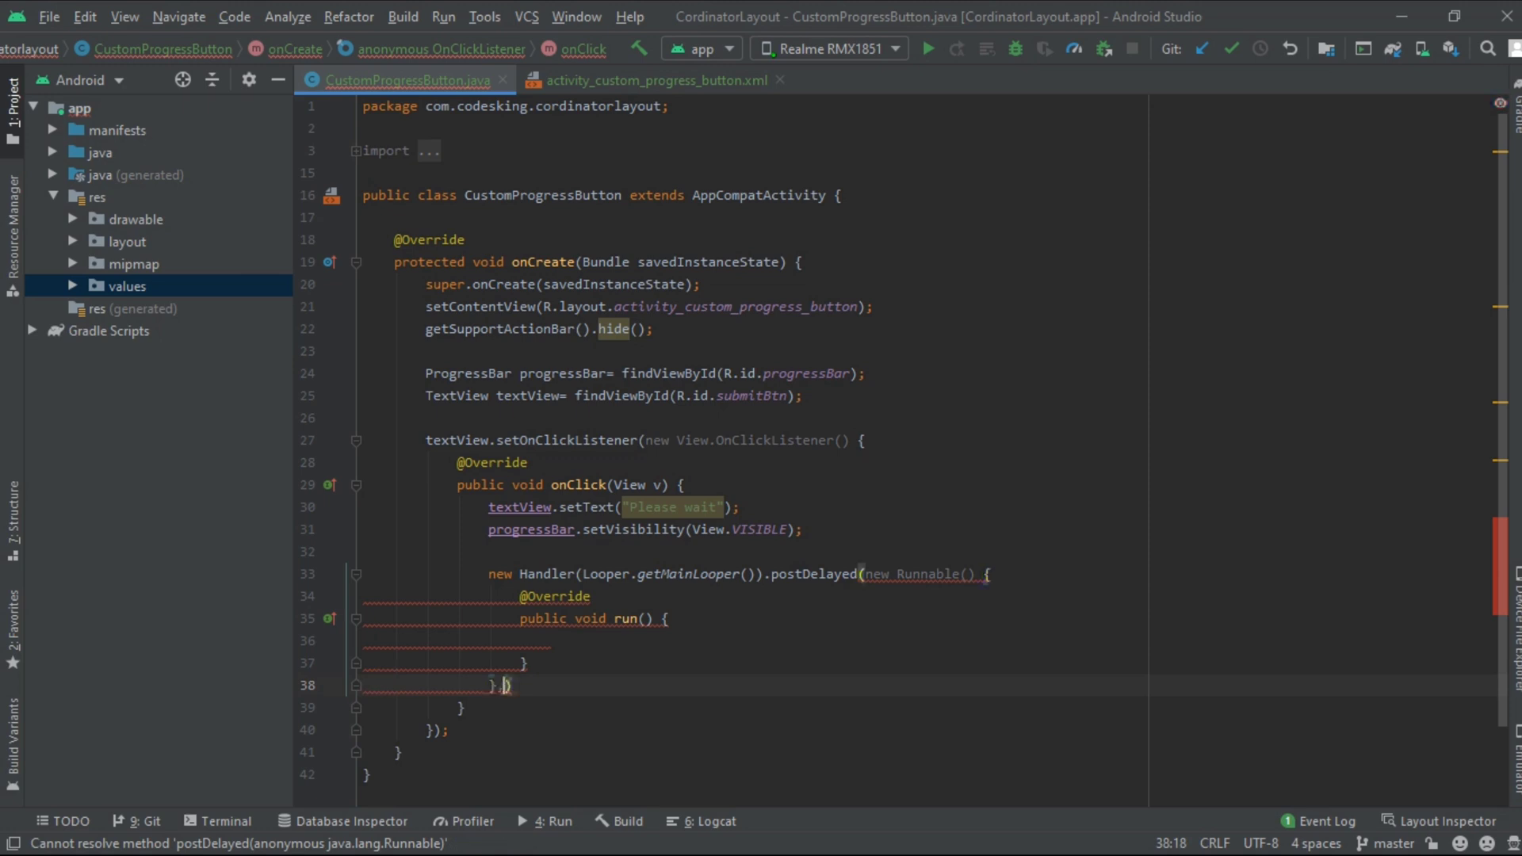
text(, 4000)
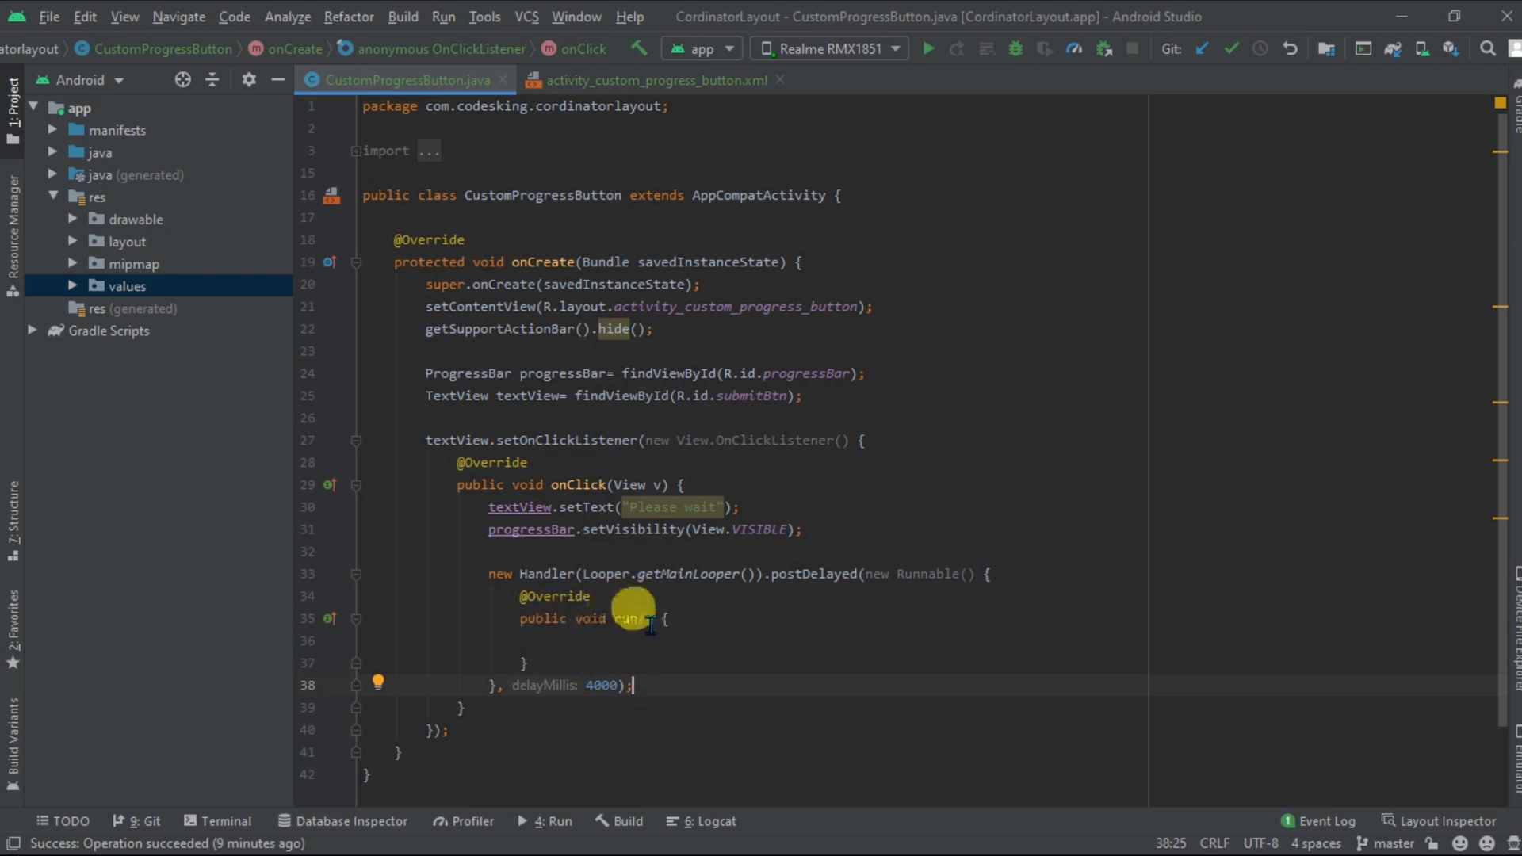
Step: Inside run(), set 'Task Done', hide the spinner and colour the text #3DDC84
key(enter)
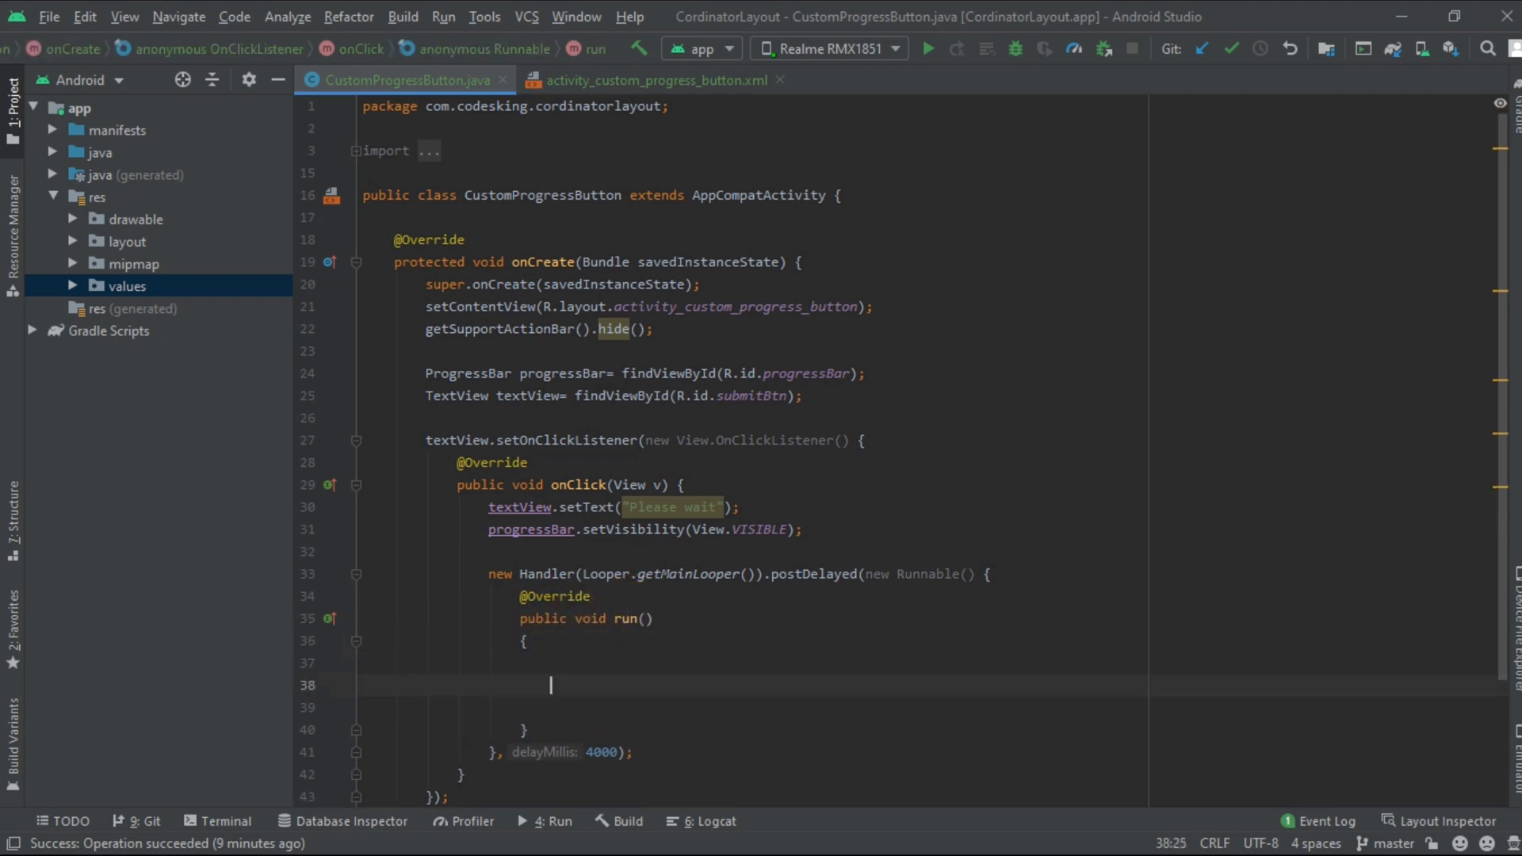
text(textView.setText("Task Done");)
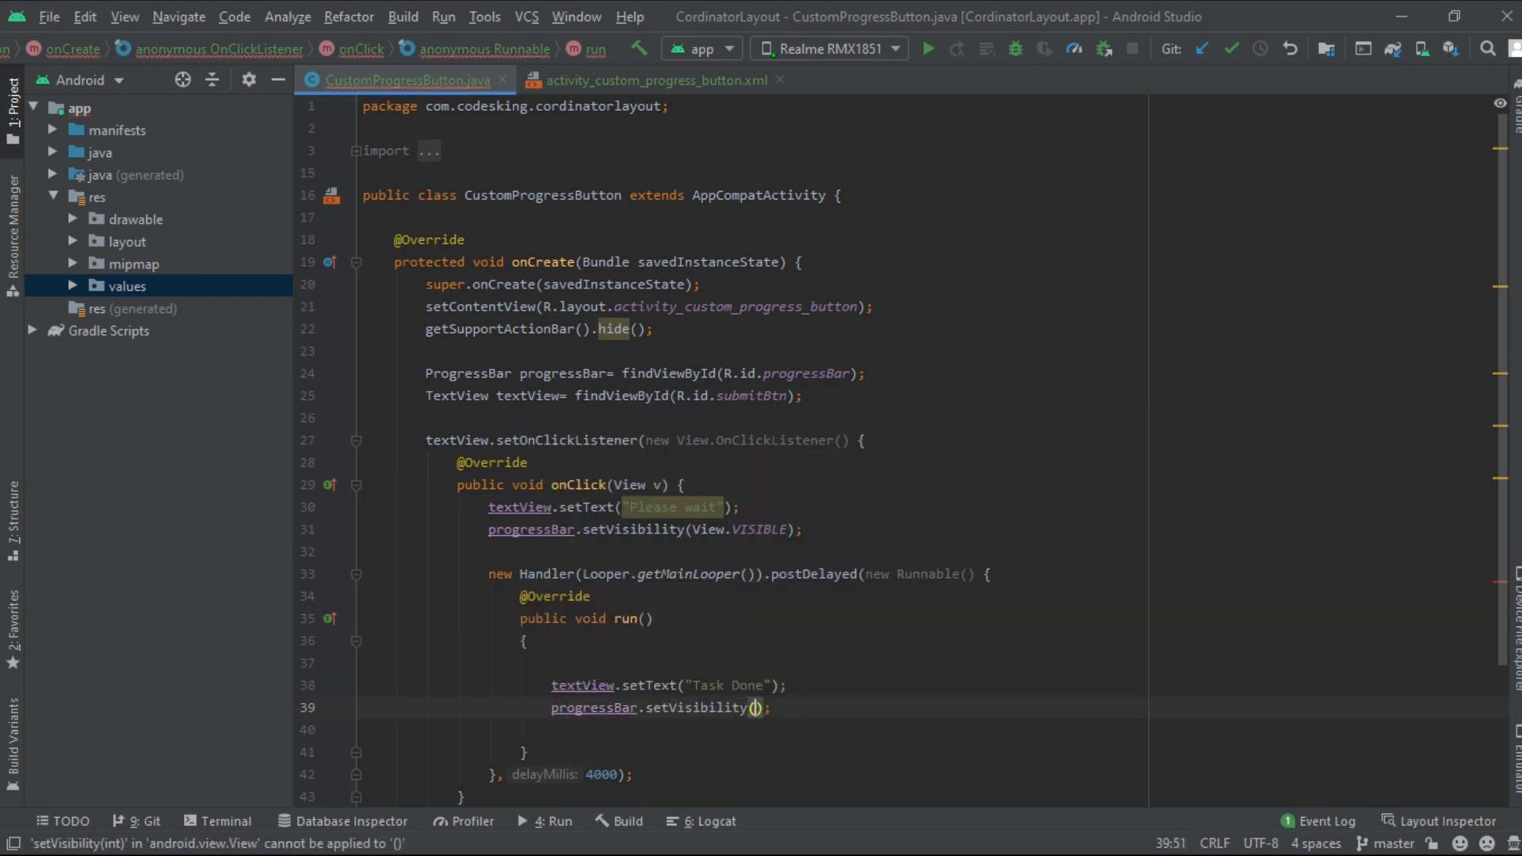
text(View.INVISIBLE)
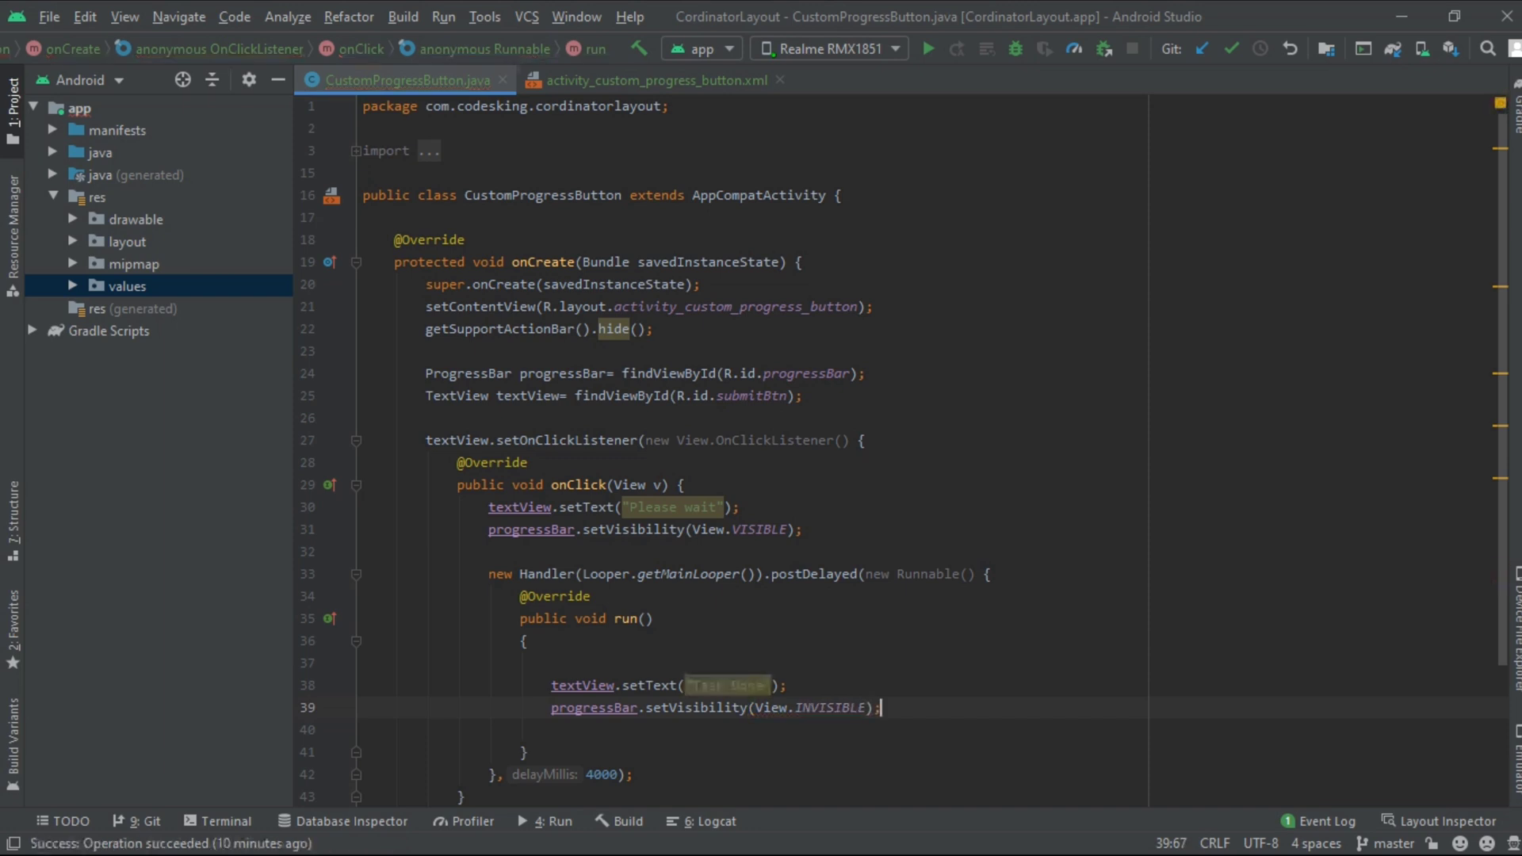
text(textView.setTextColor(Color.parseColor("#3DDC84"));)
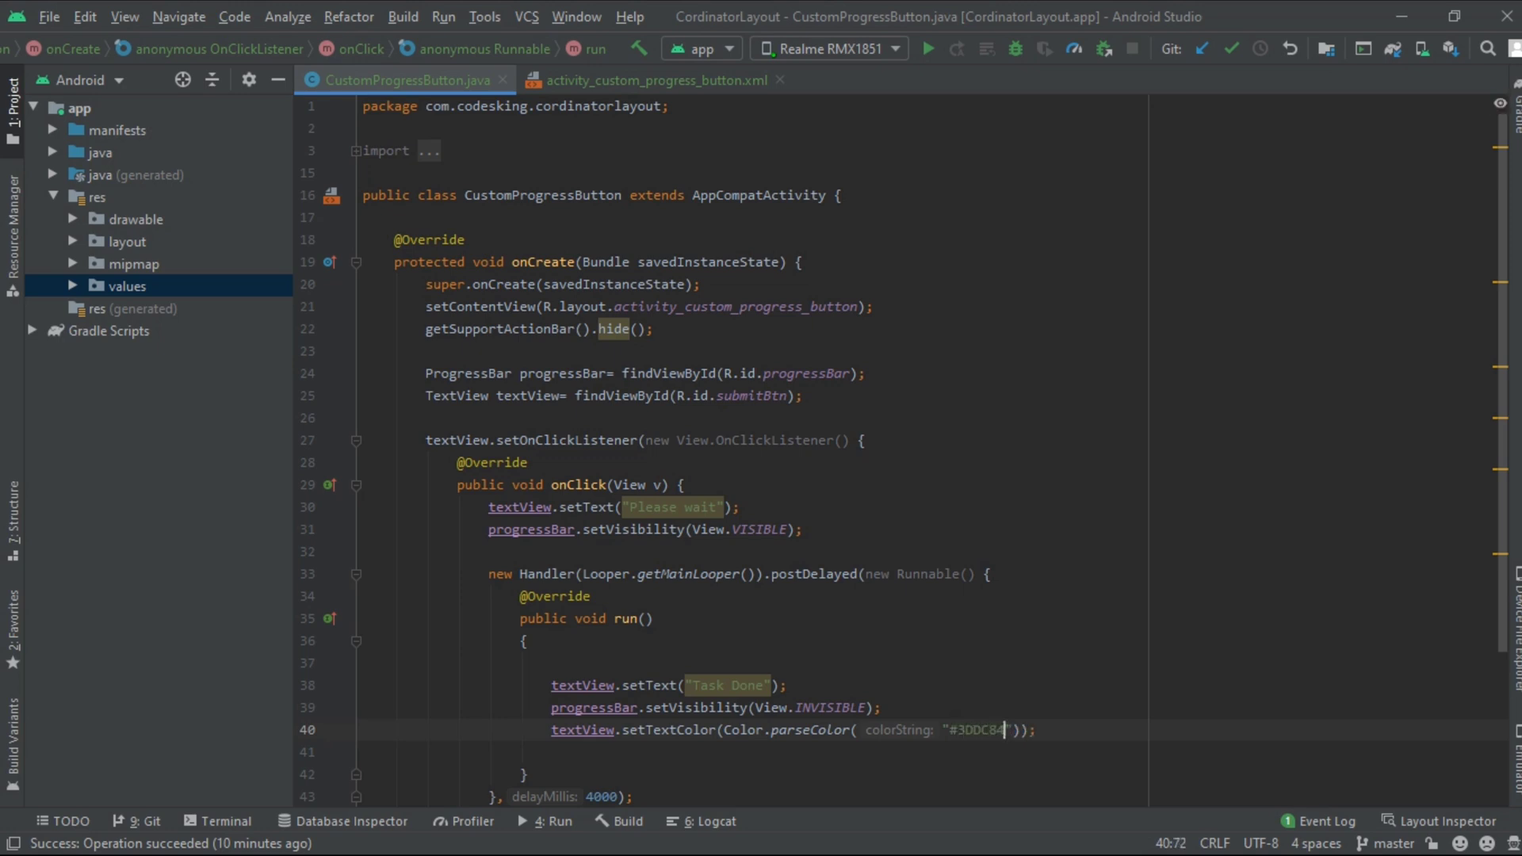
key(enter)
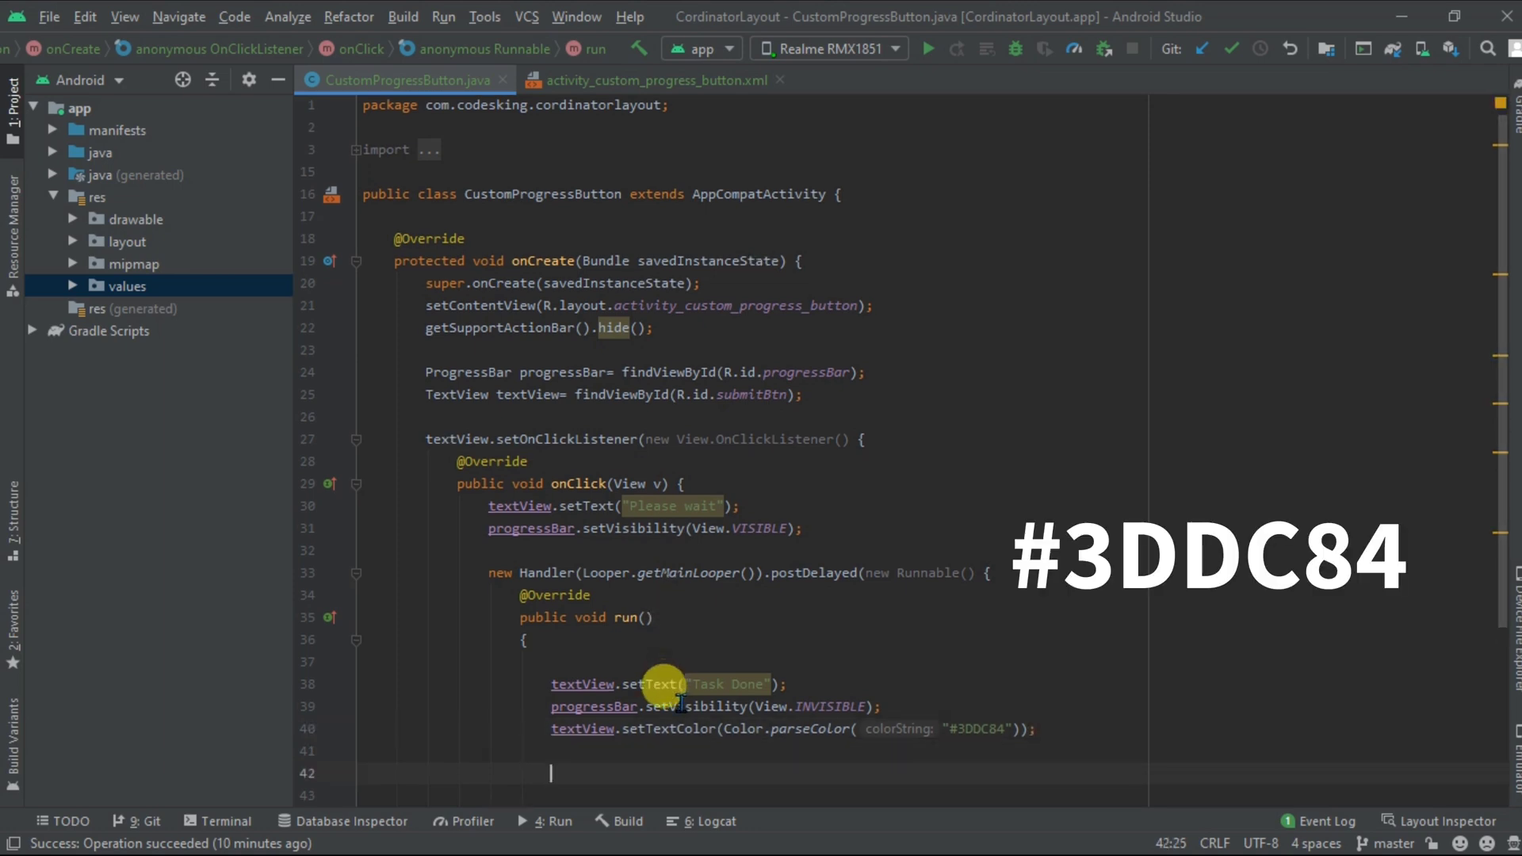
text(startActivity(nw);)
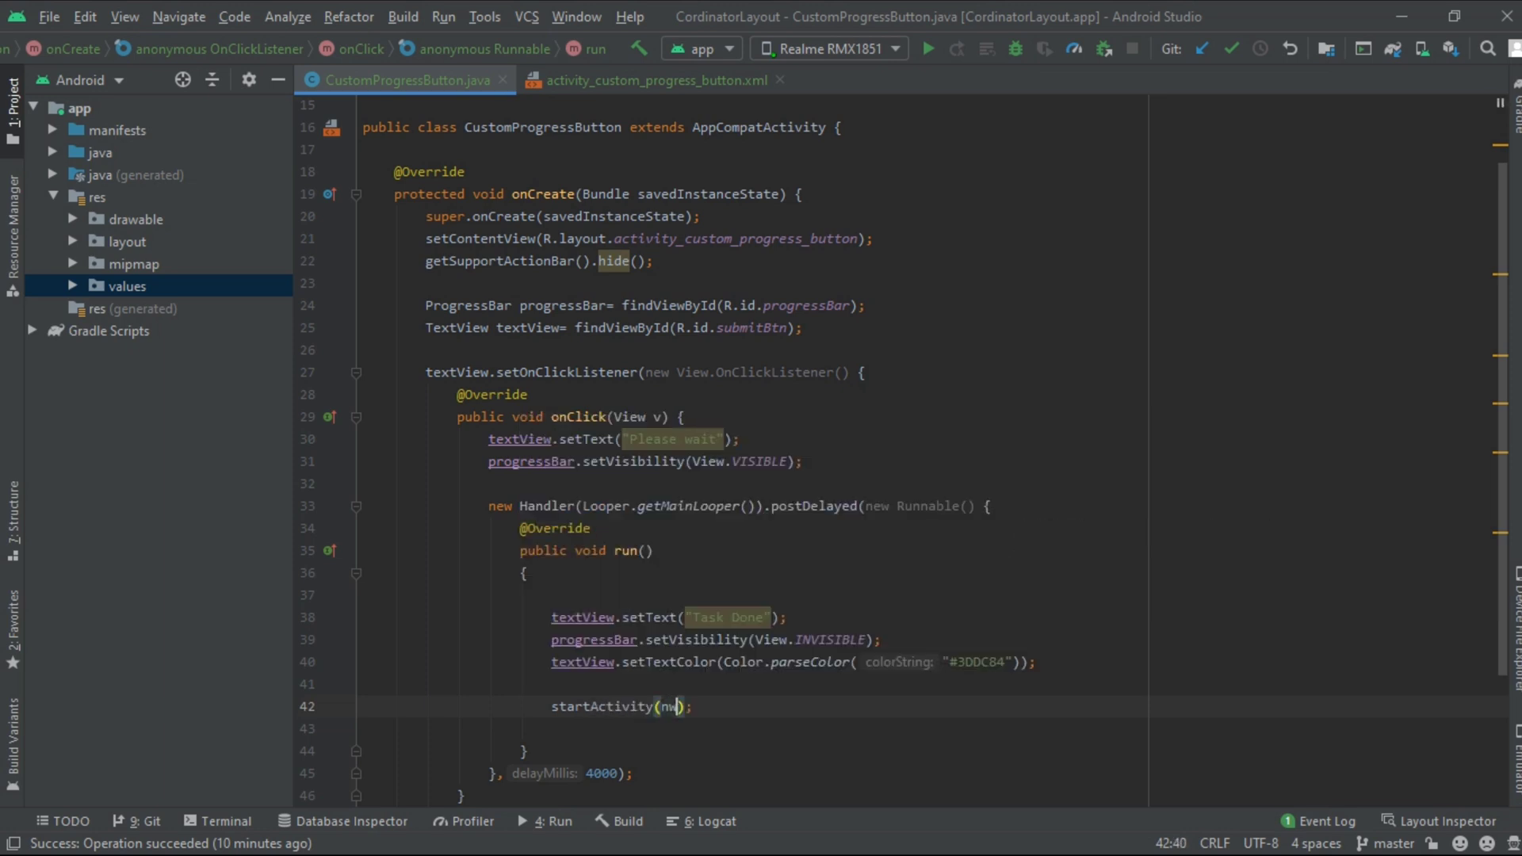
Step: Start MainActivity with an Intent in the delayed task, then run the app
text(ew)
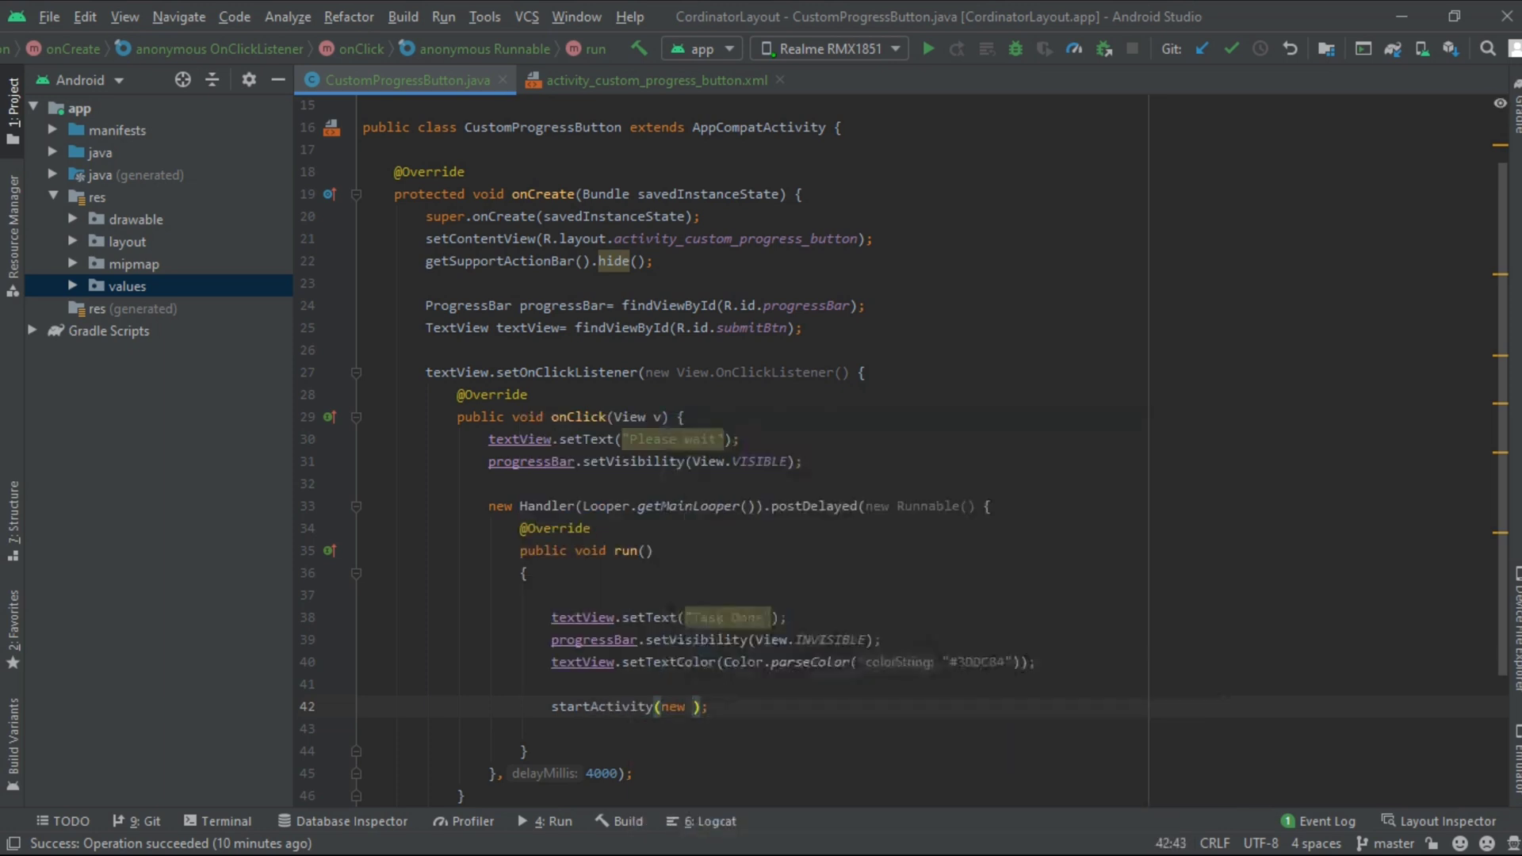
text(Intent(getApplicationContext())
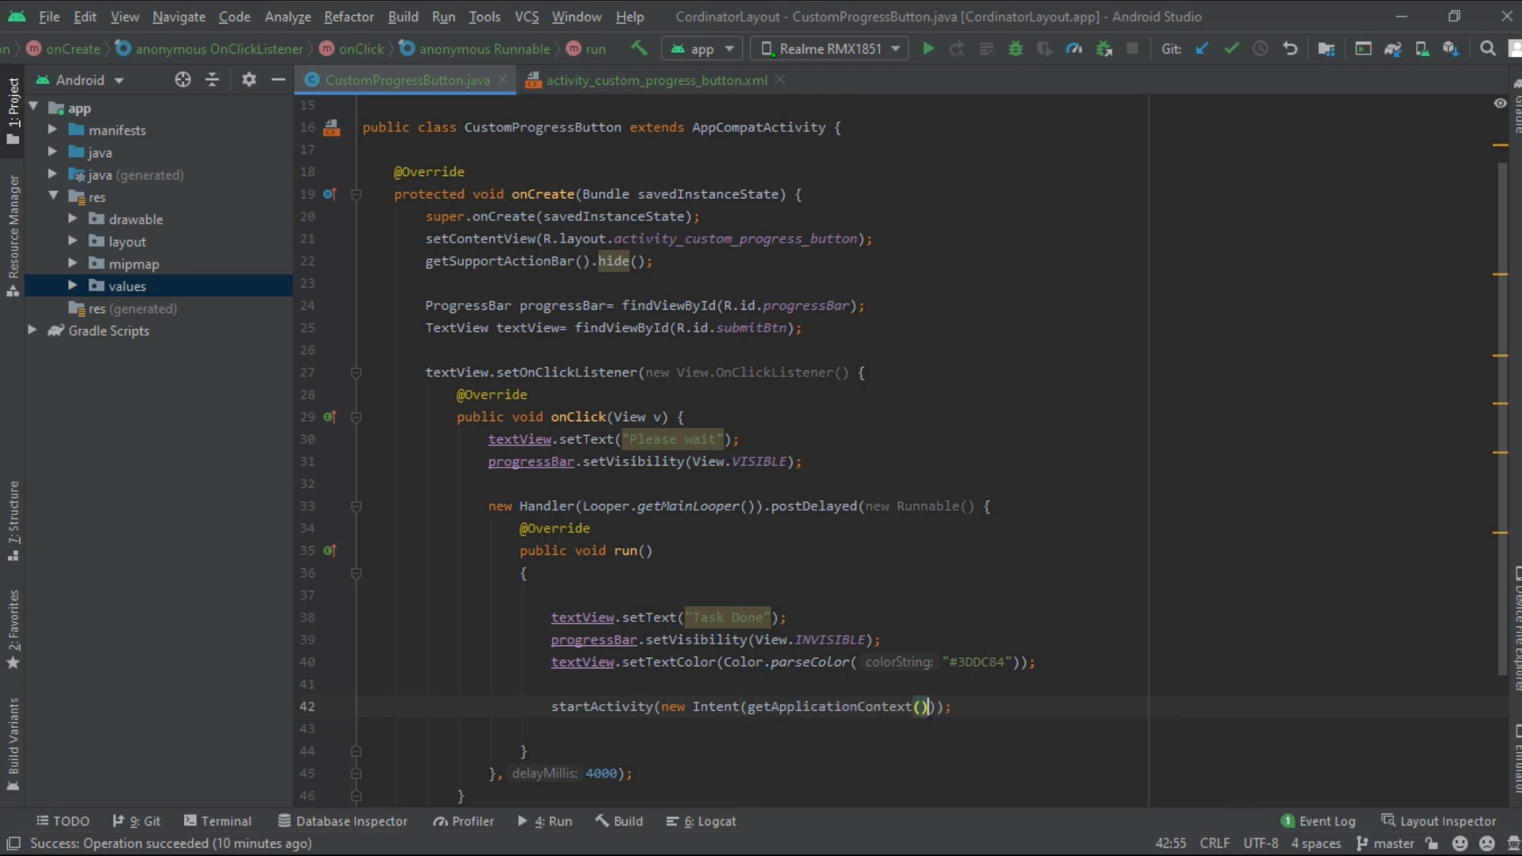
text(Man)
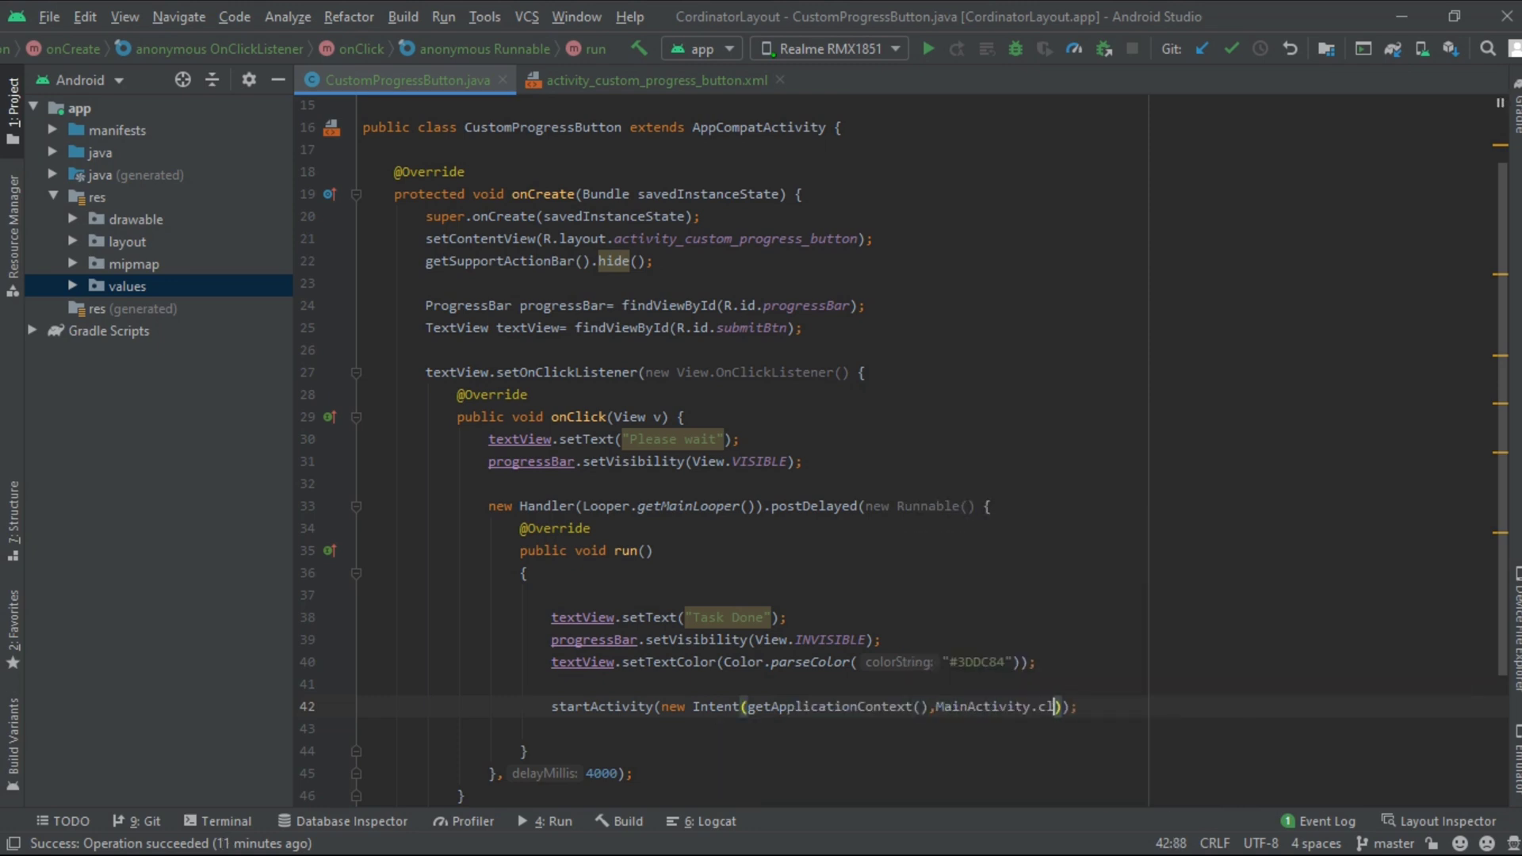
text(ass));)
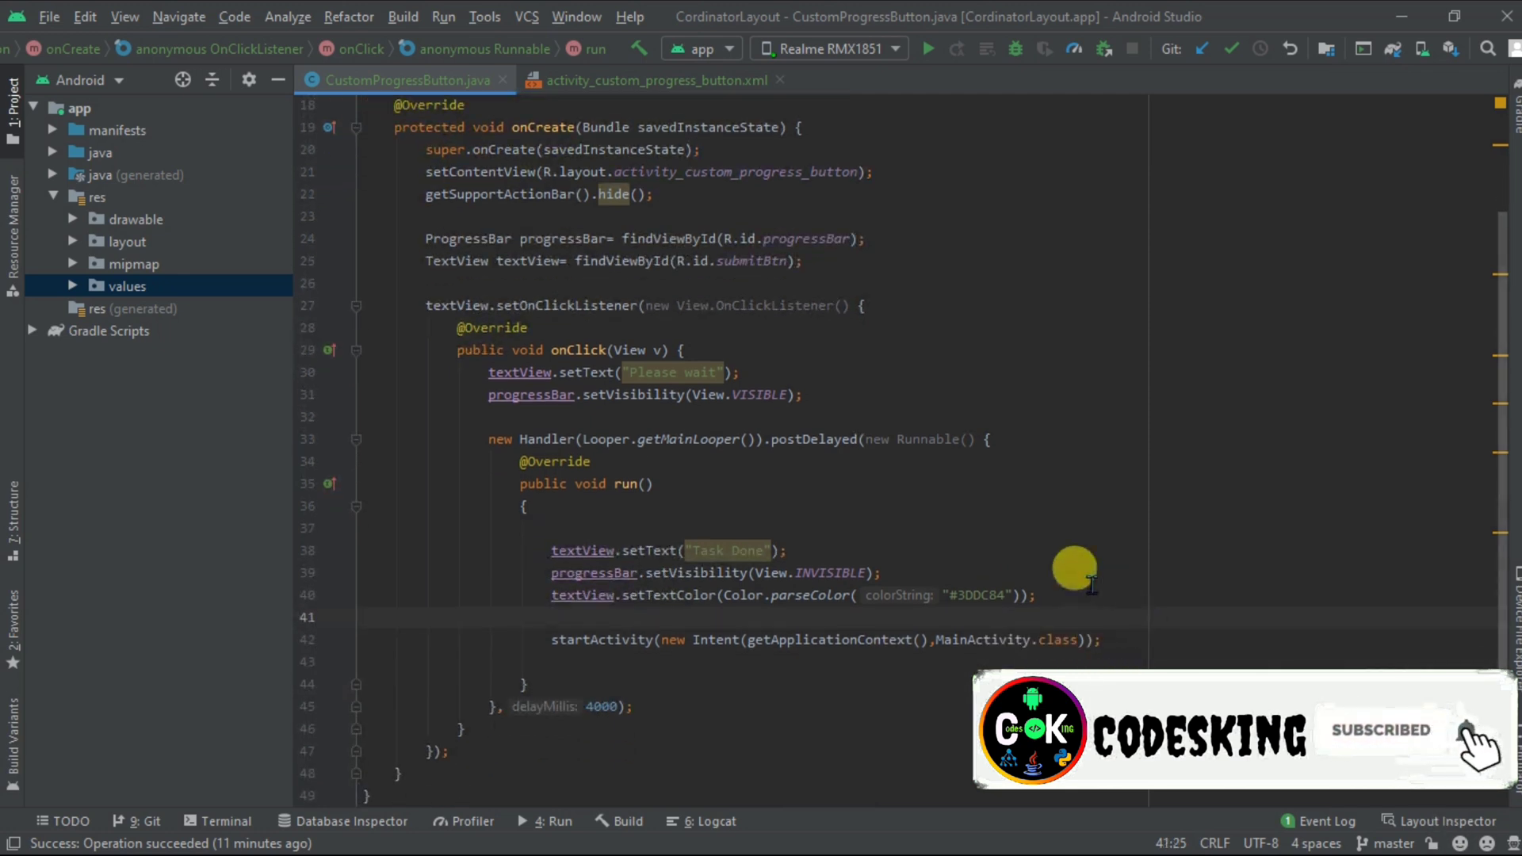
click(926, 49)
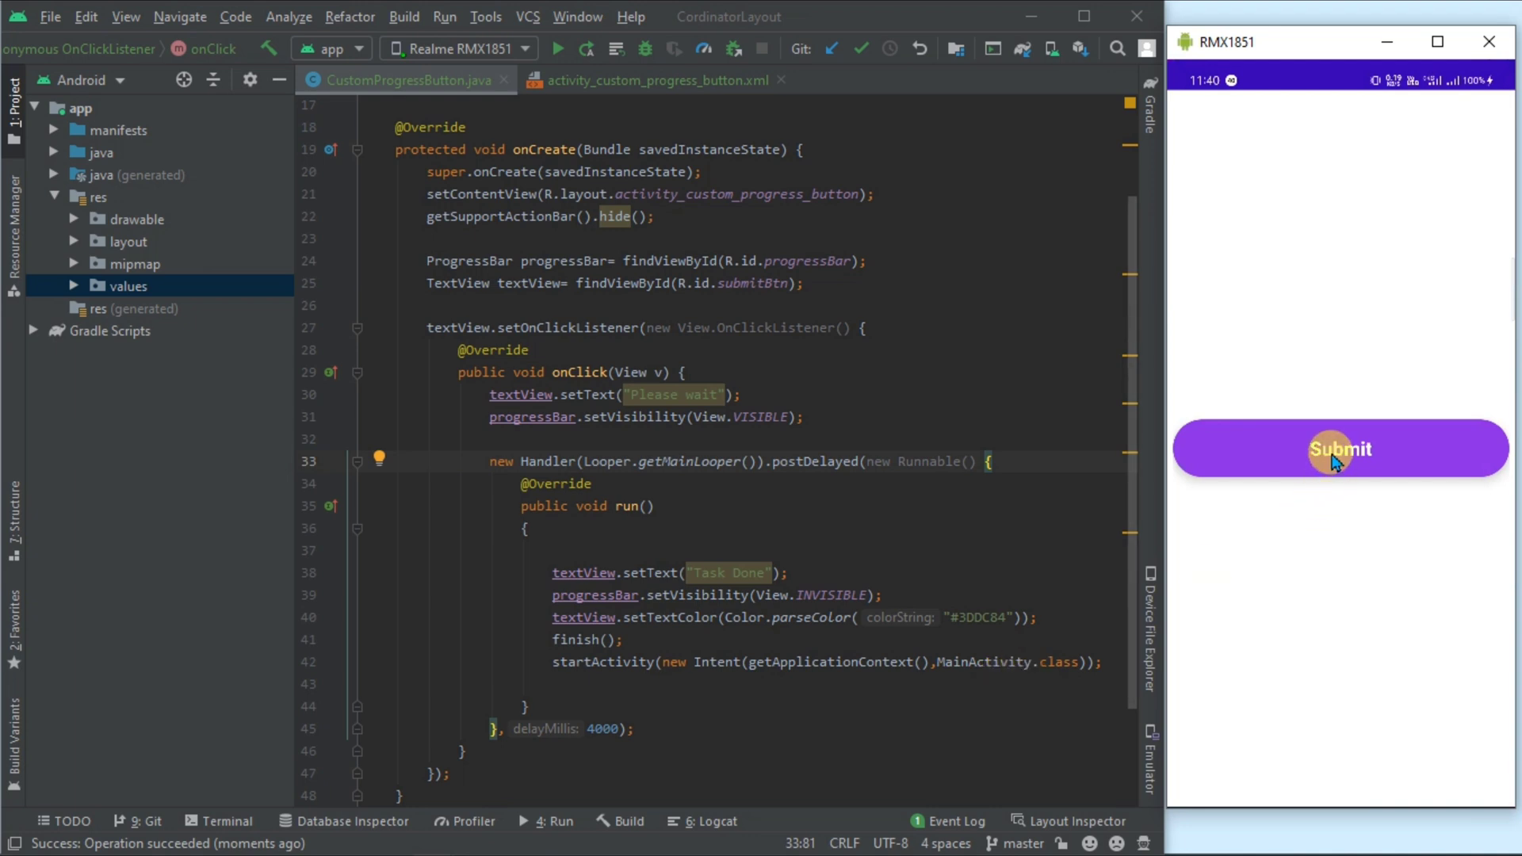
Step: Tap Submit on the device and scroll through the opened UI/UX design article
click(1337, 448)
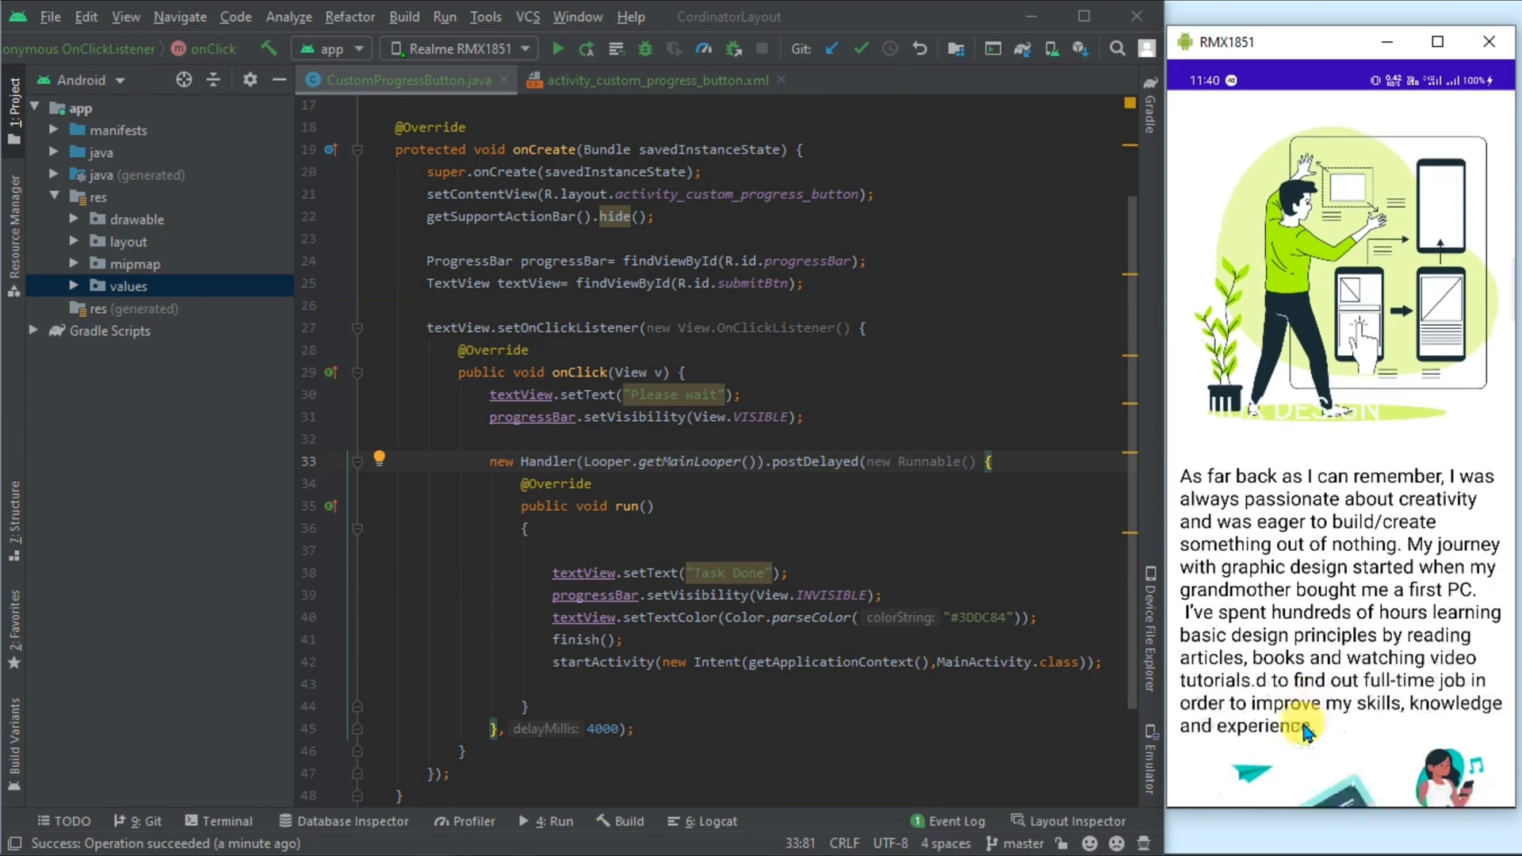
scroll(down, 3)
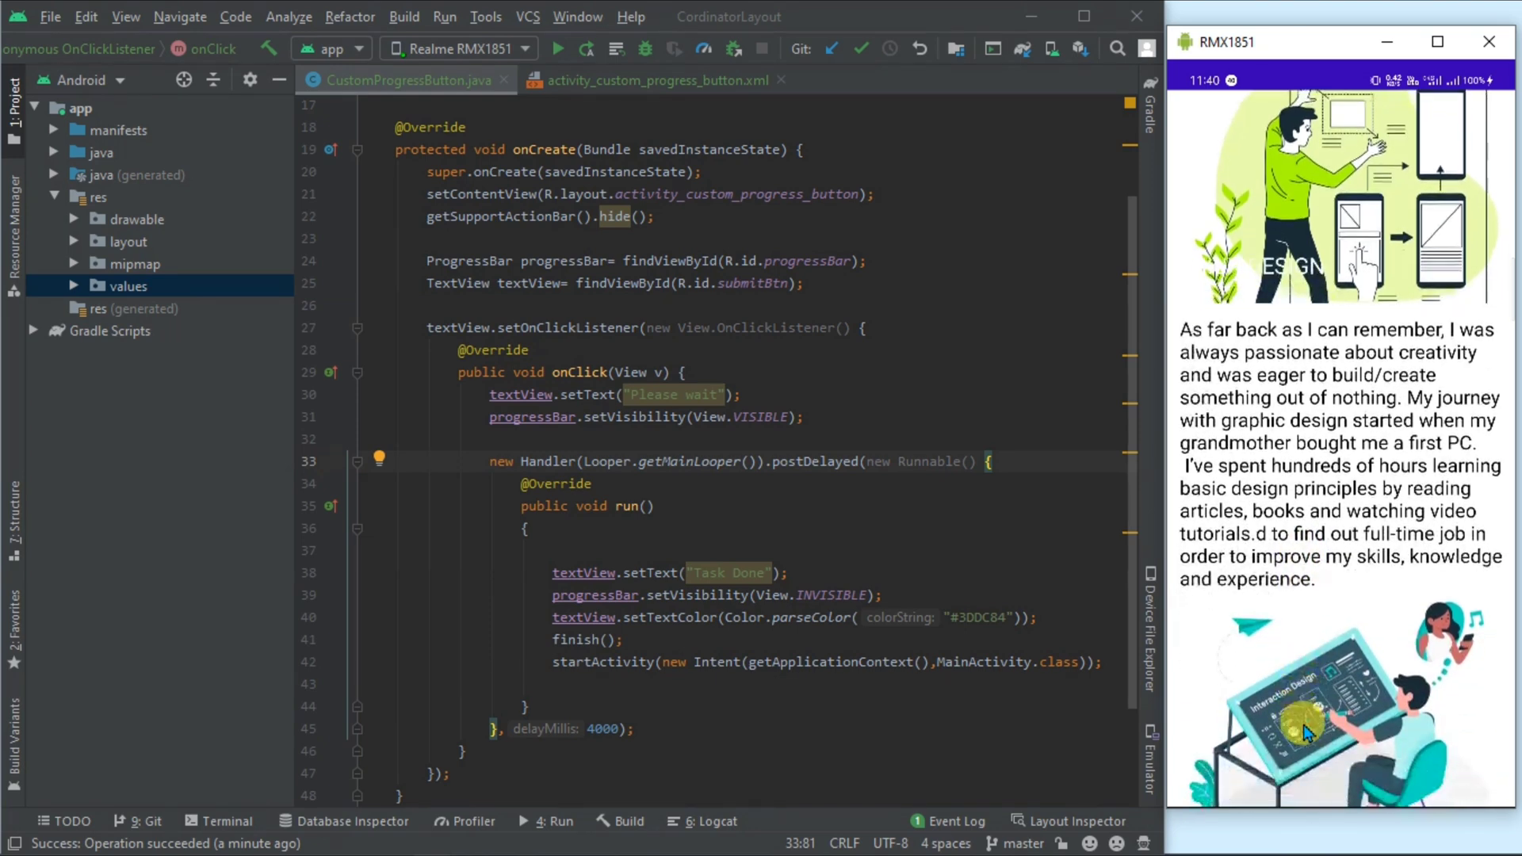
scroll(down, 3)
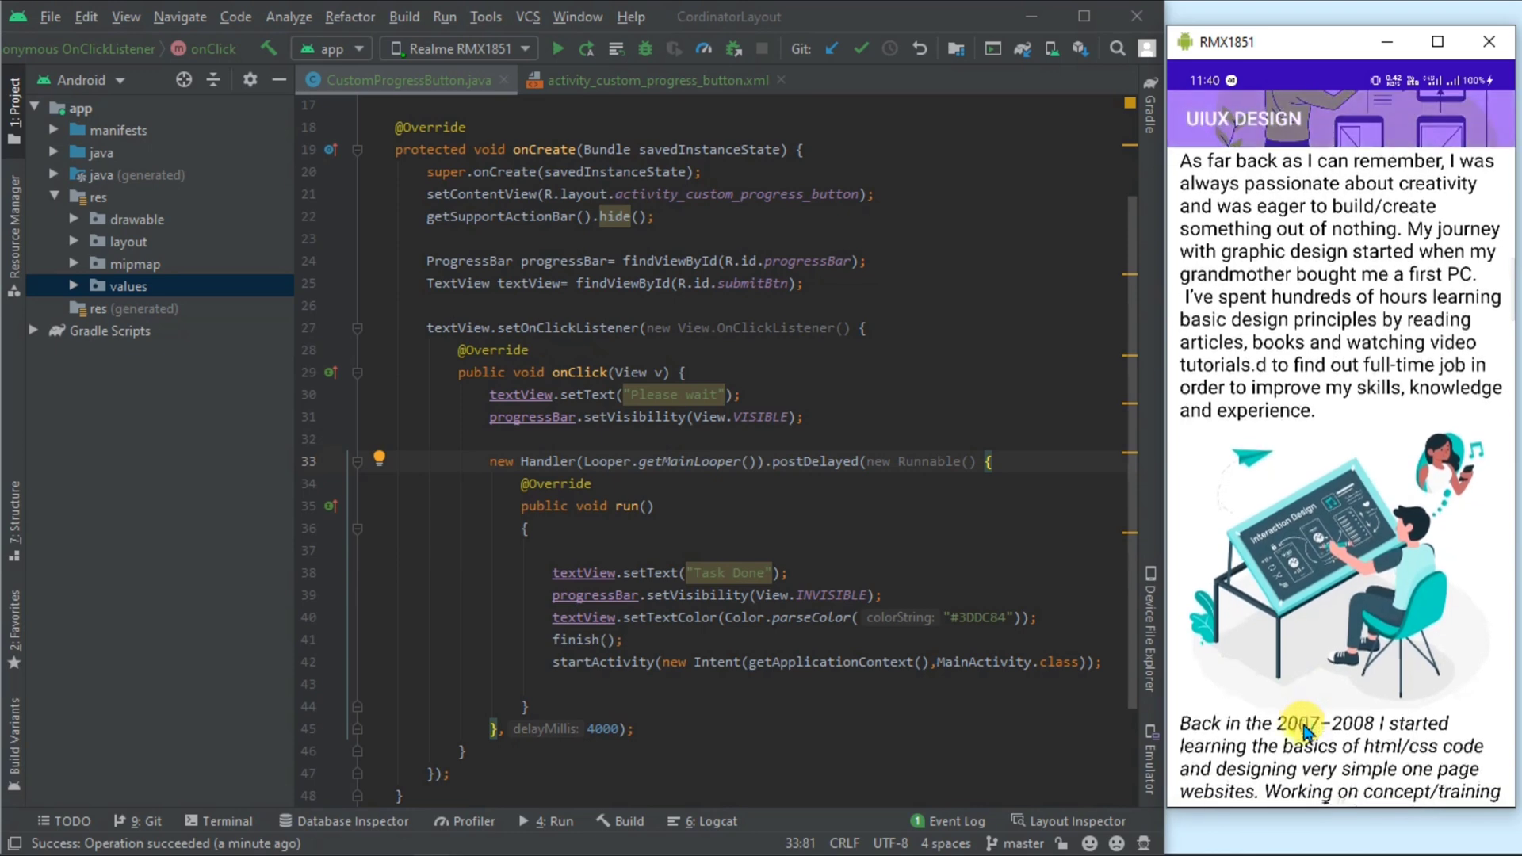
scroll(down, 3)
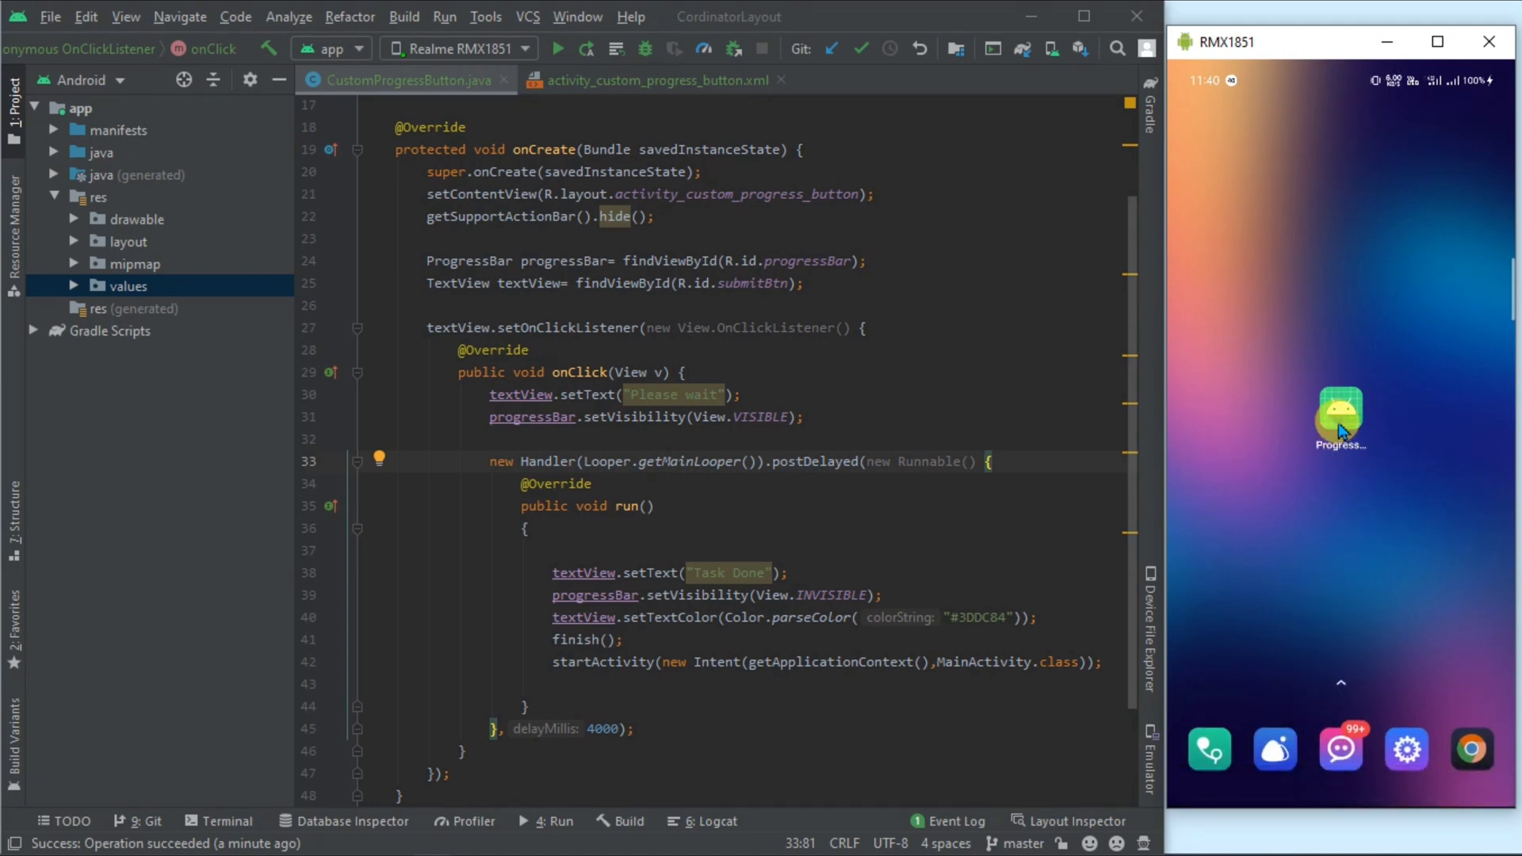
Step: Relaunch the app from the phone home screen and tap Submit to show the 'Please wait' spinner
click(1339, 418)
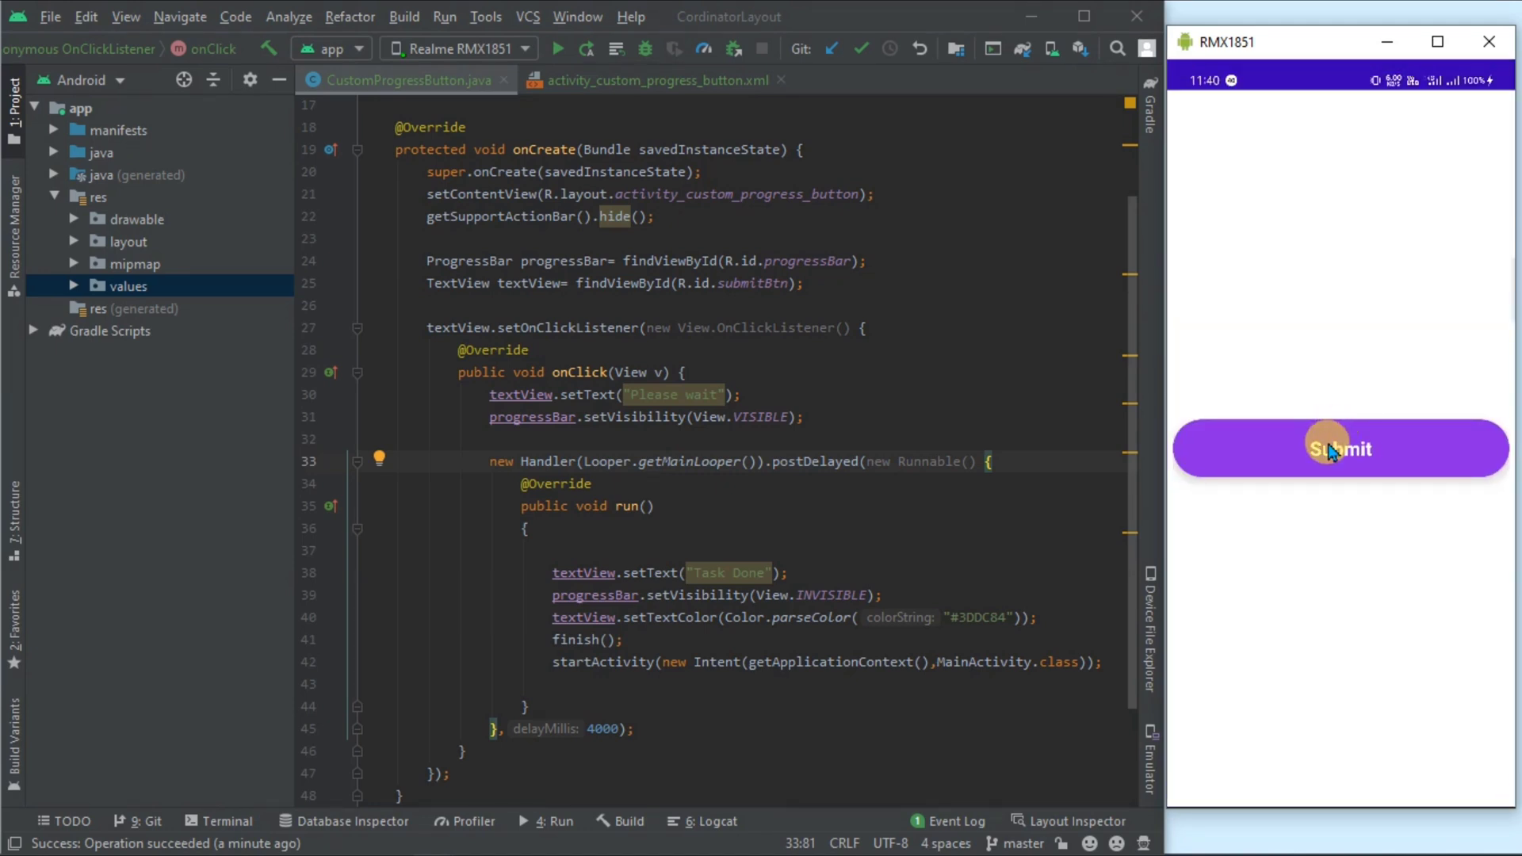
click(1339, 447)
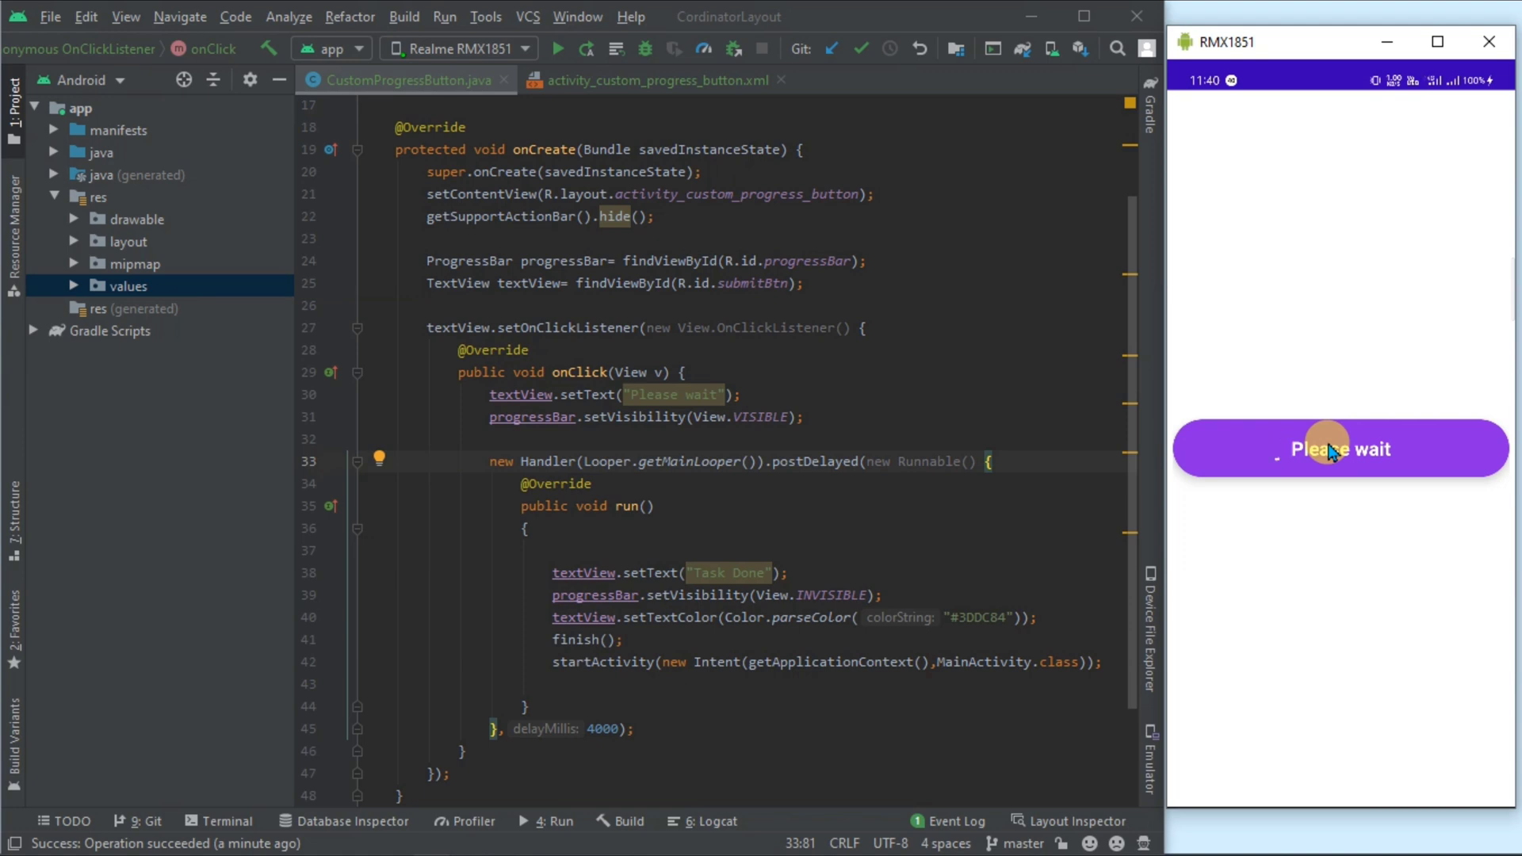
mouse_move(1332, 652)
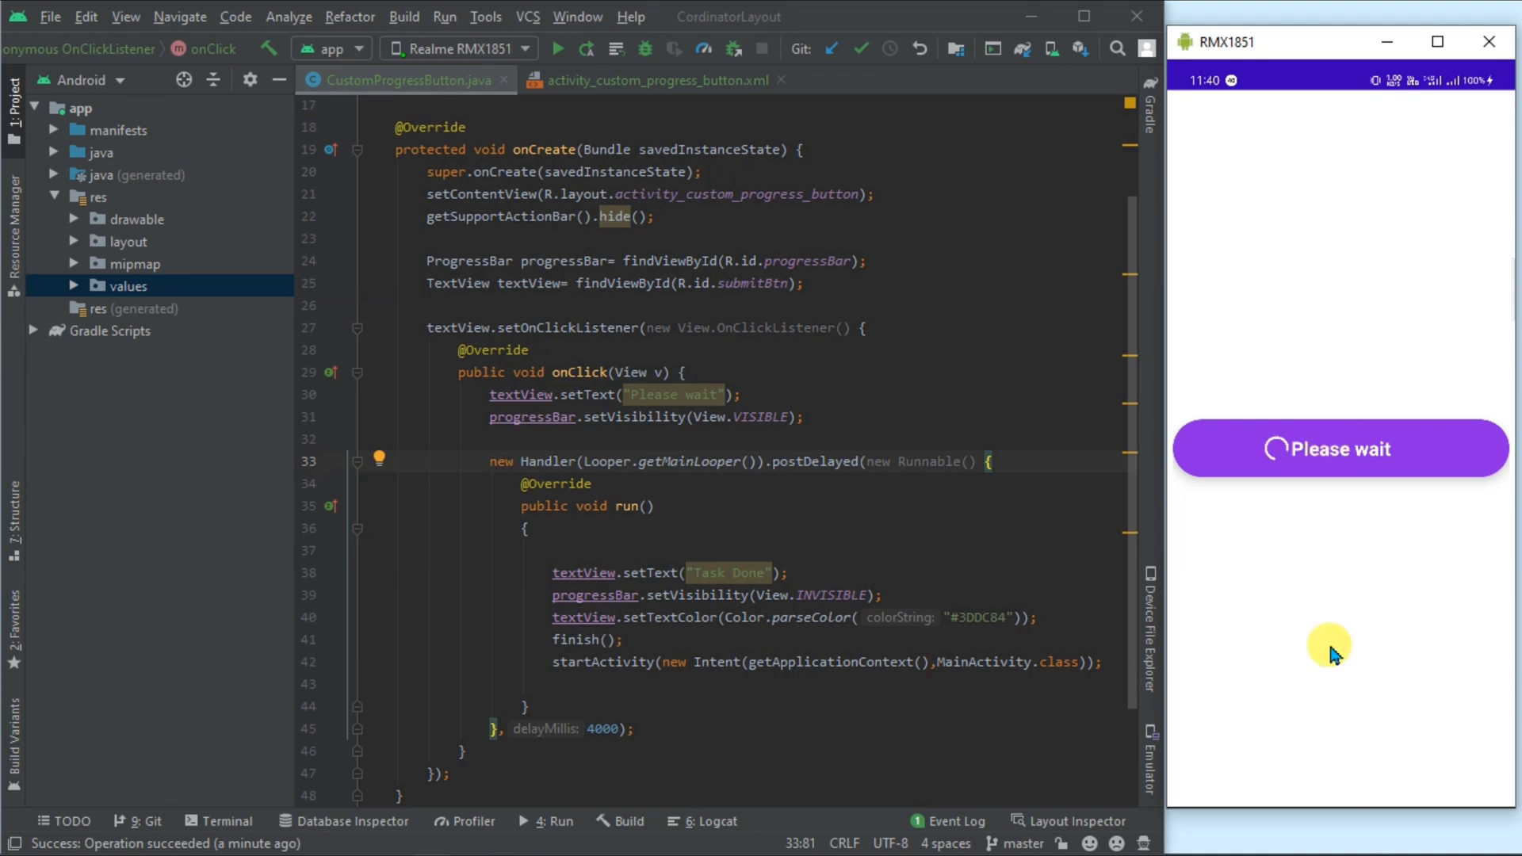